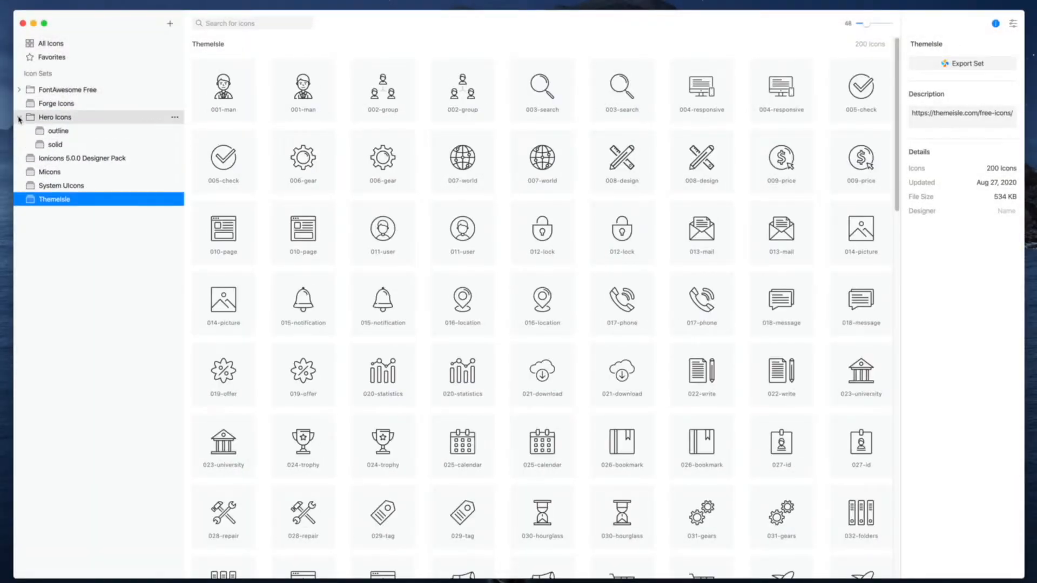
# - Show the solid subgroup of Hero Icons from the sidebar
pyautogui.click(55, 144)
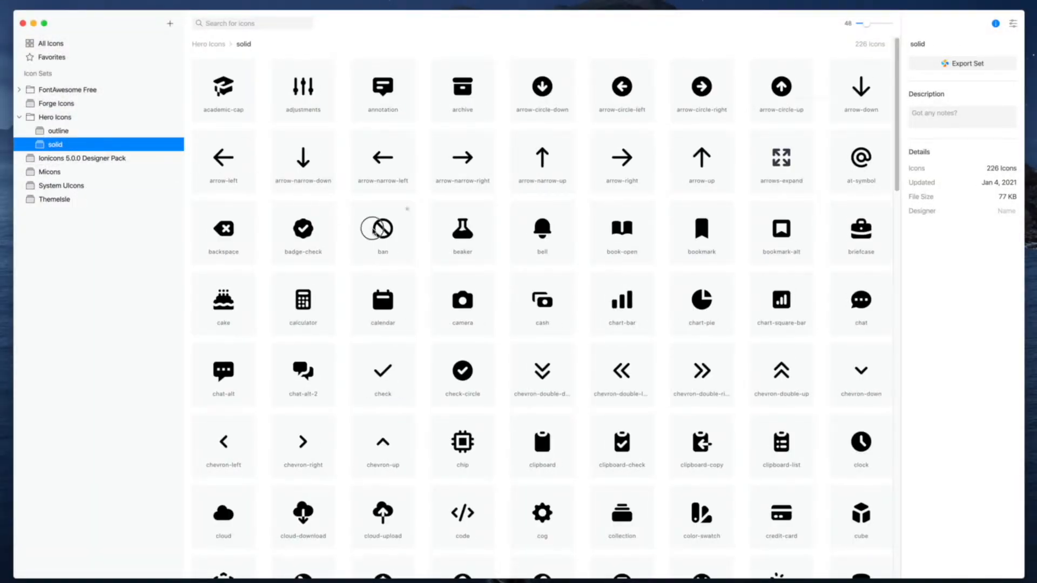
pyautogui.click(383, 232)
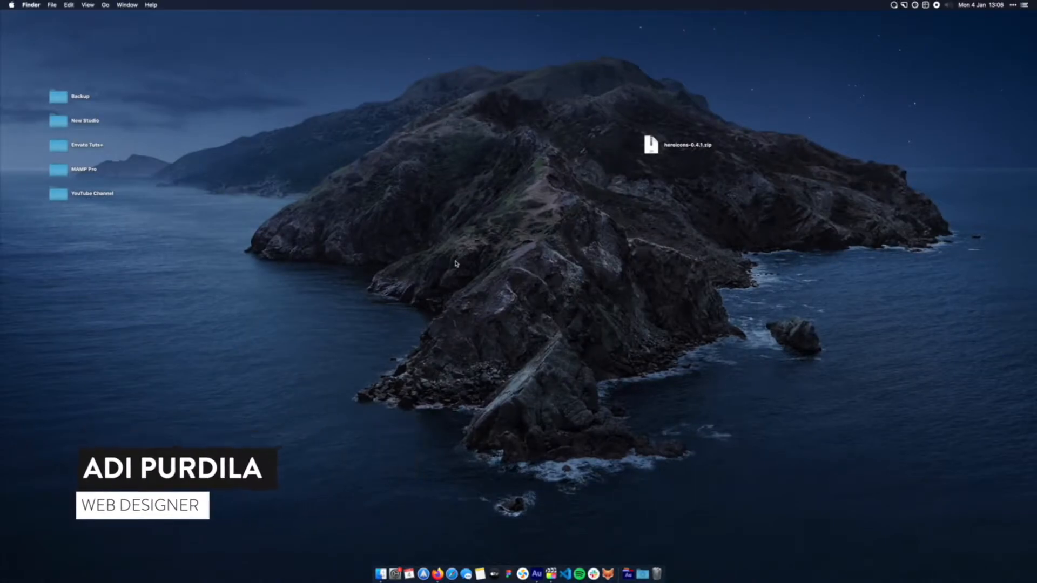
pyautogui.moveTo(533, 332)
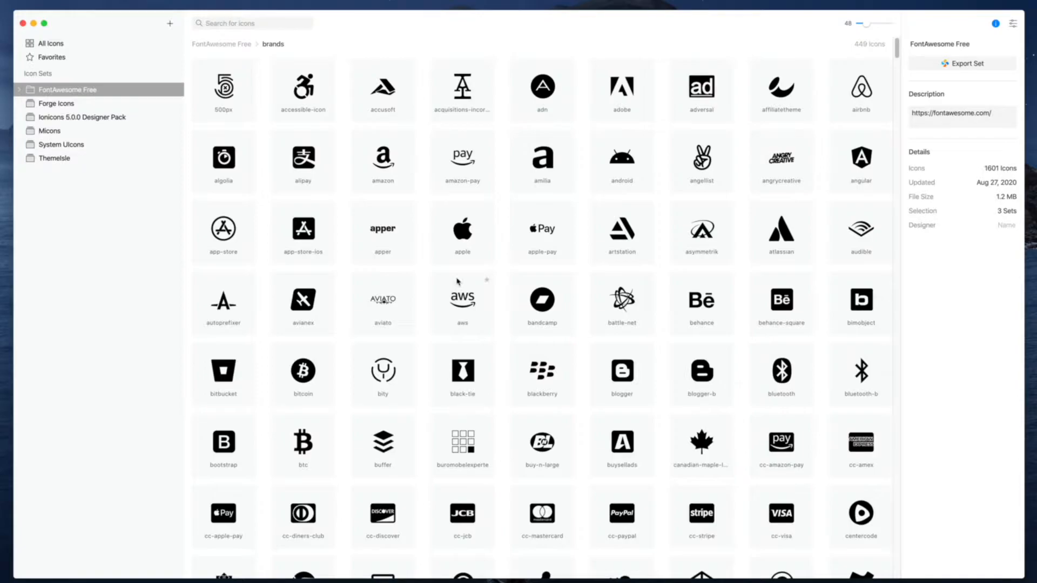
pyautogui.moveTo(56, 103)
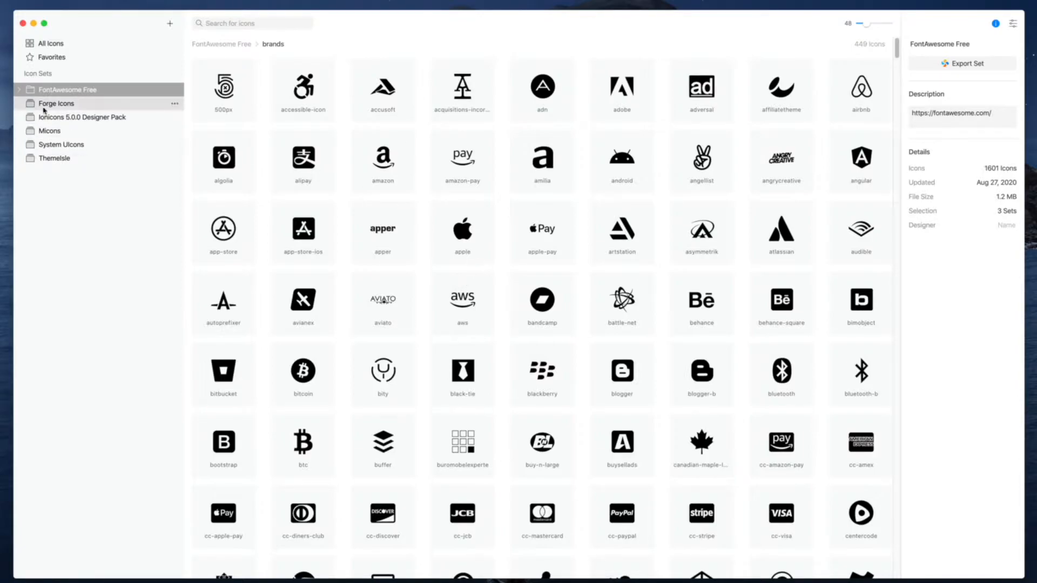
# - Browse the Forge Icons set, then switch to the 231-icon Micons set
pyautogui.click(56, 103)
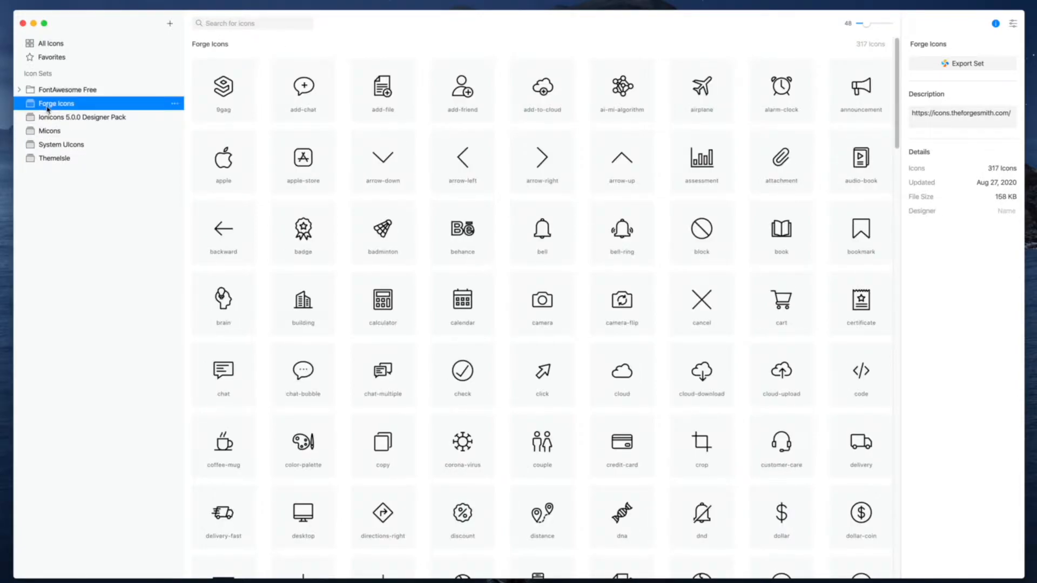
pyautogui.click(49, 131)
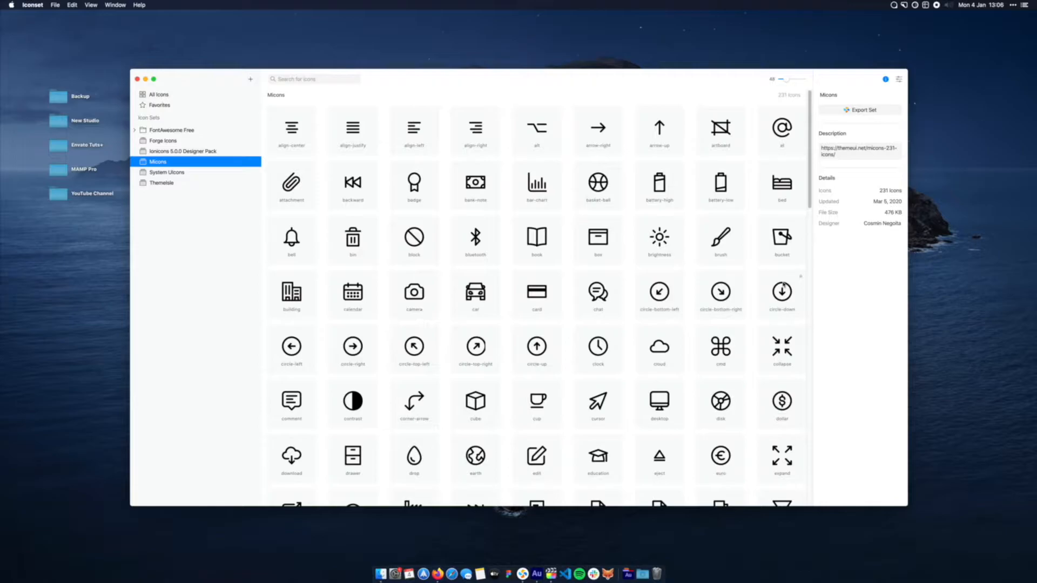
pyautogui.moveTo(918, 265)
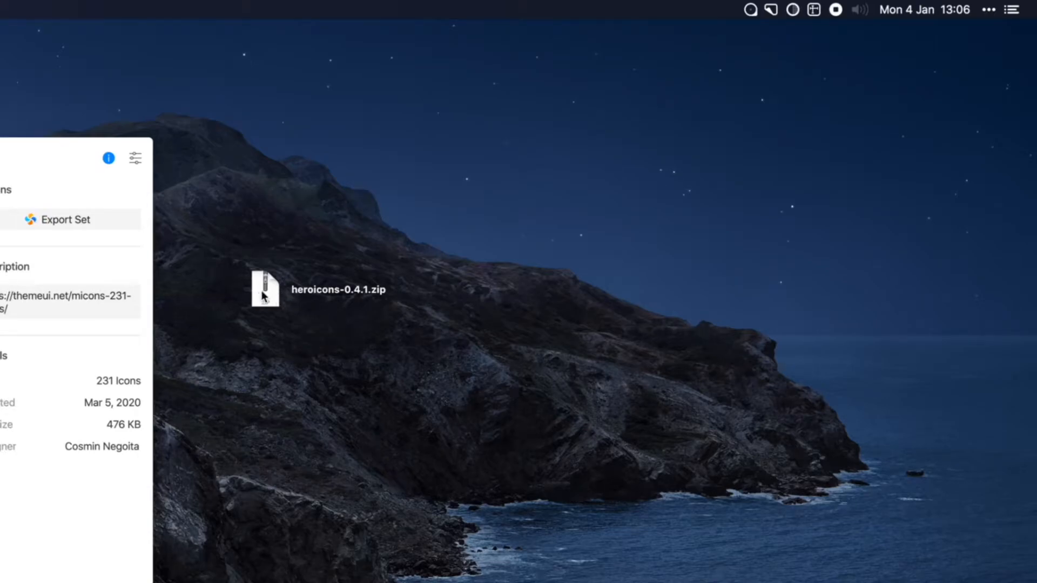
pyautogui.moveTo(272, 298)
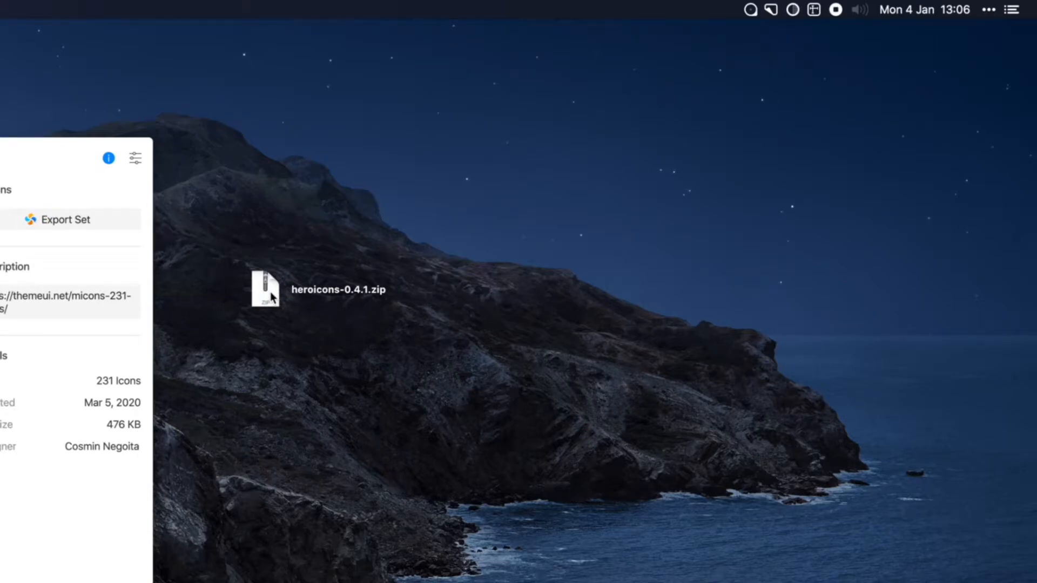
pyautogui.moveTo(324, 313)
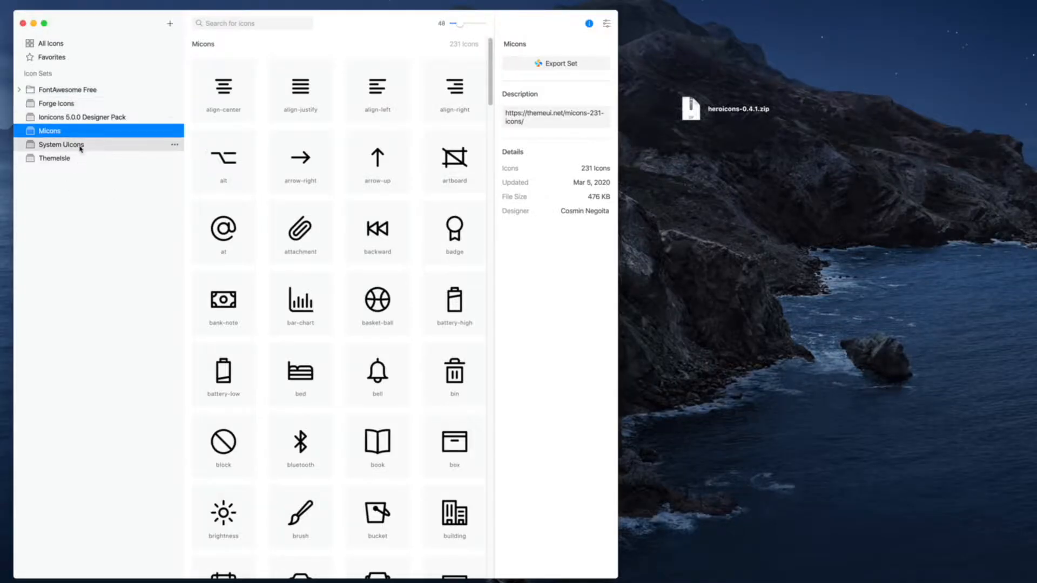
pyautogui.moveTo(139, 117)
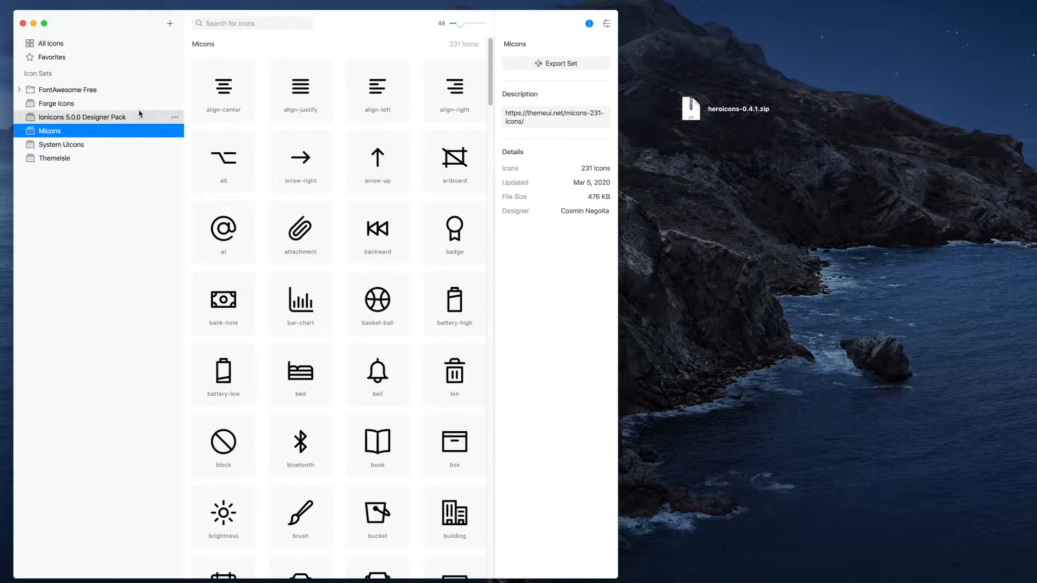
pyautogui.moveTo(59, 116)
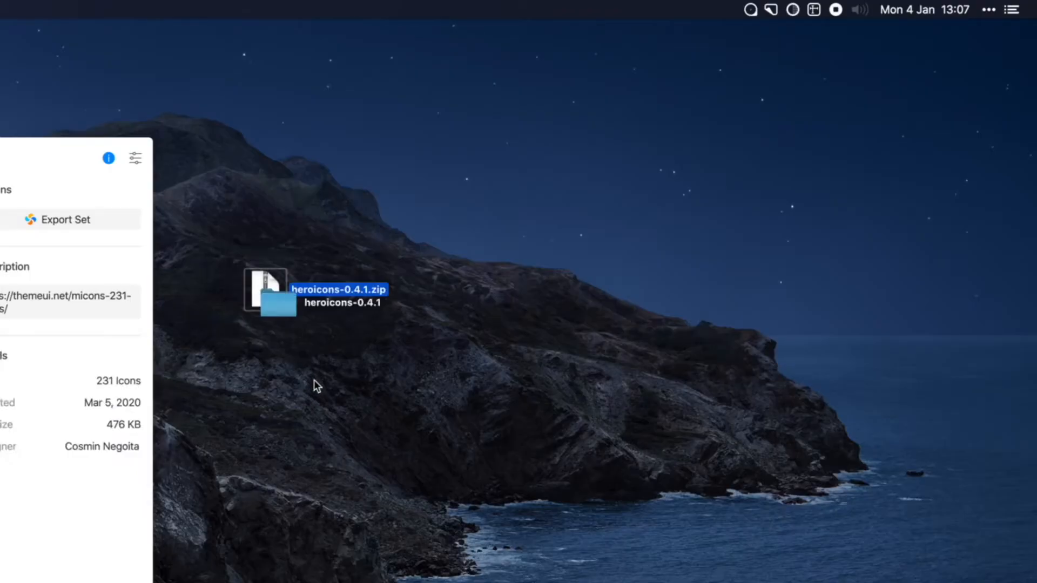
# - Open heroicons-0.4.1's optimized folder in Finder, revealing its outline and solid subfolders
pyautogui.doubleClick(270, 293)
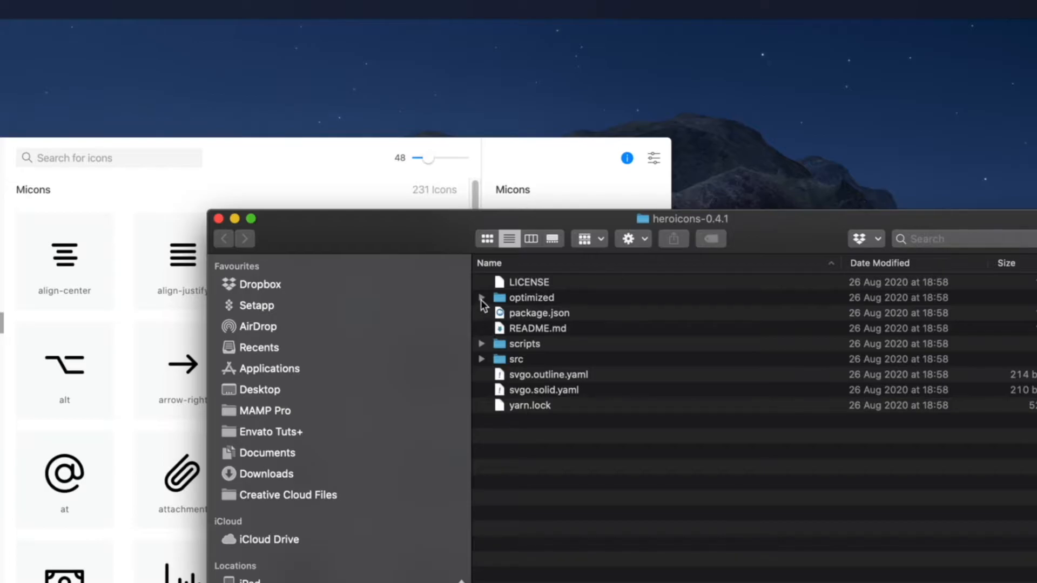
pyautogui.click(482, 298)
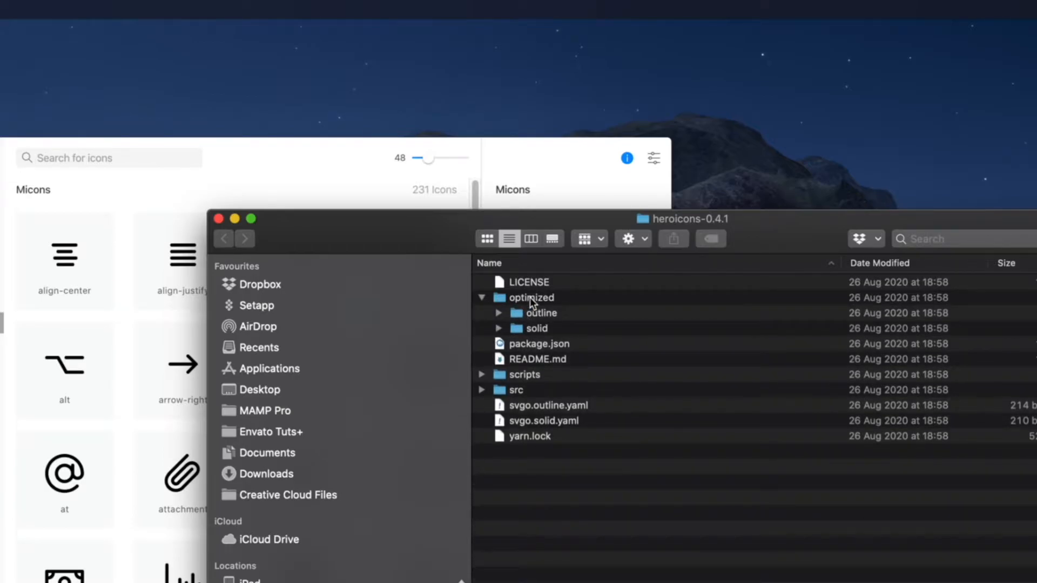
pyautogui.doubleClick(539, 314)
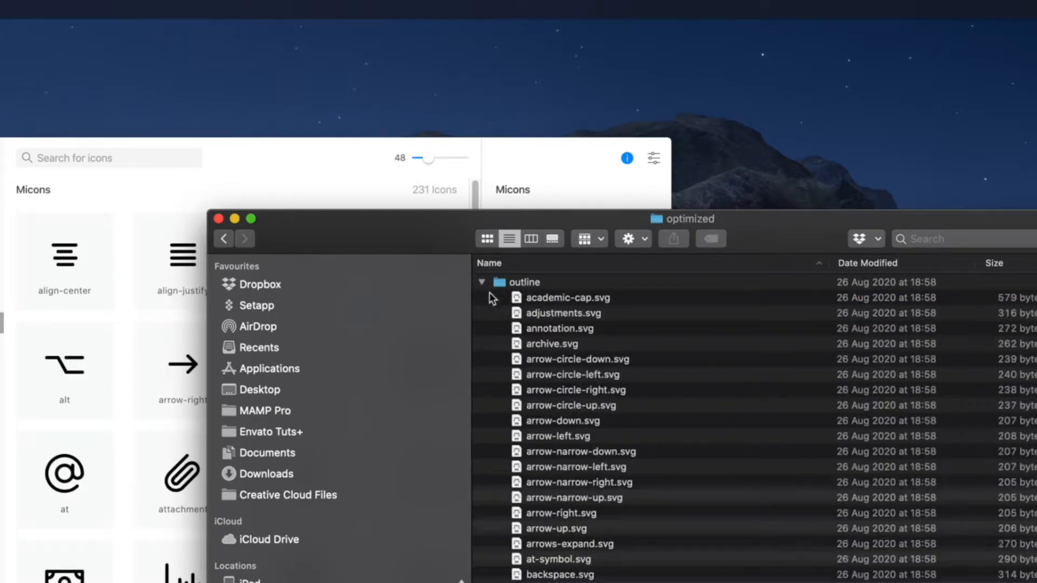
pyautogui.click(482, 282)
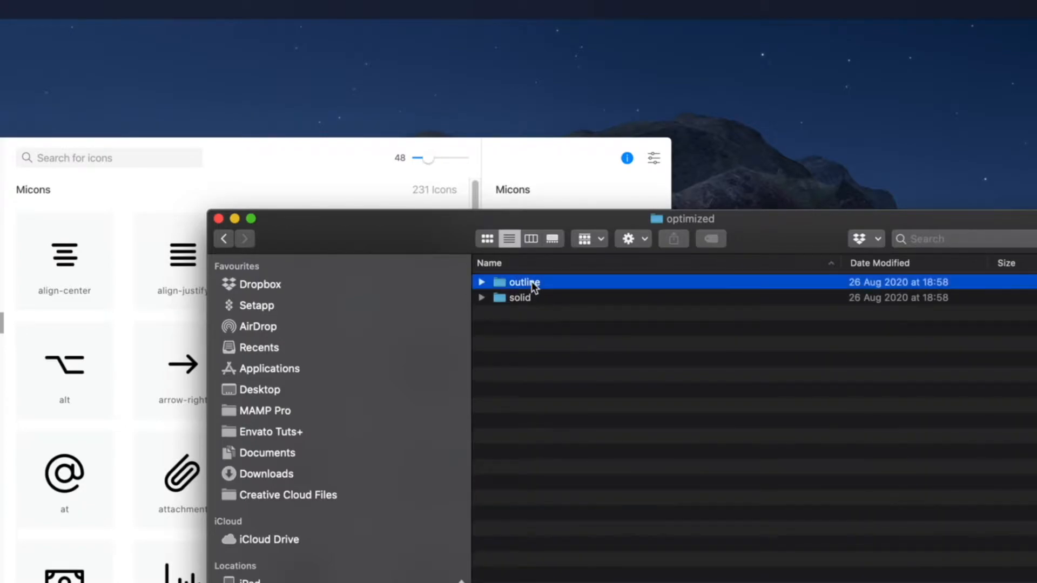
pyautogui.click(481, 298)
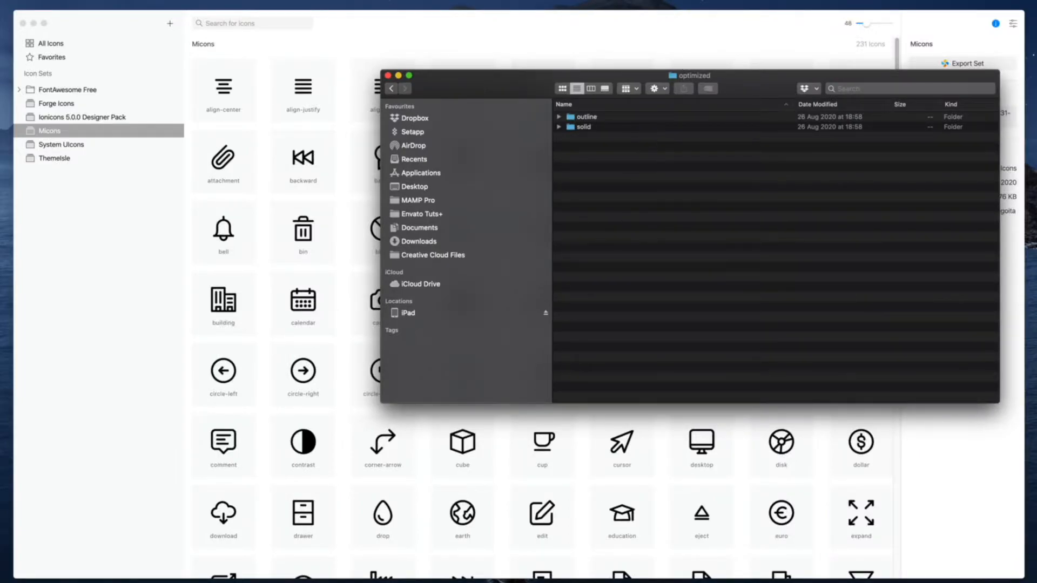
# - Bring Iconset forward and show the add menu with New Set, New Group and Import Iconset
pyautogui.click(388, 74)
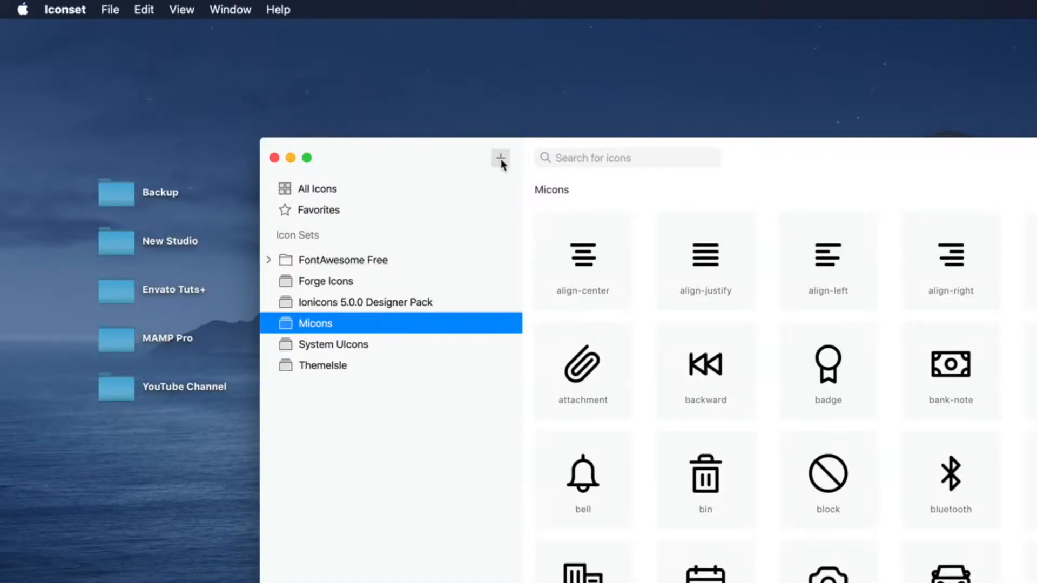
pyautogui.click(500, 158)
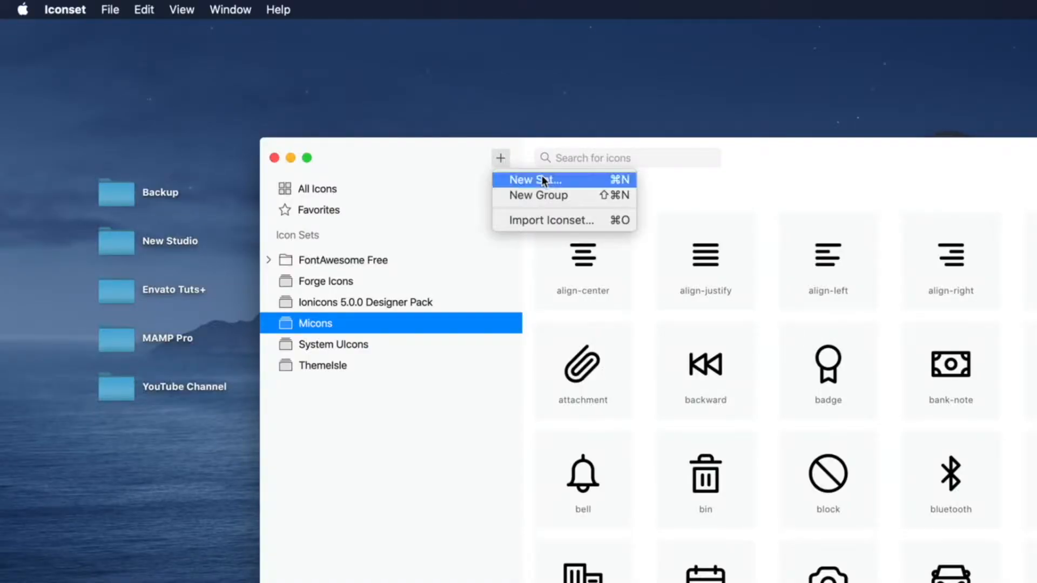
pyautogui.moveTo(604, 184)
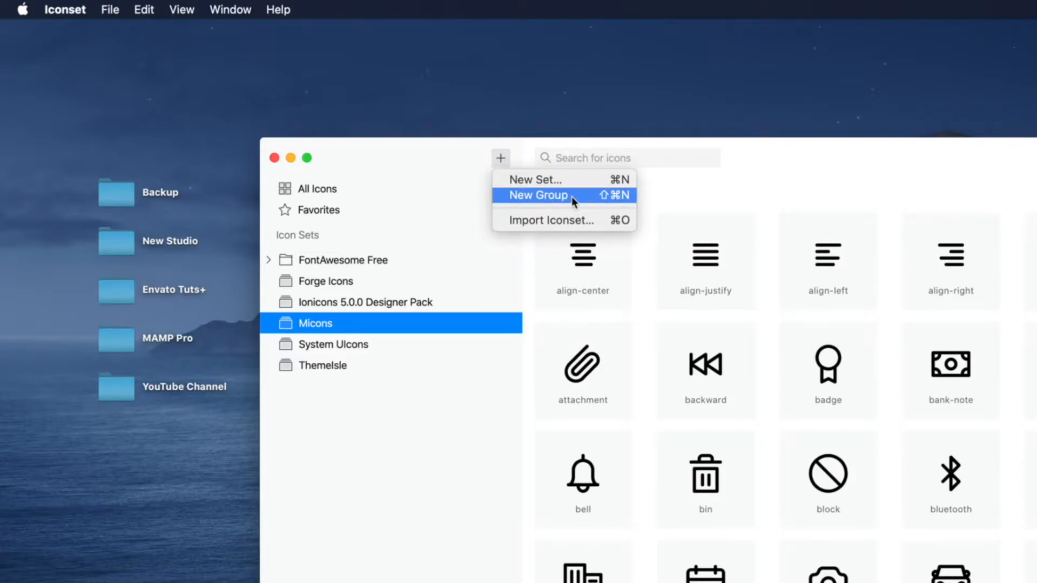
pyautogui.moveTo(547, 204)
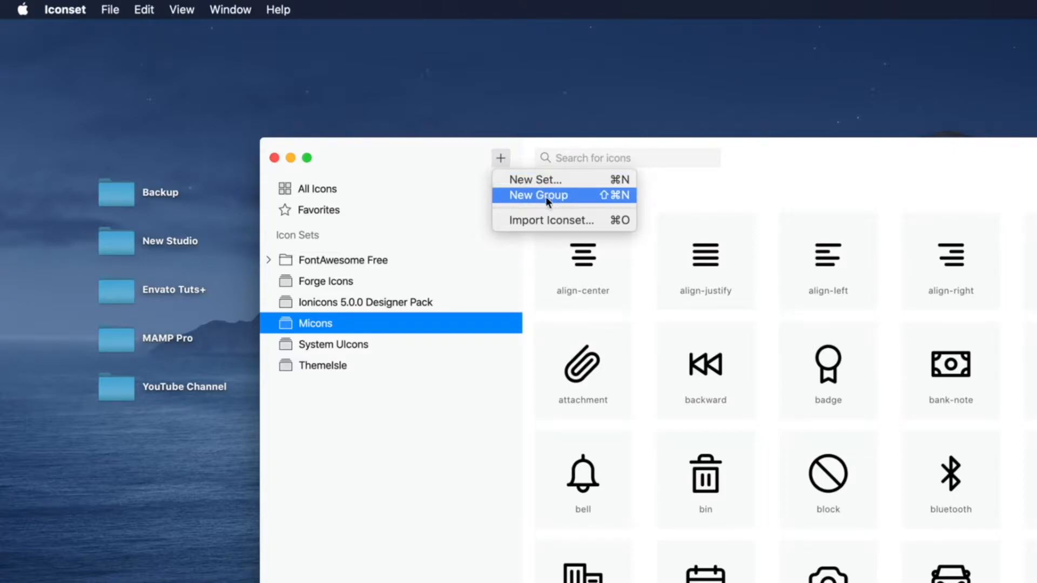
pyautogui.moveTo(592, 195)
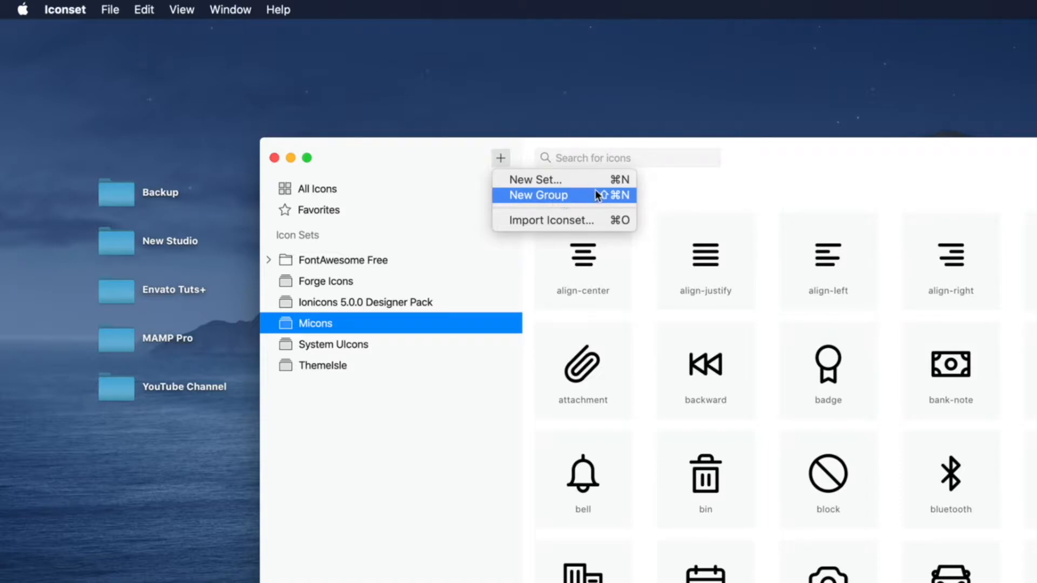
pyautogui.moveTo(582, 200)
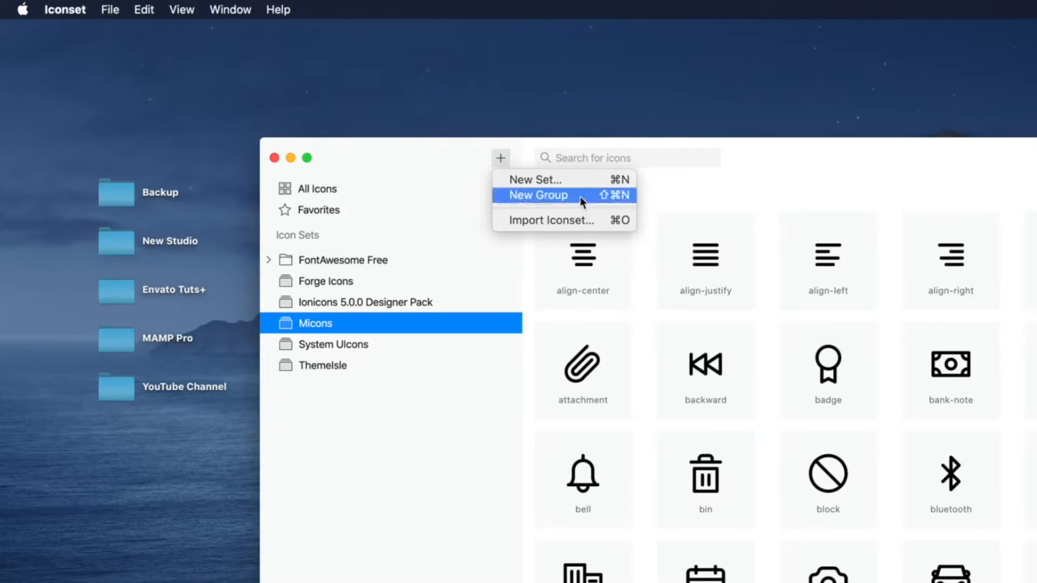
pyautogui.moveTo(597, 202)
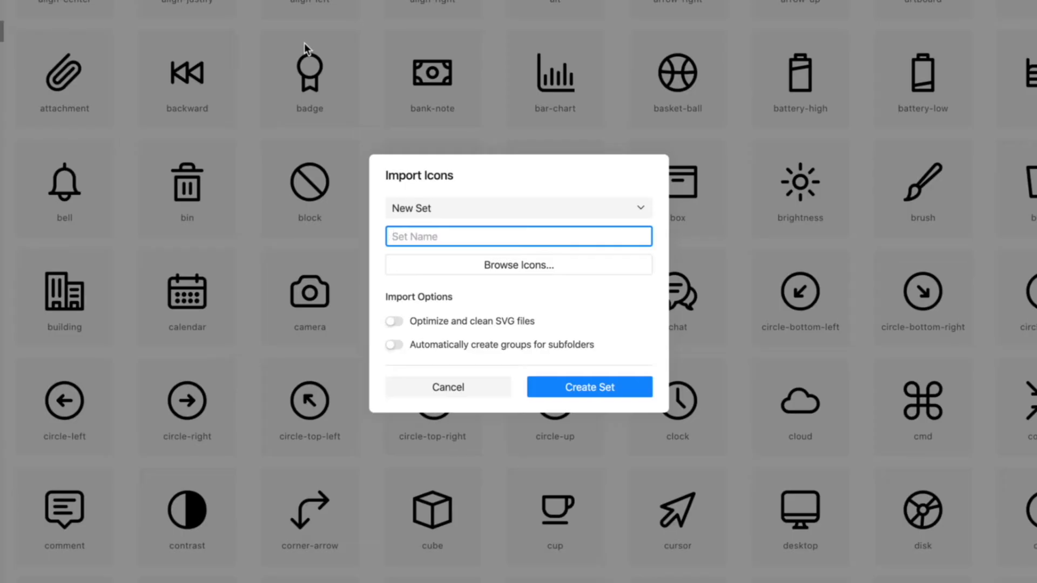
# - Name the new set 'Hero Icons' and select the optimized folder as the import source
pyautogui.write('Hero Icons')
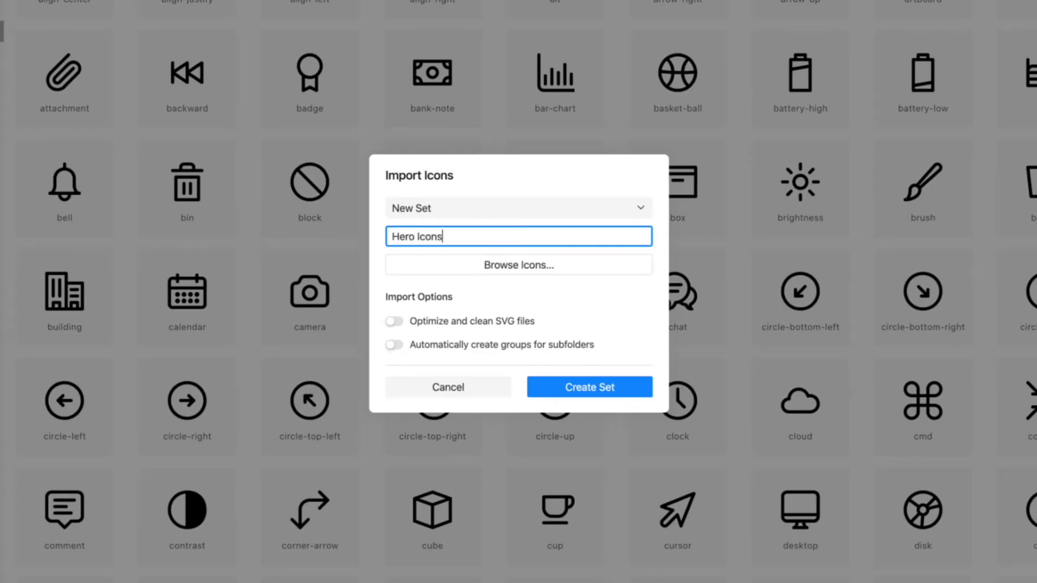
pyautogui.click(518, 264)
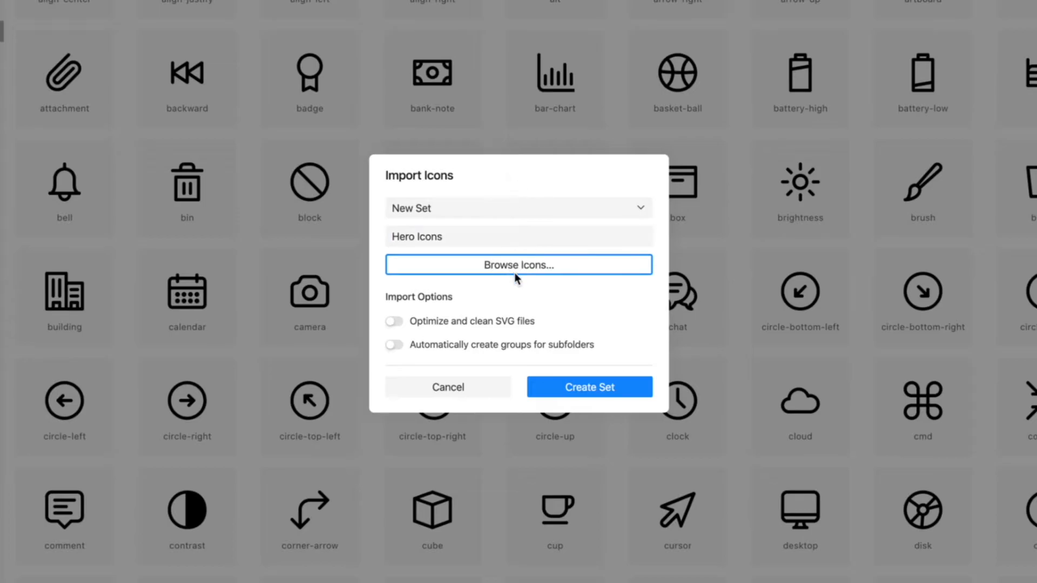
pyautogui.click(518, 264)
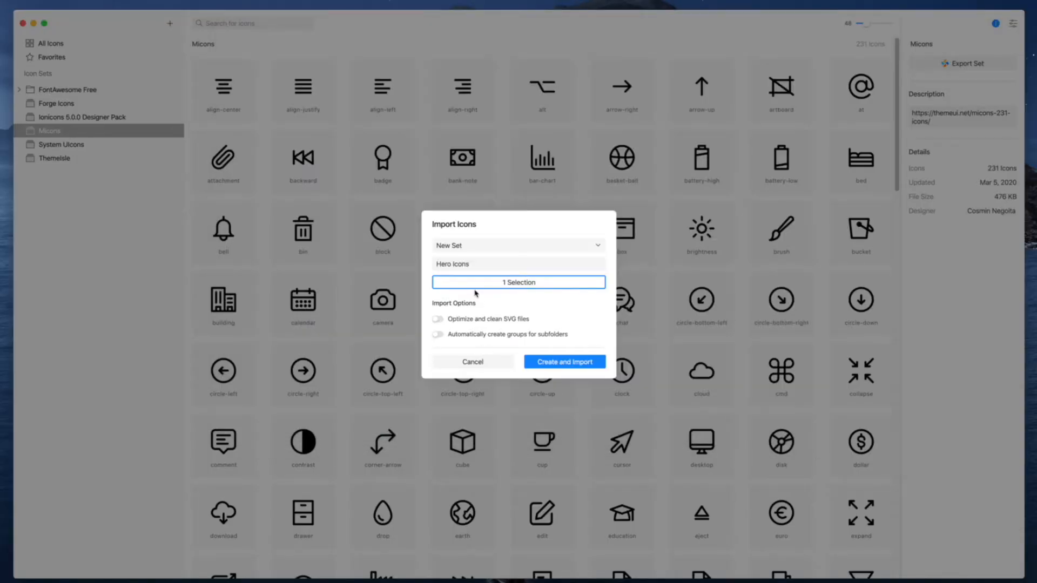
pyautogui.moveTo(463, 322)
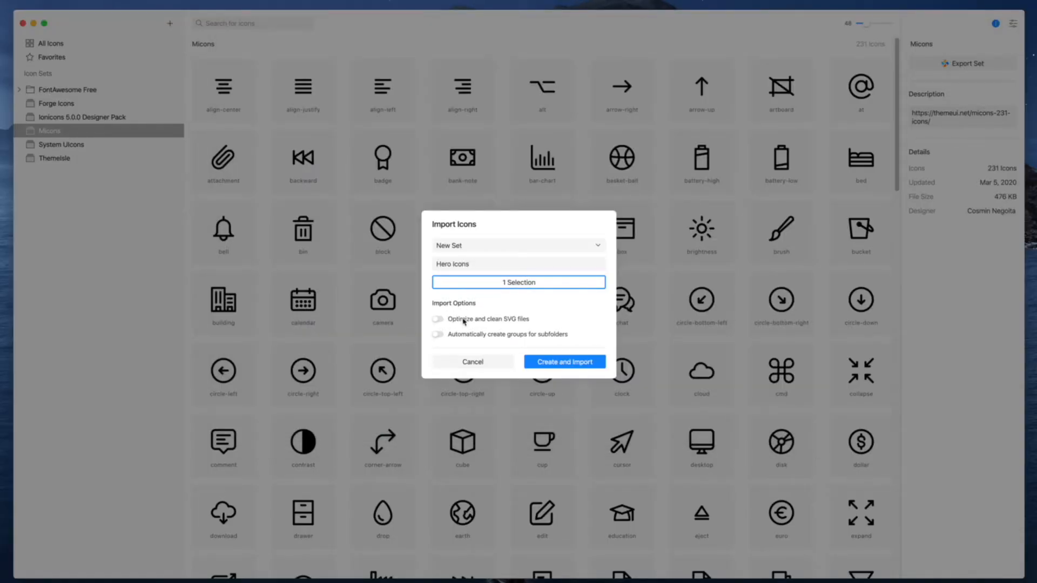
# - Enable SVG optimizing and automatic subfolder groups, then create and import the 452-icon set
pyautogui.click(437, 318)
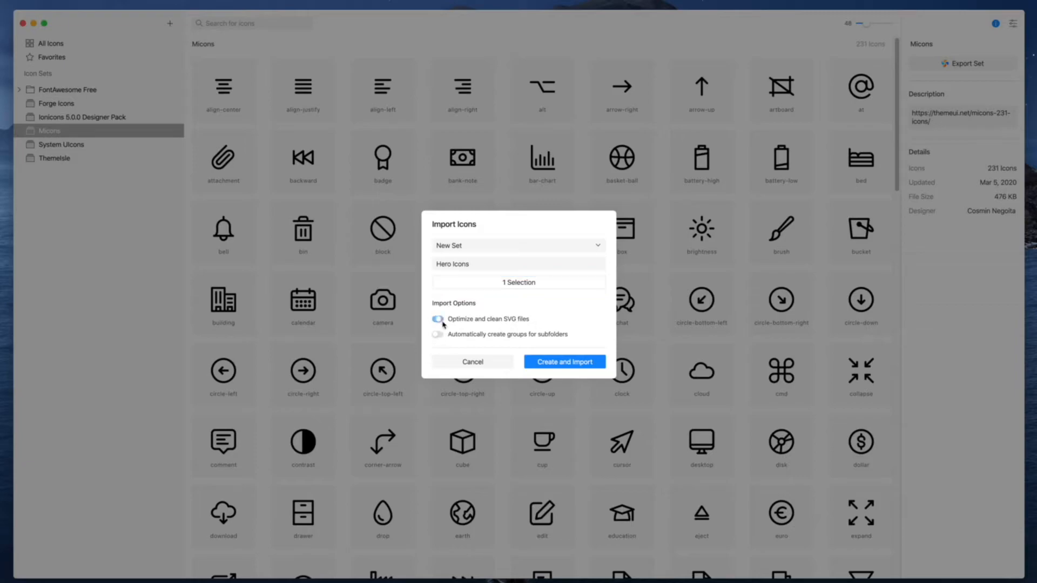
pyautogui.click(437, 334)
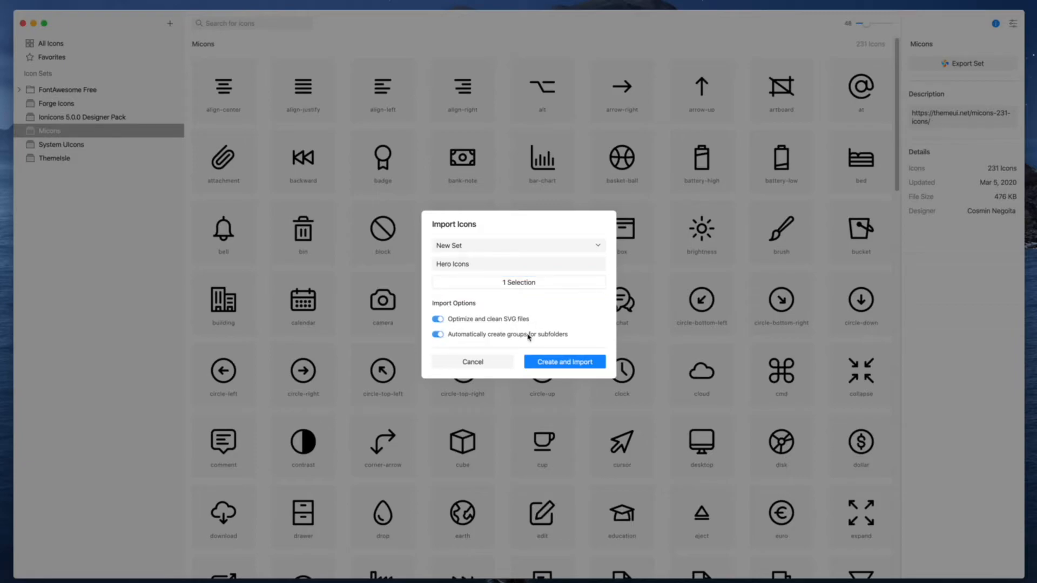
pyautogui.moveTo(562, 339)
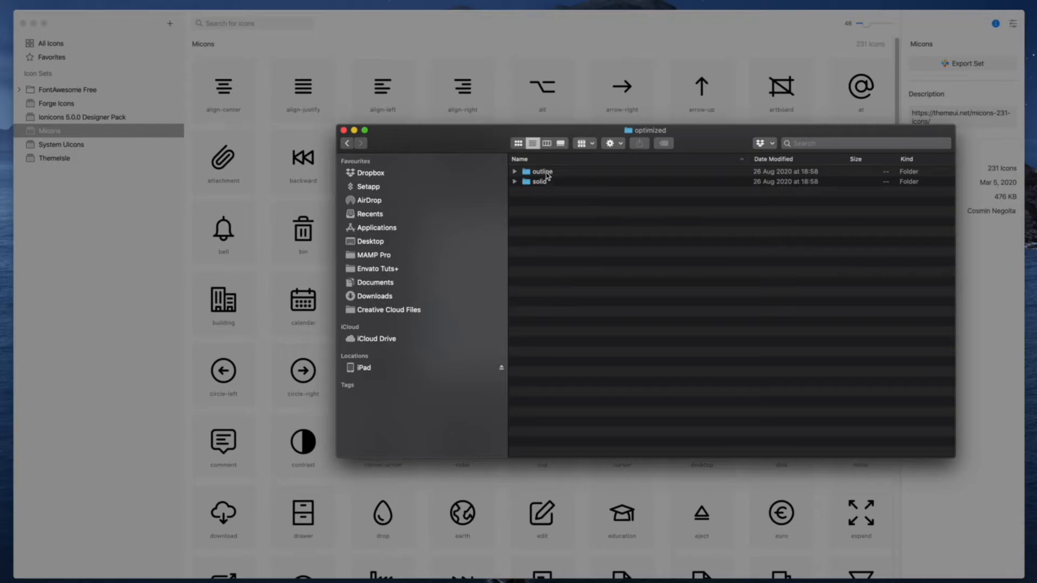
pyautogui.moveTo(570, 231)
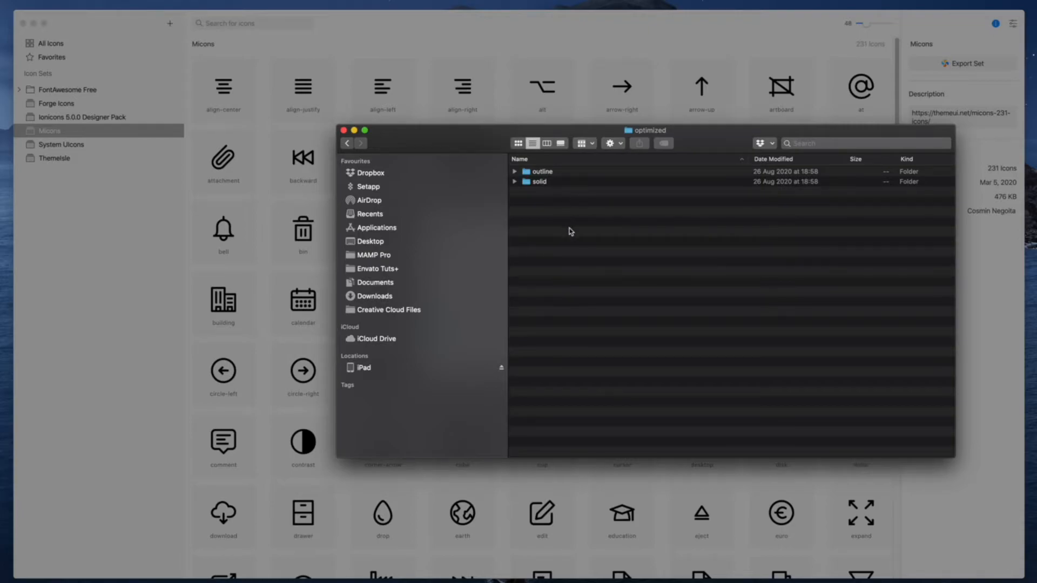
pyautogui.moveTo(539, 40)
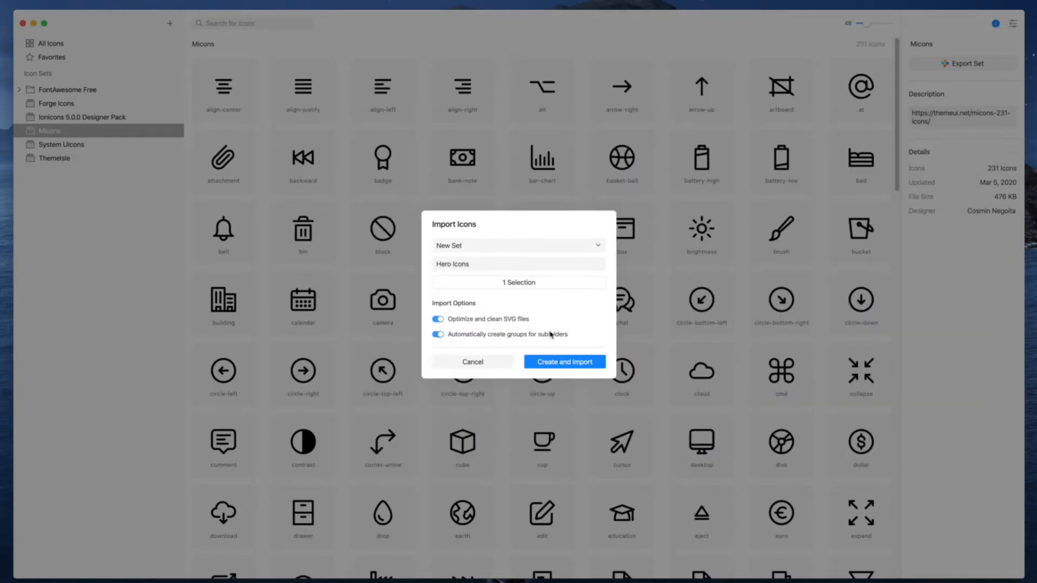
pyautogui.click(563, 361)
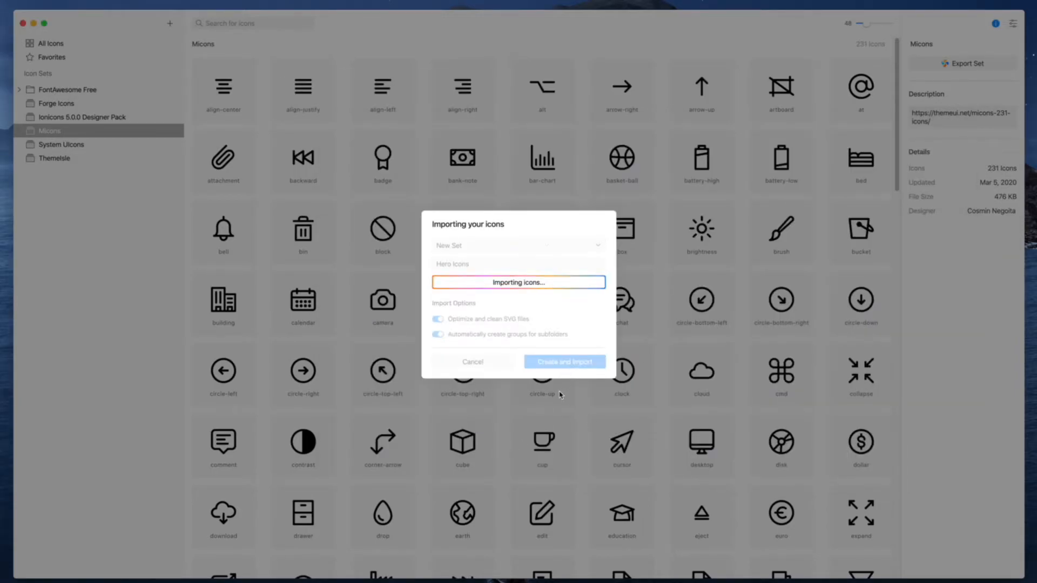
pyautogui.click(563, 362)
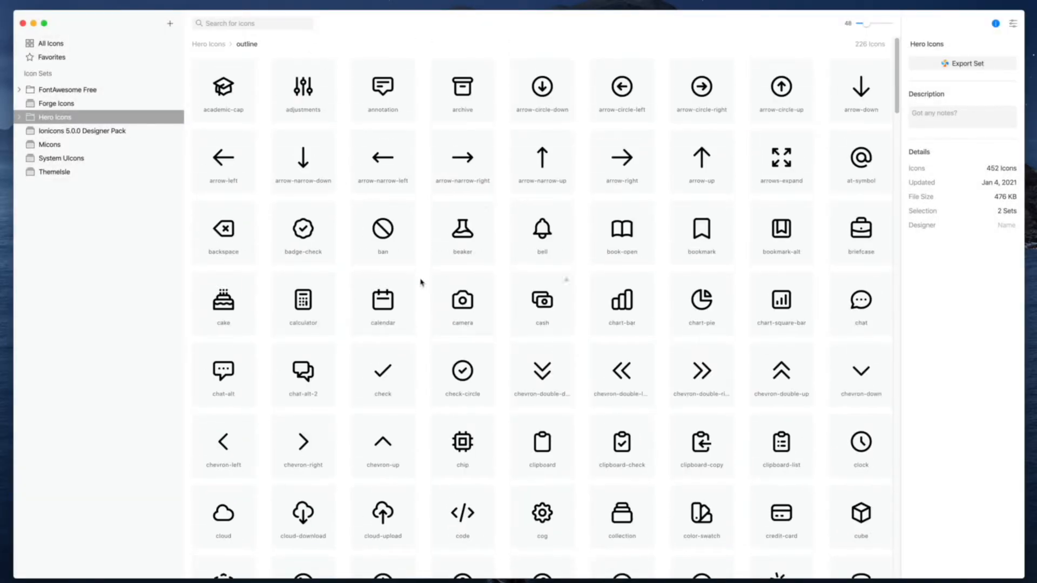
# - Expand Hero Icons and compare its outline and solid groups, ending on outline
pyautogui.scroll(-3)
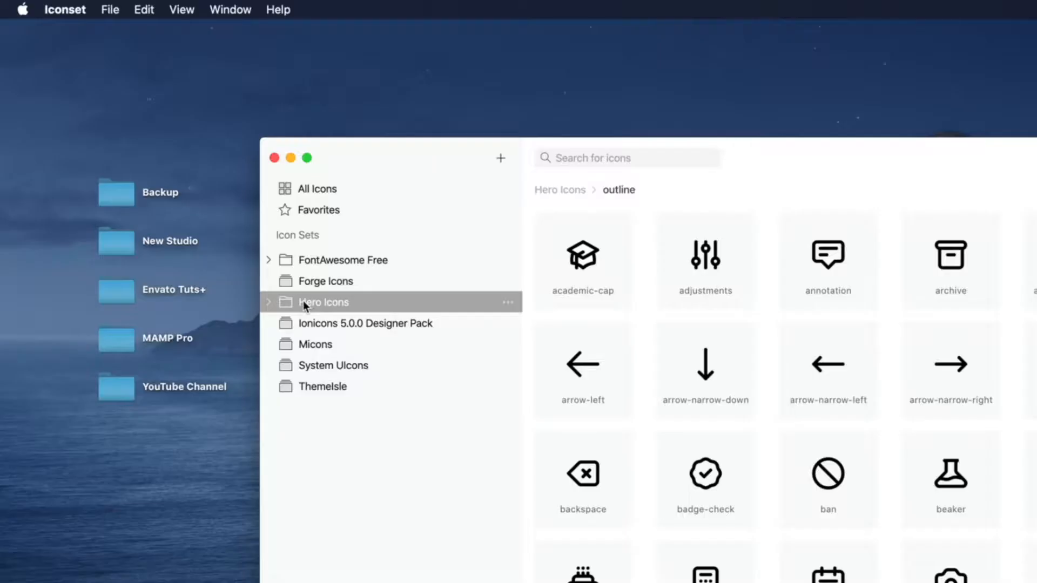
pyautogui.click(269, 302)
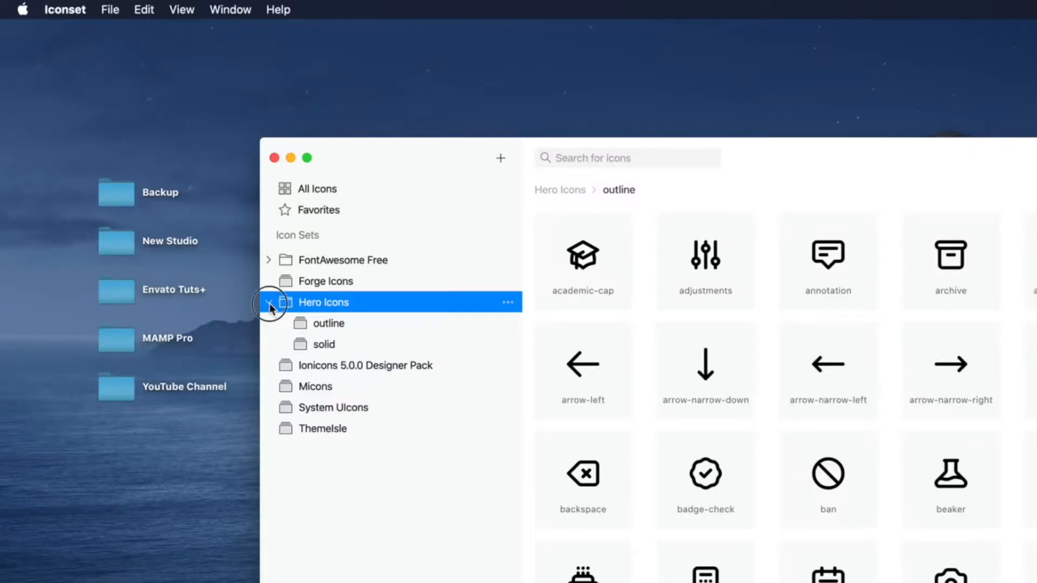
pyautogui.moveTo(371, 323)
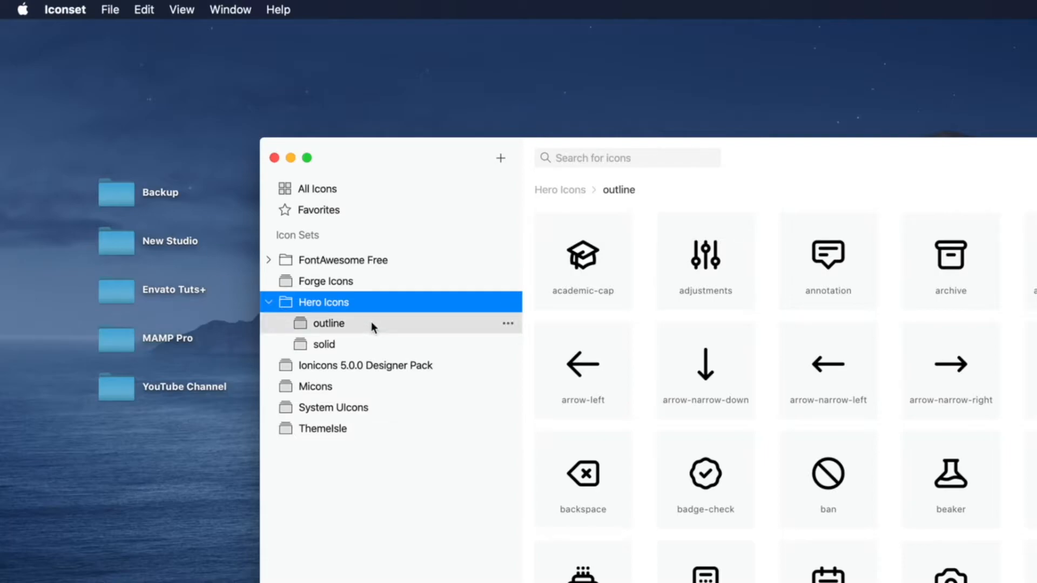
pyautogui.click(328, 323)
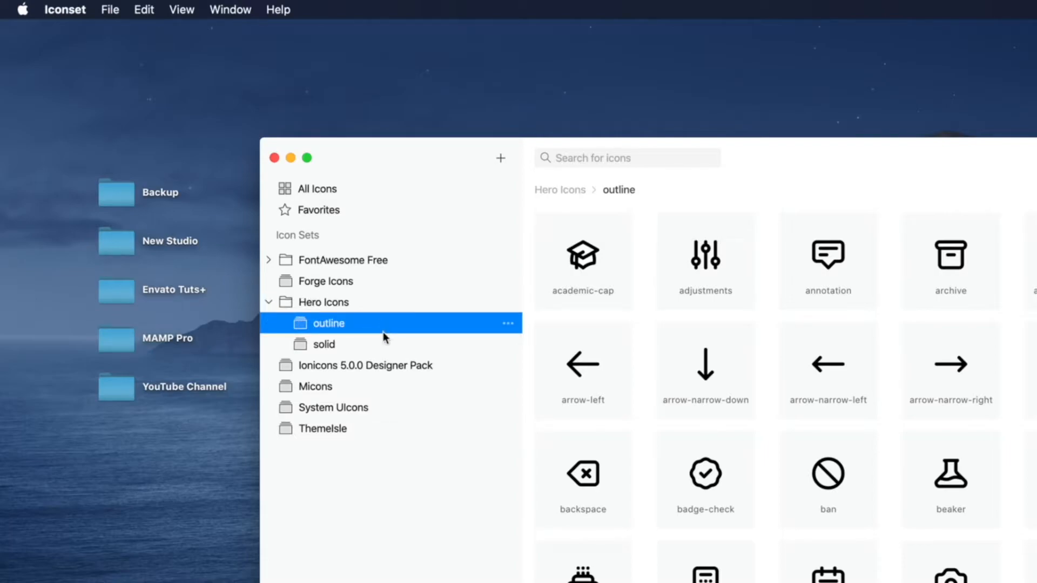
pyautogui.click(324, 344)
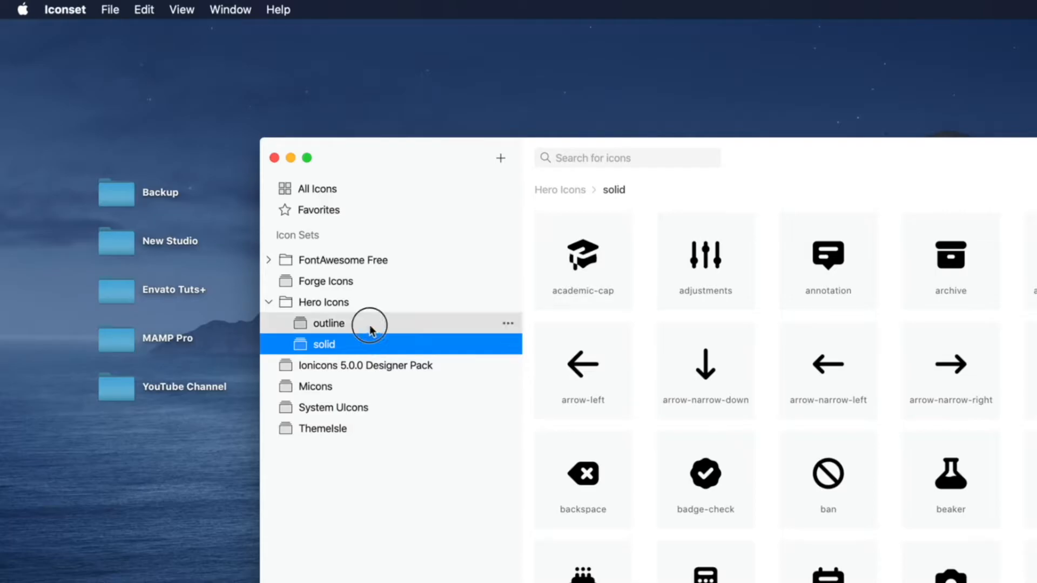
pyautogui.click(328, 322)
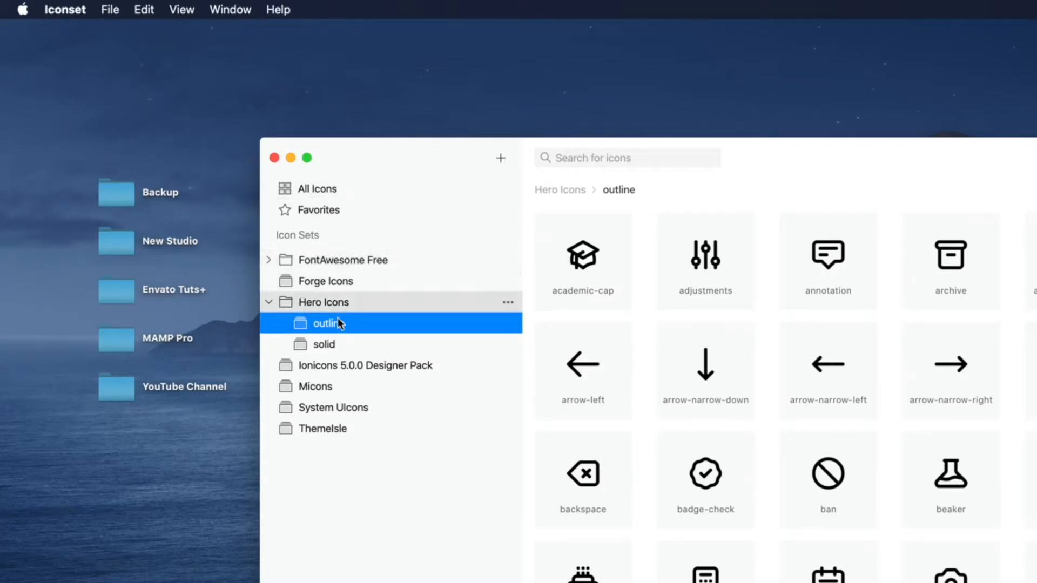
pyautogui.moveTo(349, 456)
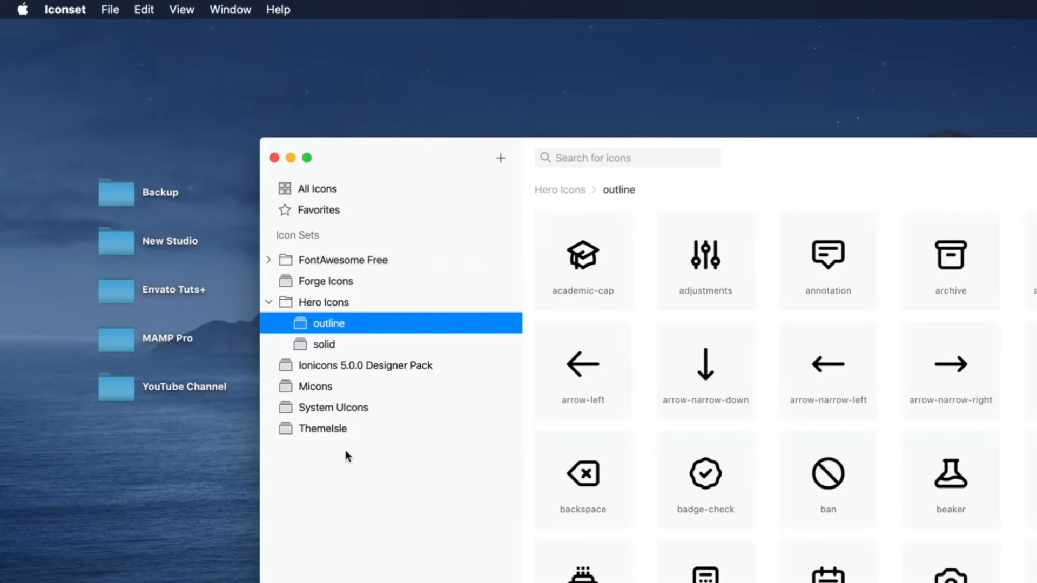
# - Browse All Icons, then show only the favourites alipay and amazon
pyautogui.click(316, 188)
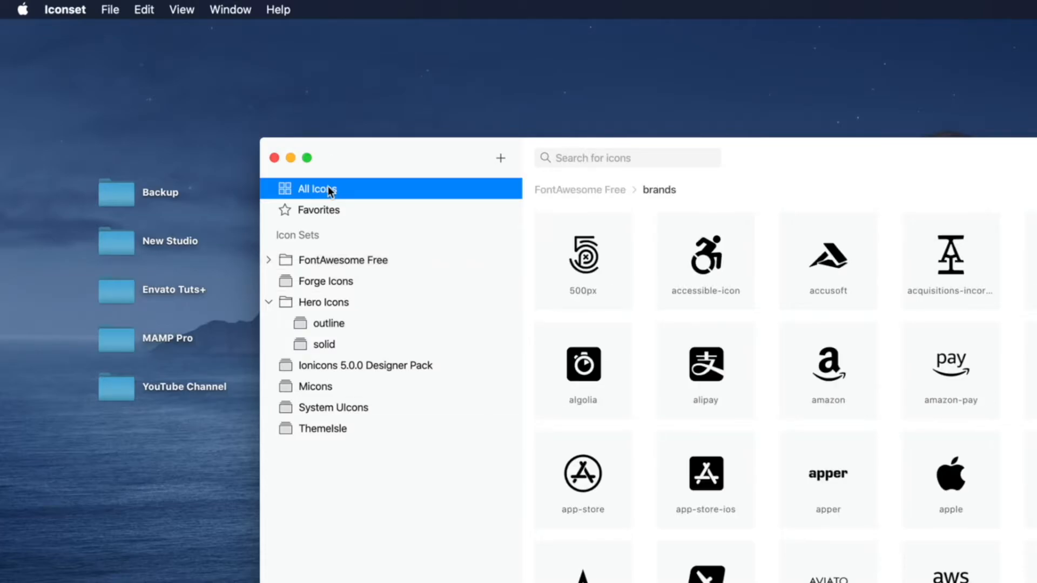
pyautogui.scroll(-3)
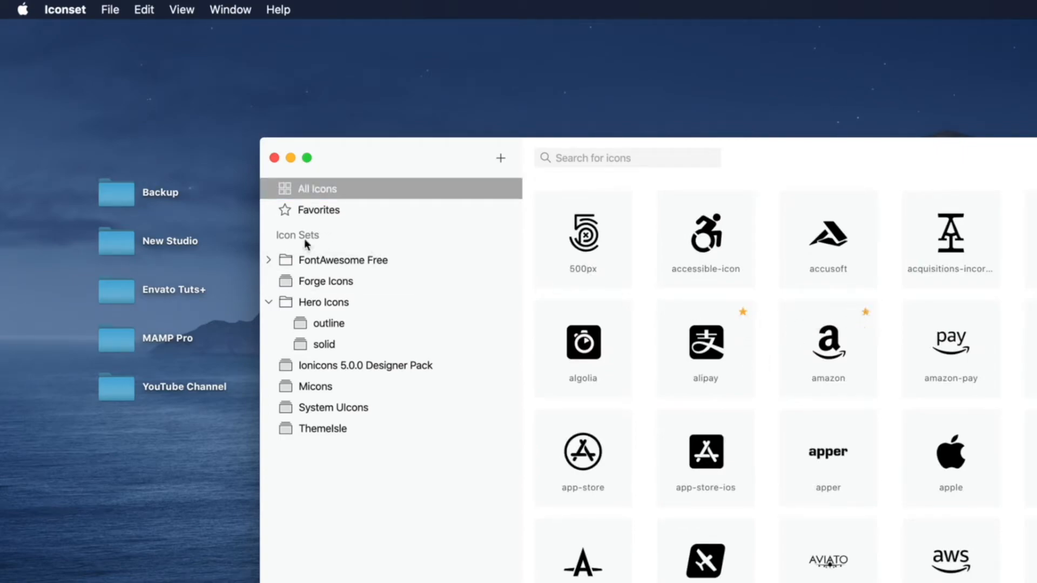
pyautogui.click(319, 210)
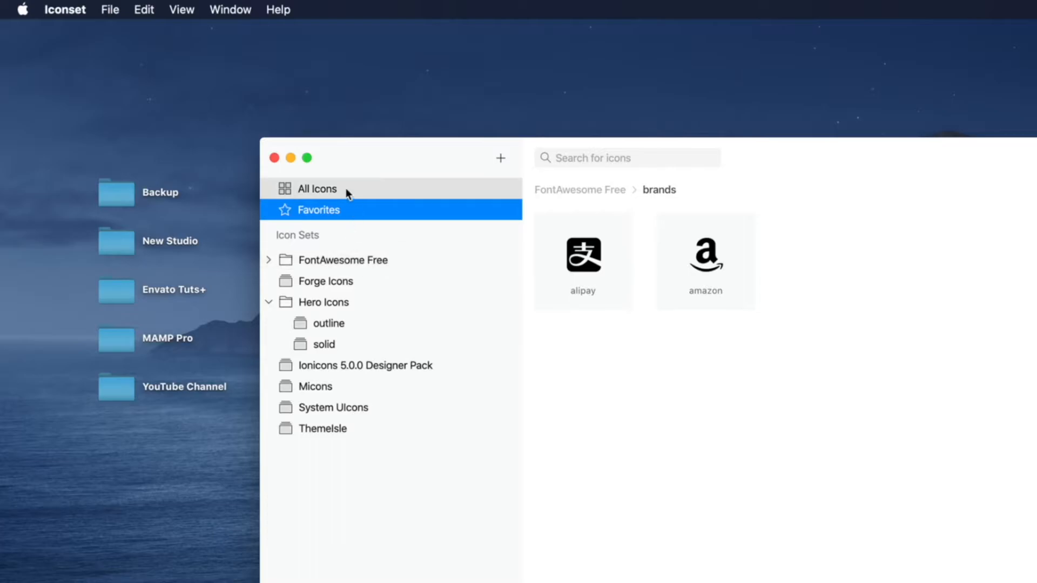
# - Search all sets for 'setting', then search Hero Icons for 'arrow', giving 13 results per group
pyautogui.click(318, 188)
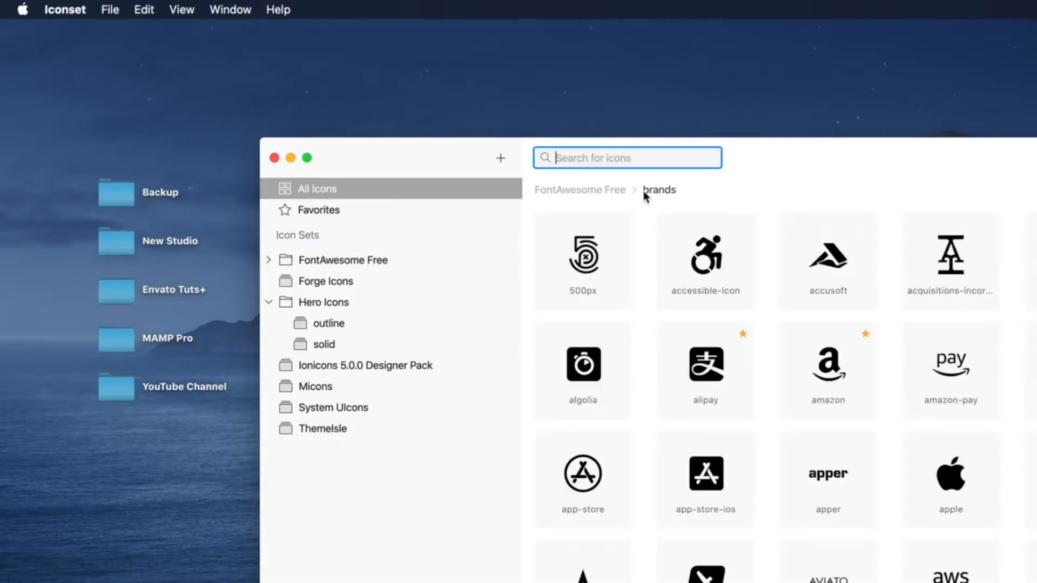
pyautogui.write('setting')
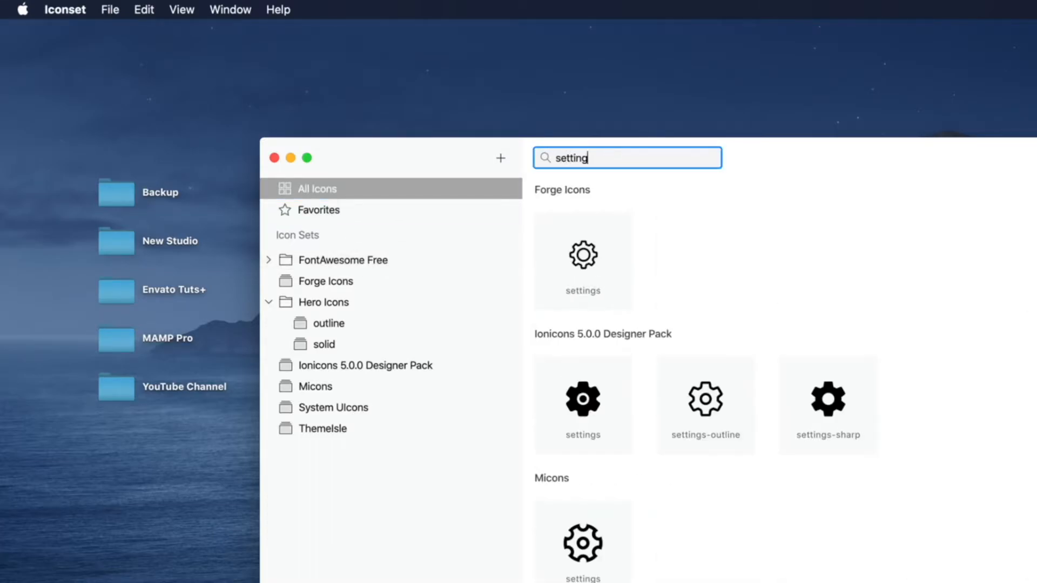
pyautogui.moveTo(600, 193)
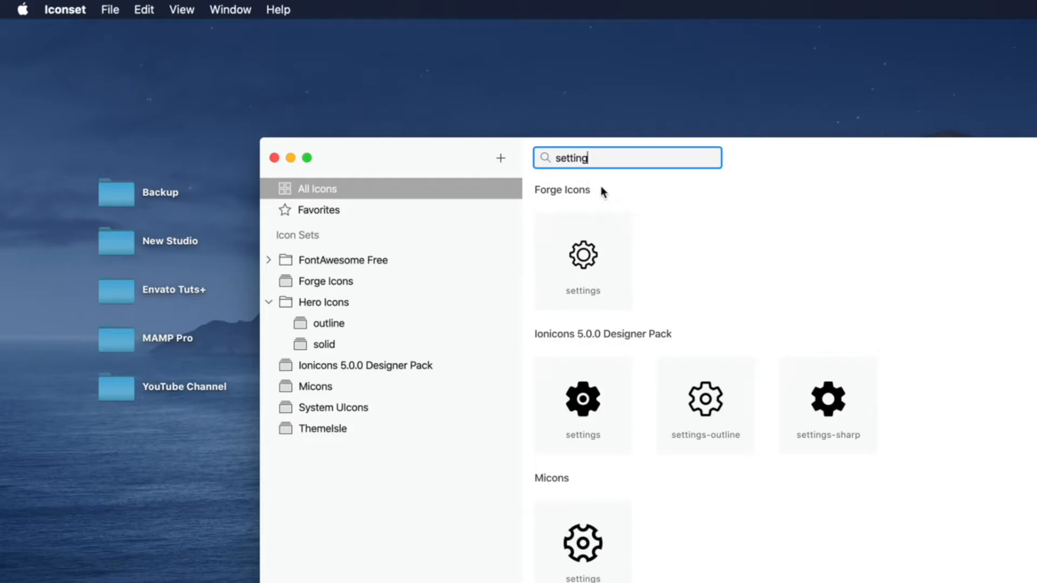
pyautogui.moveTo(669, 260)
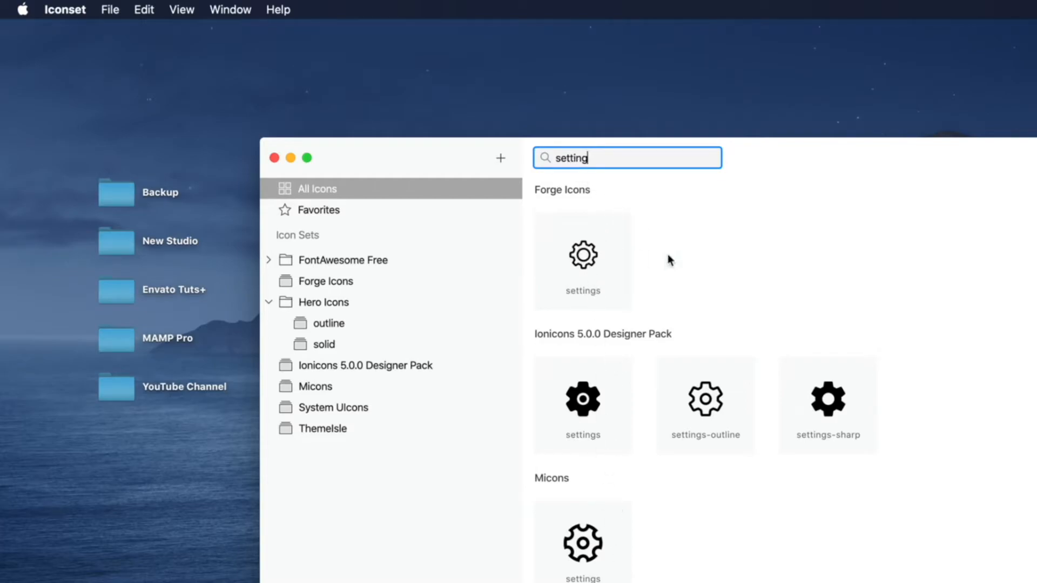
pyautogui.moveTo(538, 448)
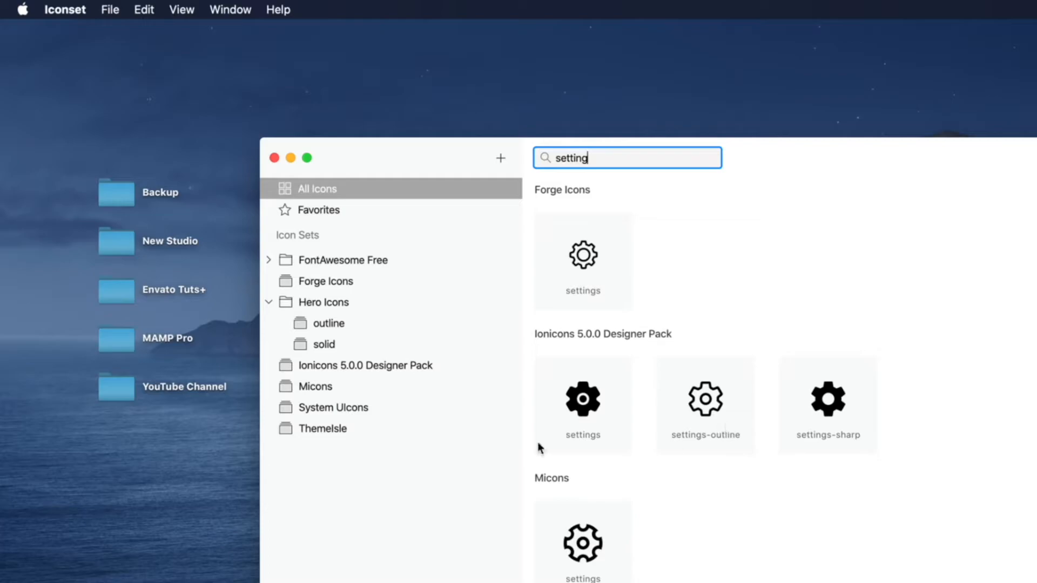
pyautogui.moveTo(431, 281)
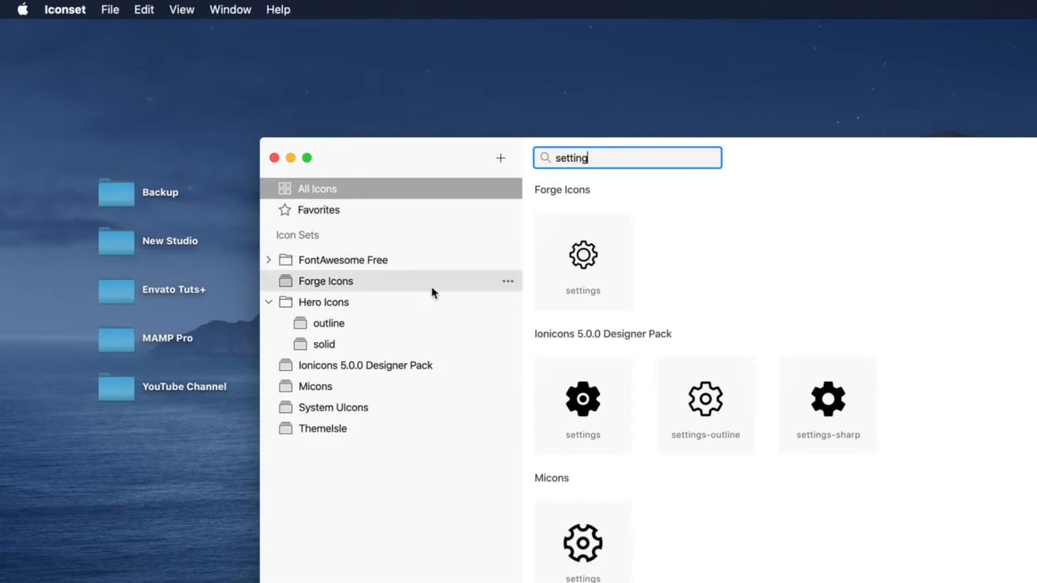
pyautogui.click(324, 301)
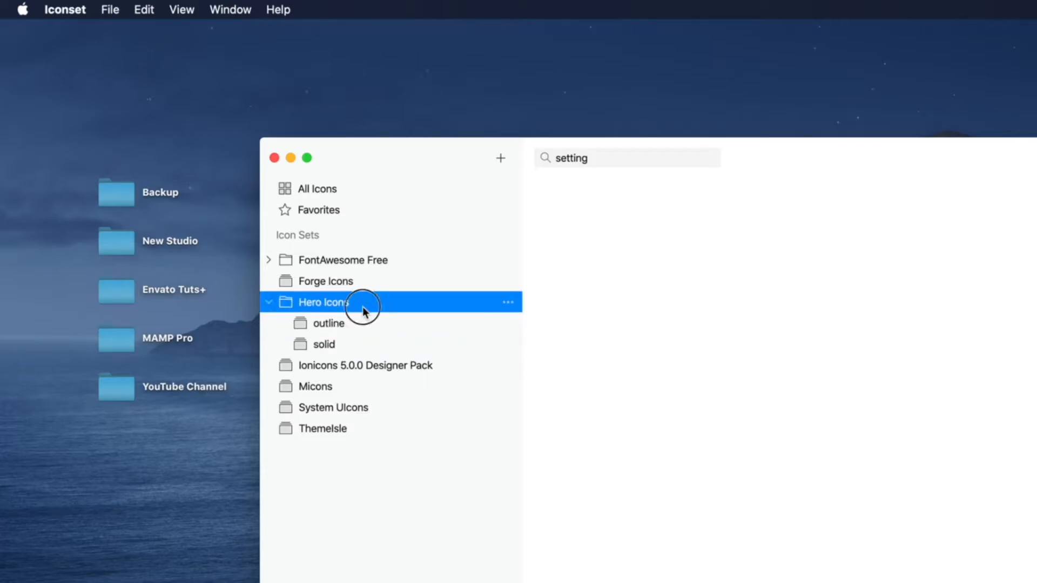
pyautogui.moveTo(642, 160)
pyautogui.write('a')
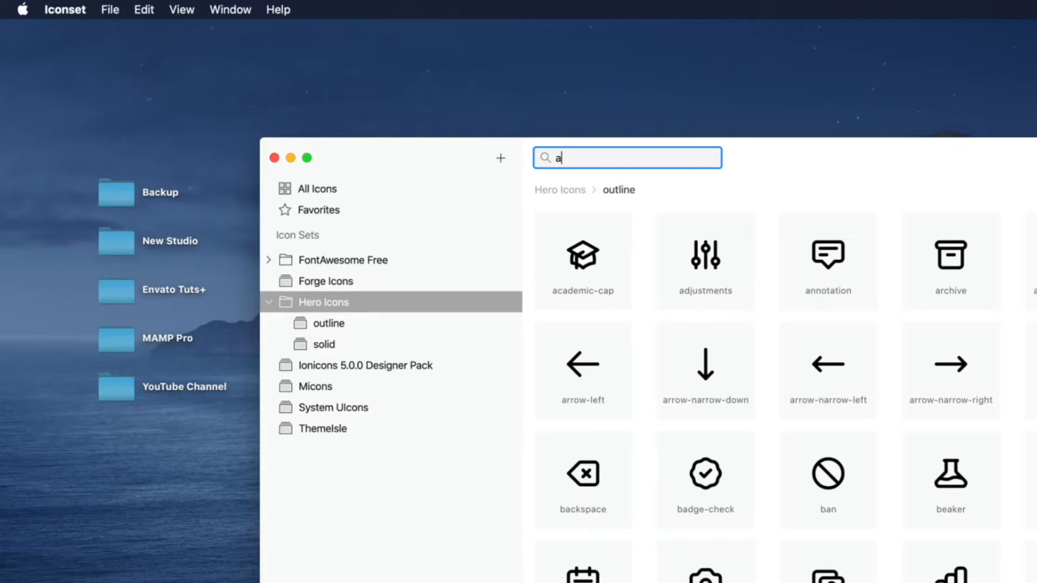
pyautogui.write('rrow')
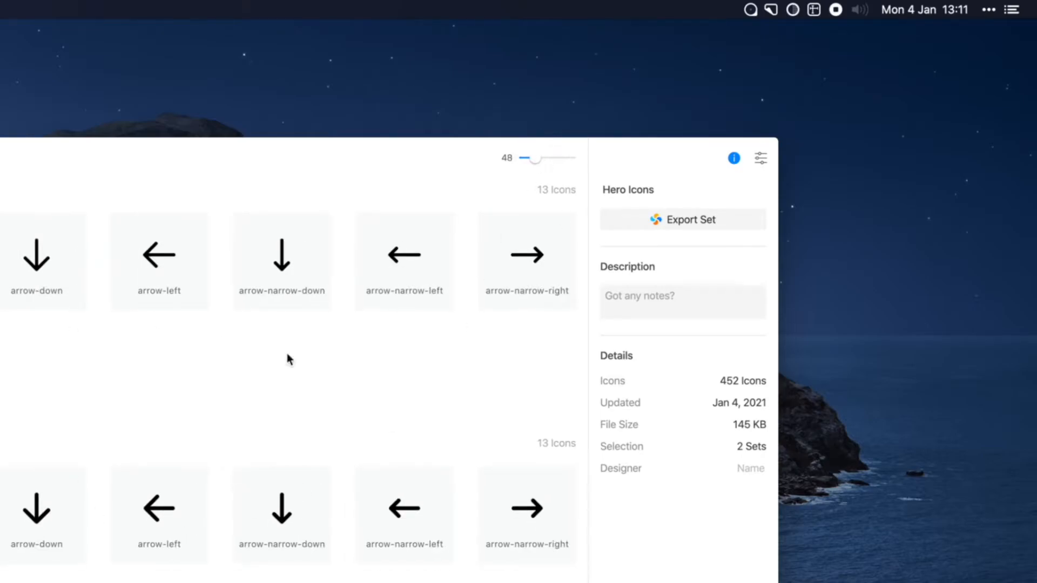
pyautogui.moveTo(370, 255)
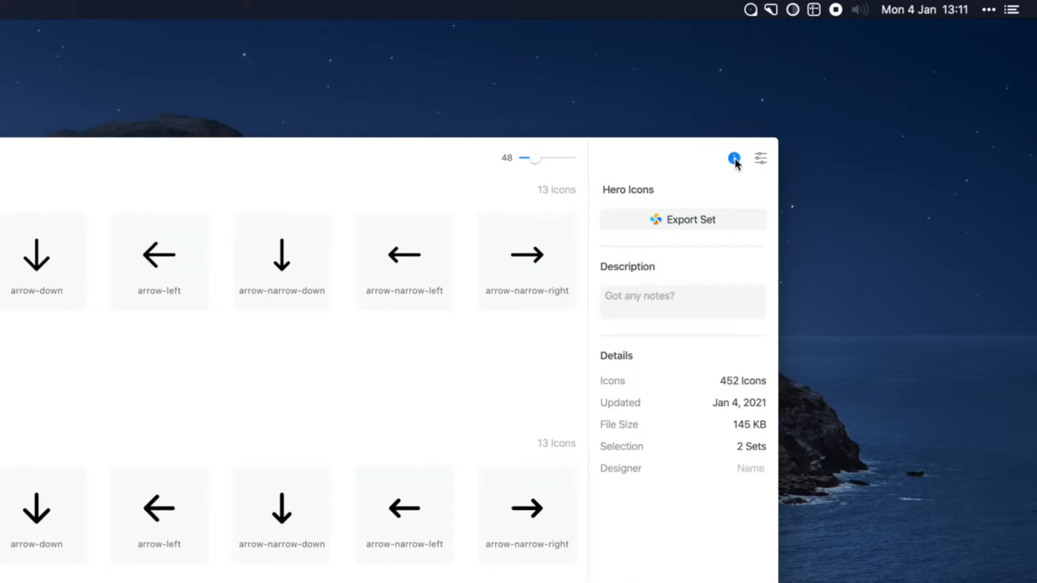
pyautogui.moveTo(619, 204)
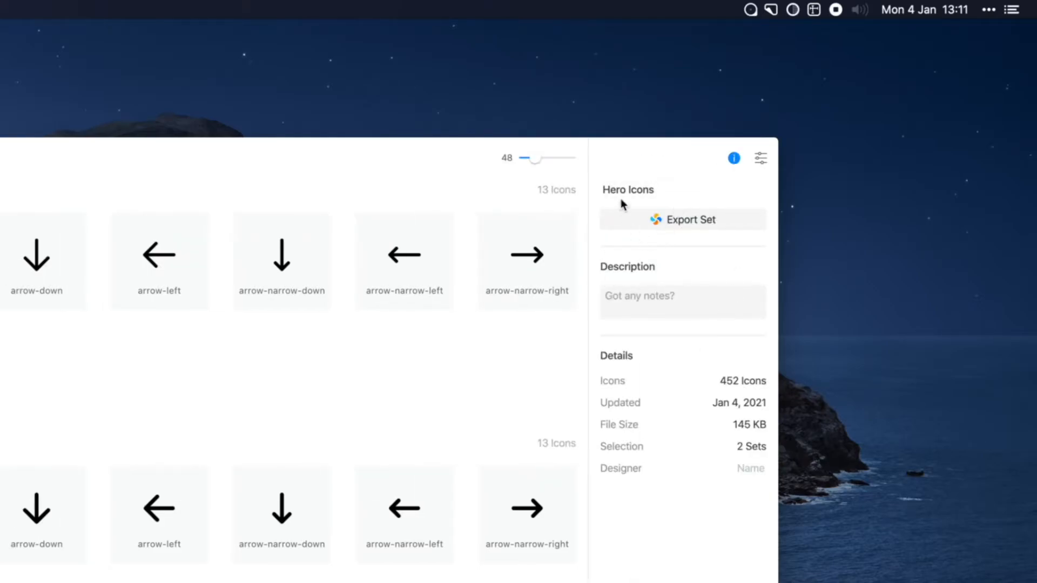
pyautogui.click(682, 189)
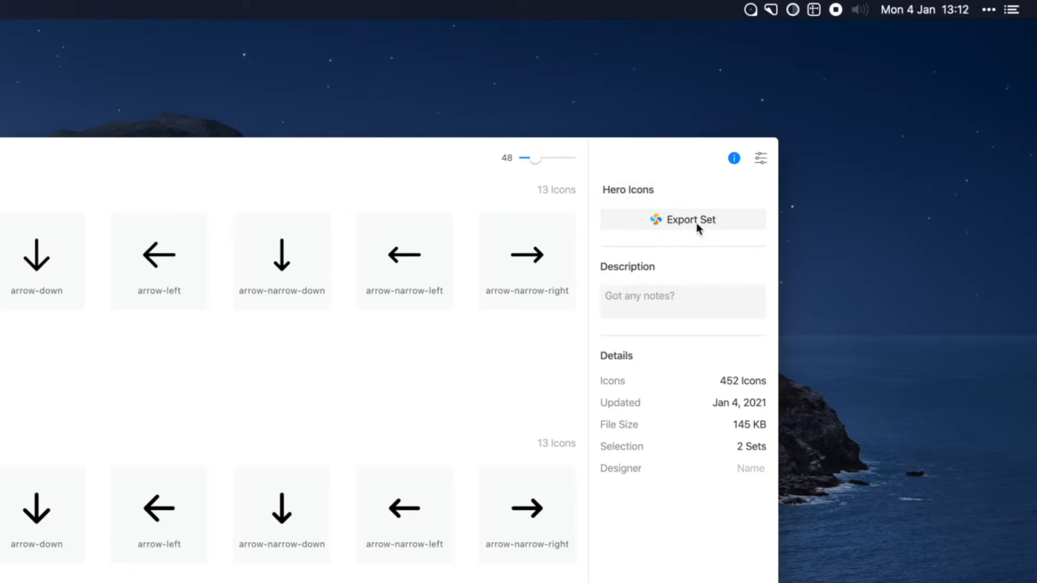
pyautogui.moveTo(681, 257)
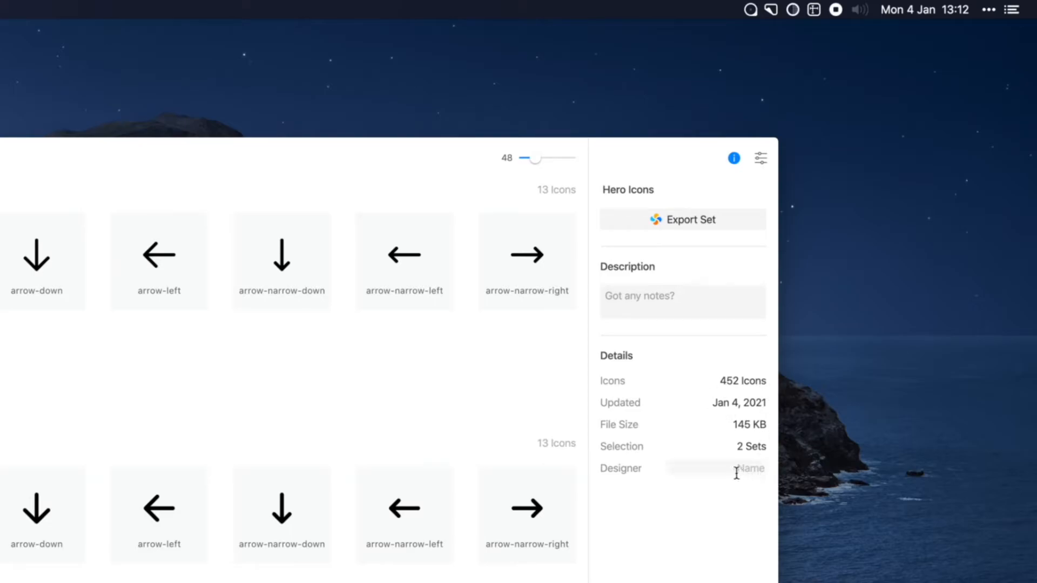
pyautogui.moveTo(711, 417)
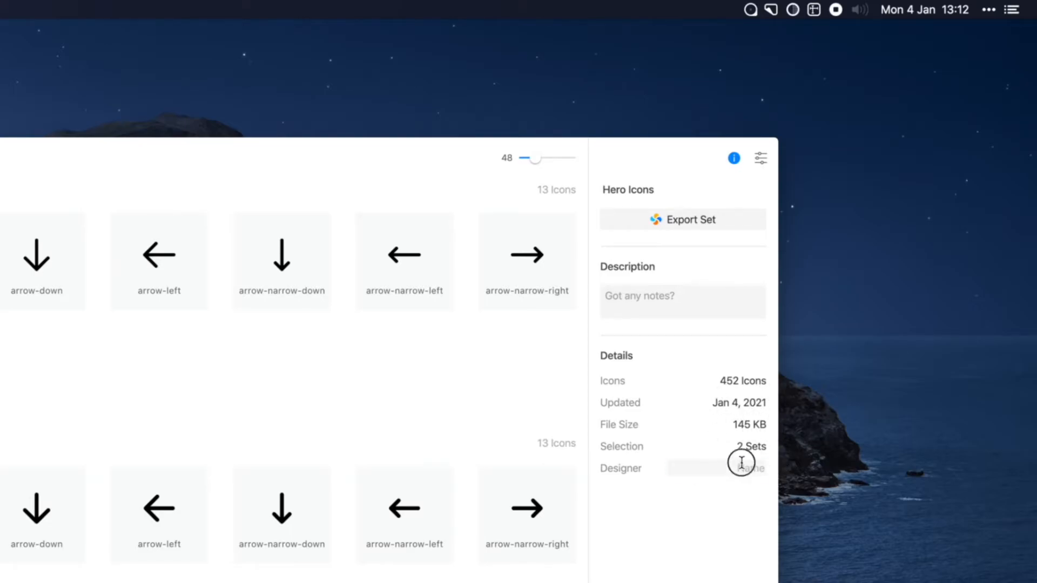
pyautogui.moveTo(747, 513)
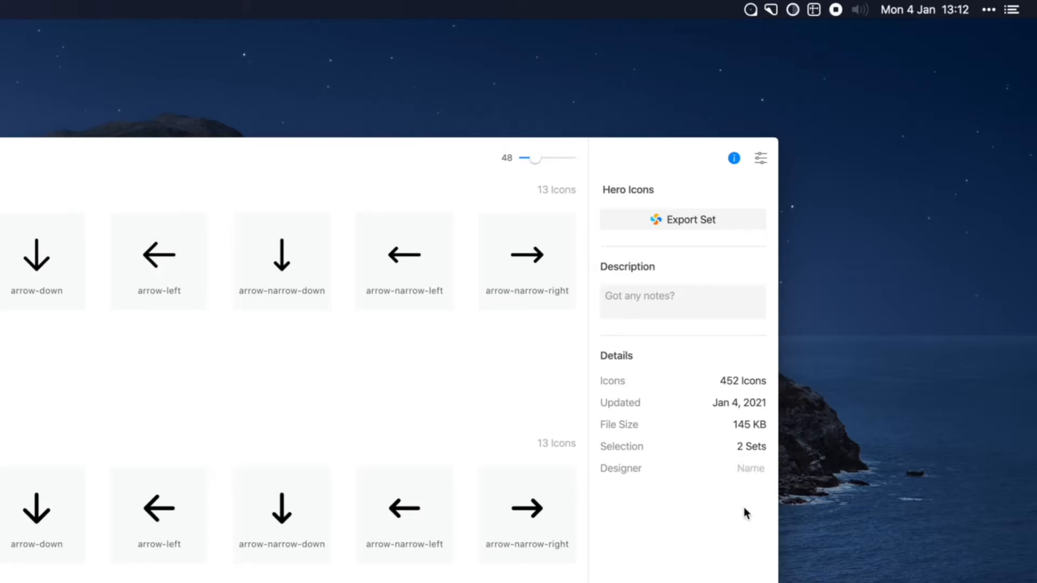
pyautogui.moveTo(760, 158)
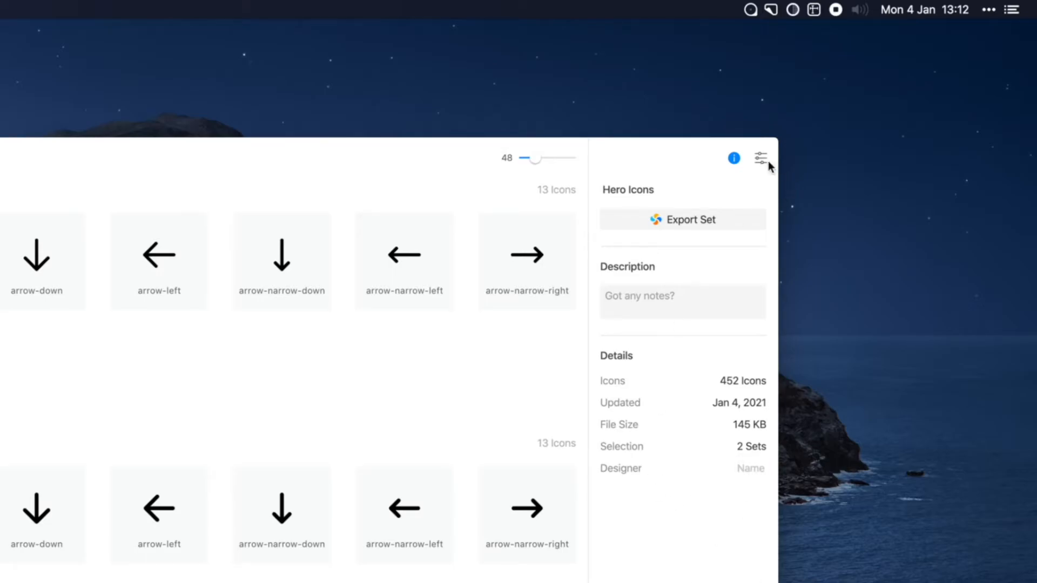
# - Try dark mode, hidden icon names and the icon grid toggle in settings, returning to the light look
pyautogui.click(760, 158)
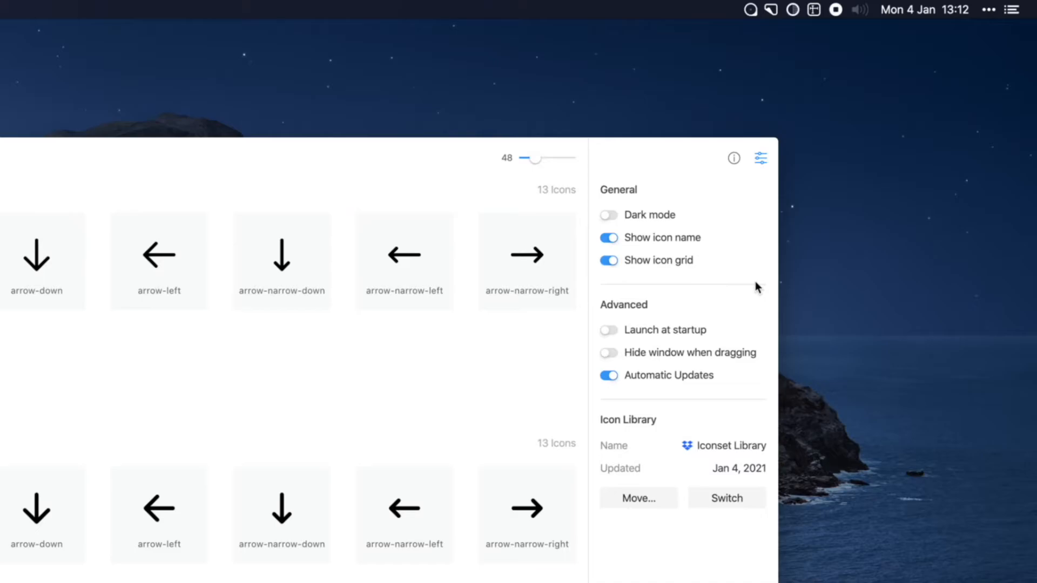
pyautogui.moveTo(764, 159)
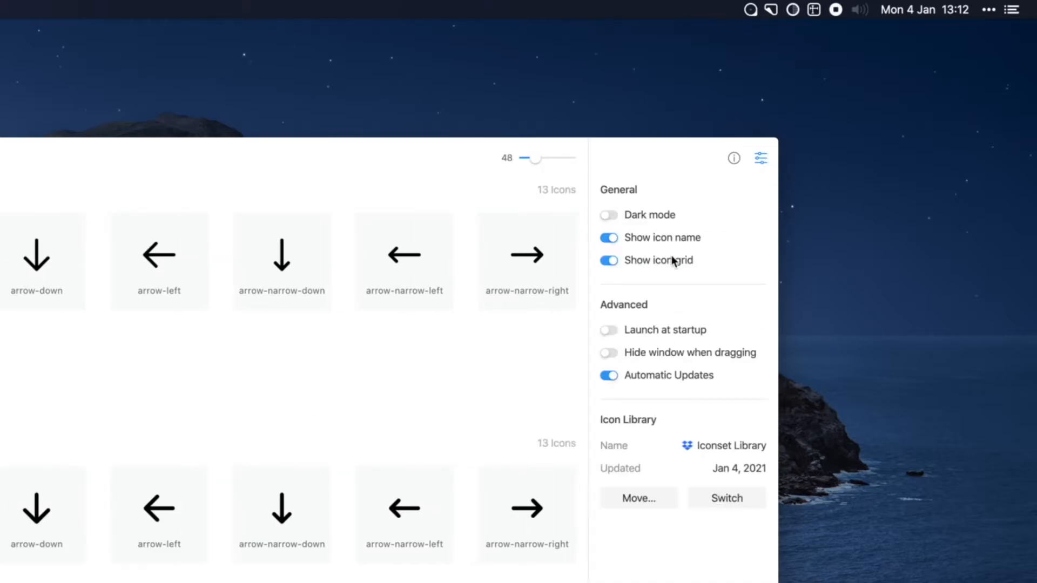
pyautogui.click(608, 214)
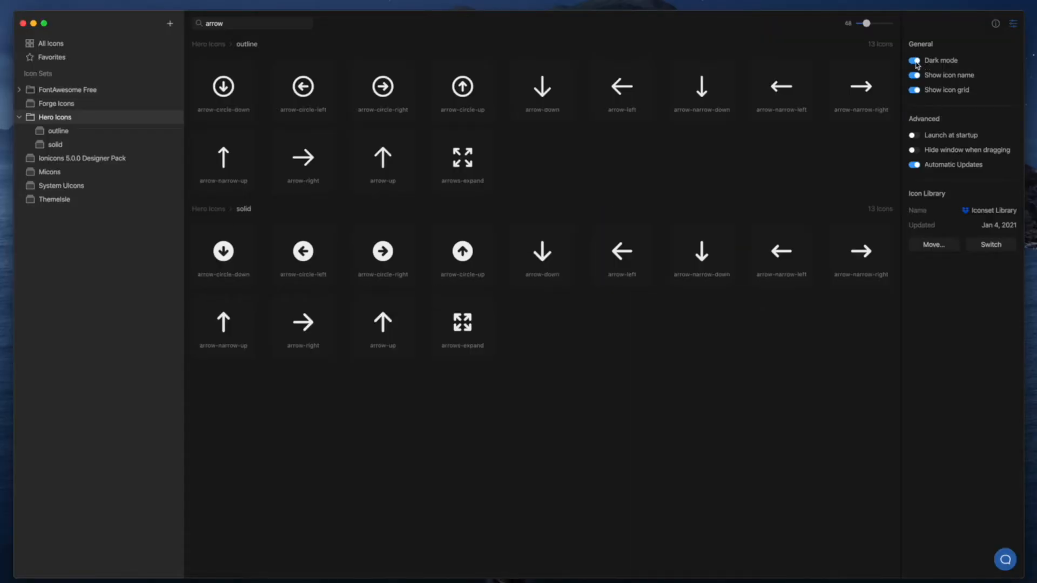
pyautogui.click(913, 61)
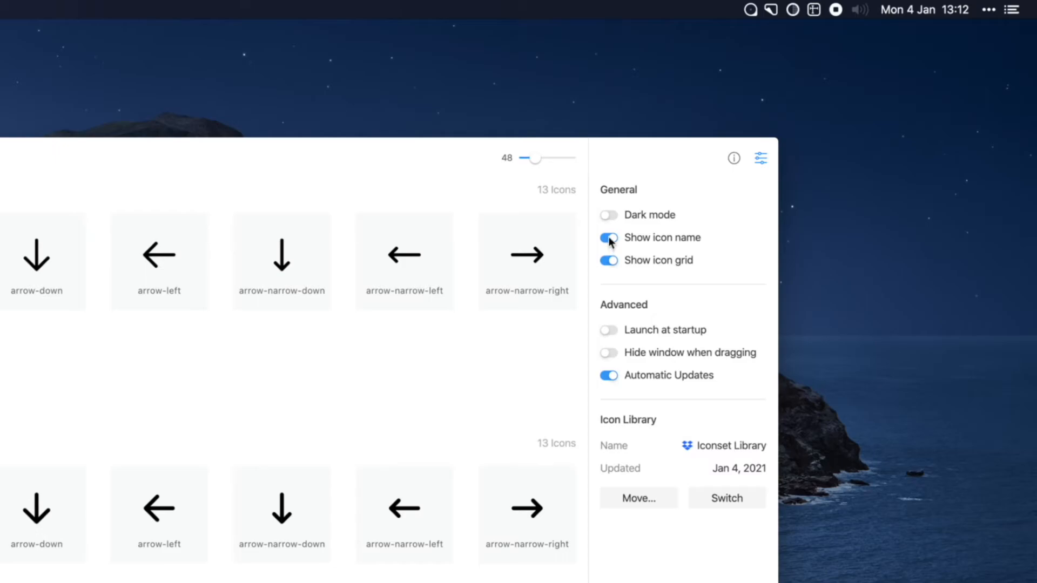
pyautogui.click(608, 237)
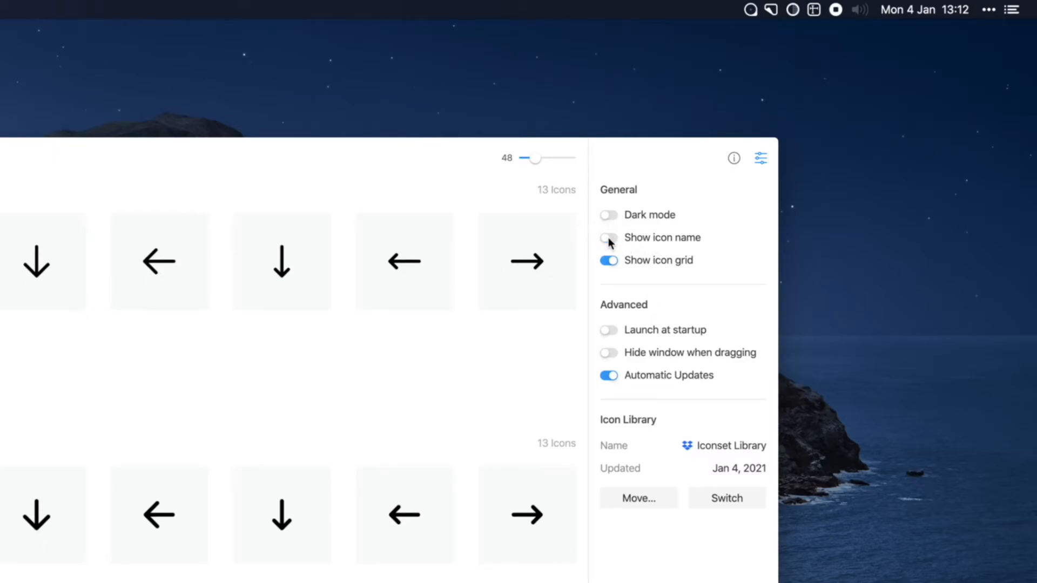
pyautogui.click(608, 238)
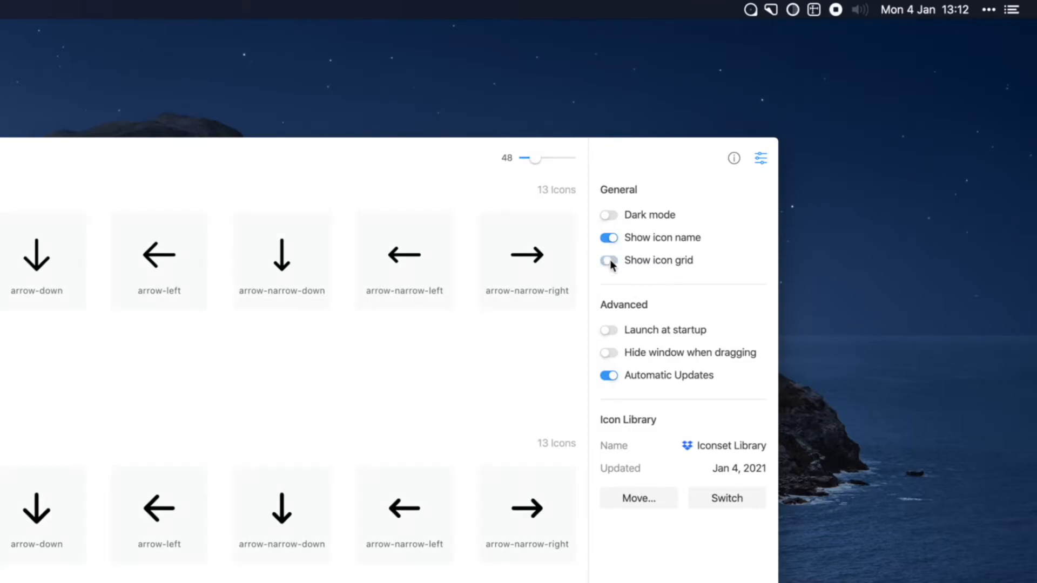
pyautogui.click(608, 260)
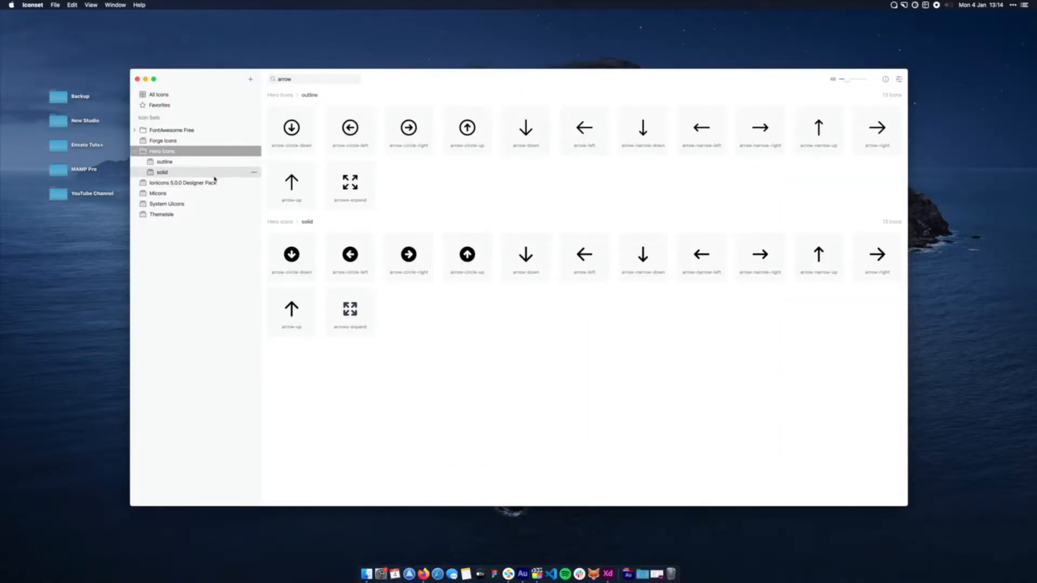
# - Switch the arrow search to the Ionicons 5.0.0 Designer Pack set
pyautogui.click(184, 183)
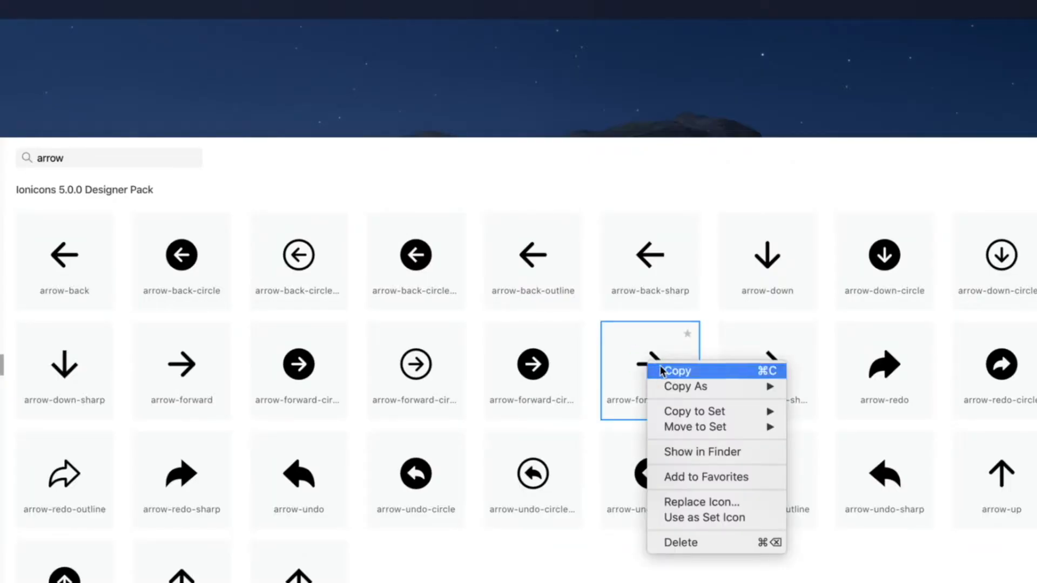
pyautogui.moveTo(698, 375)
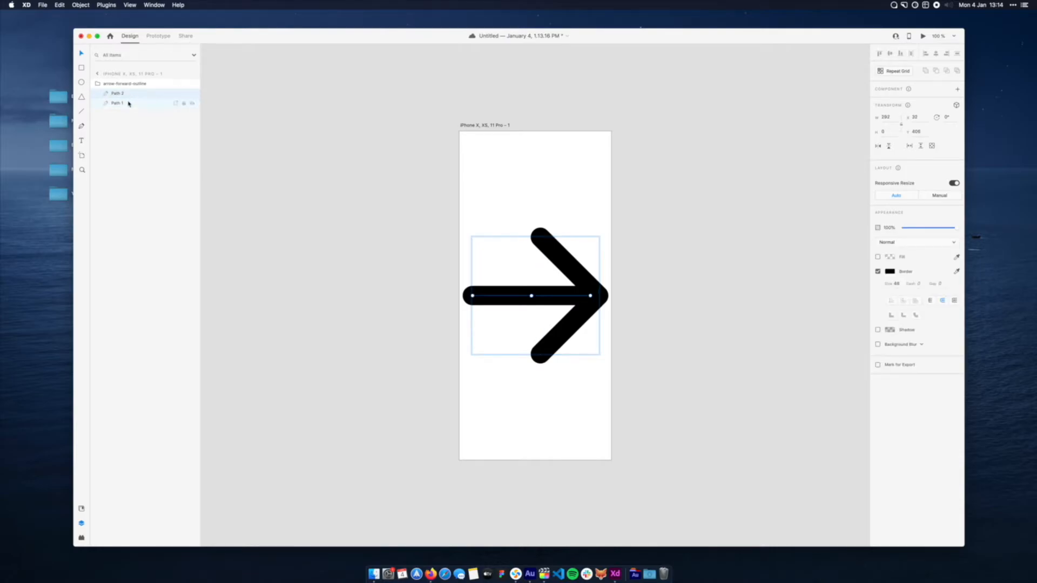
# - Select the pasted arrow-forward-outline group and recolour its border red
pyautogui.click(658, 453)
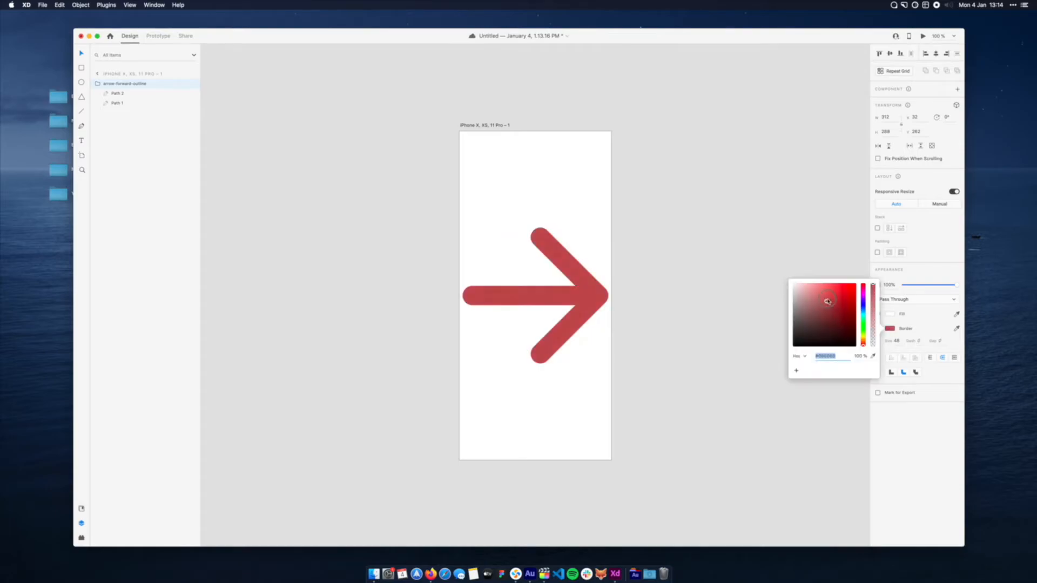
pyautogui.click(702, 285)
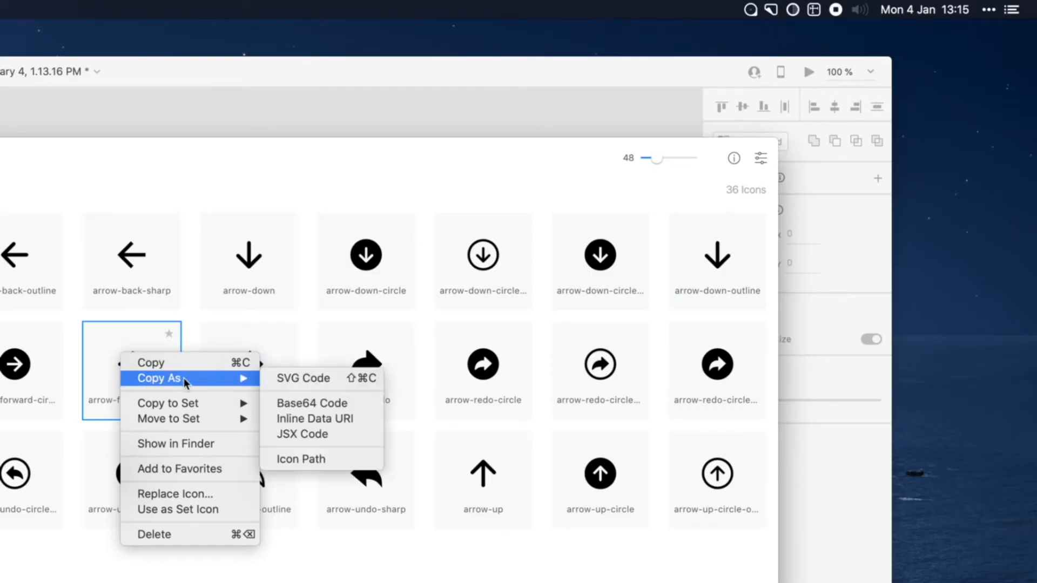
pyautogui.moveTo(323, 378)
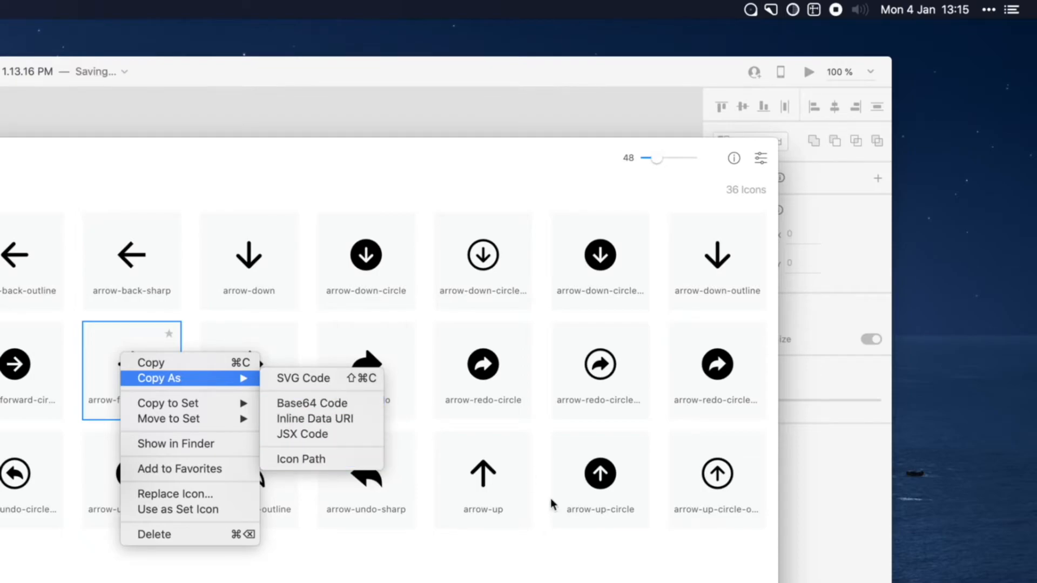
pyautogui.moveTo(175, 444)
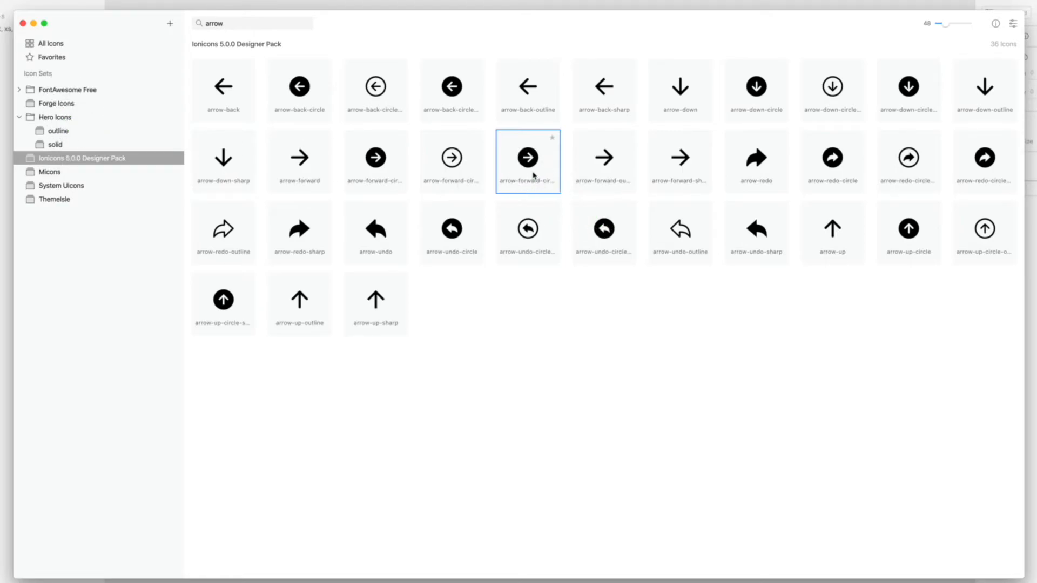
# - Reveal the arrow-forward-circle icon's file in Finder from its context menu
pyautogui.rightClick(527, 158)
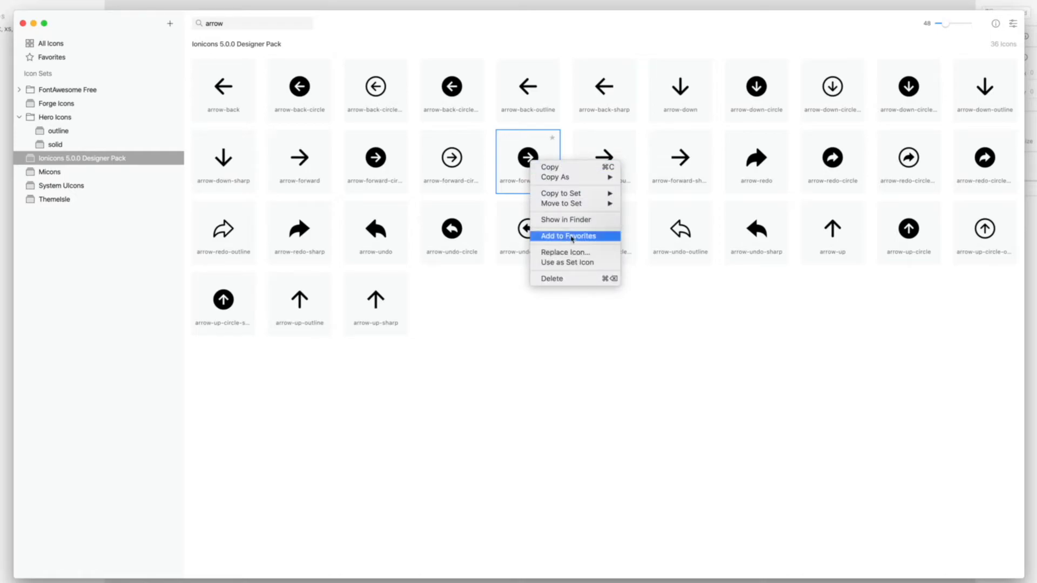
pyautogui.moveTo(567, 219)
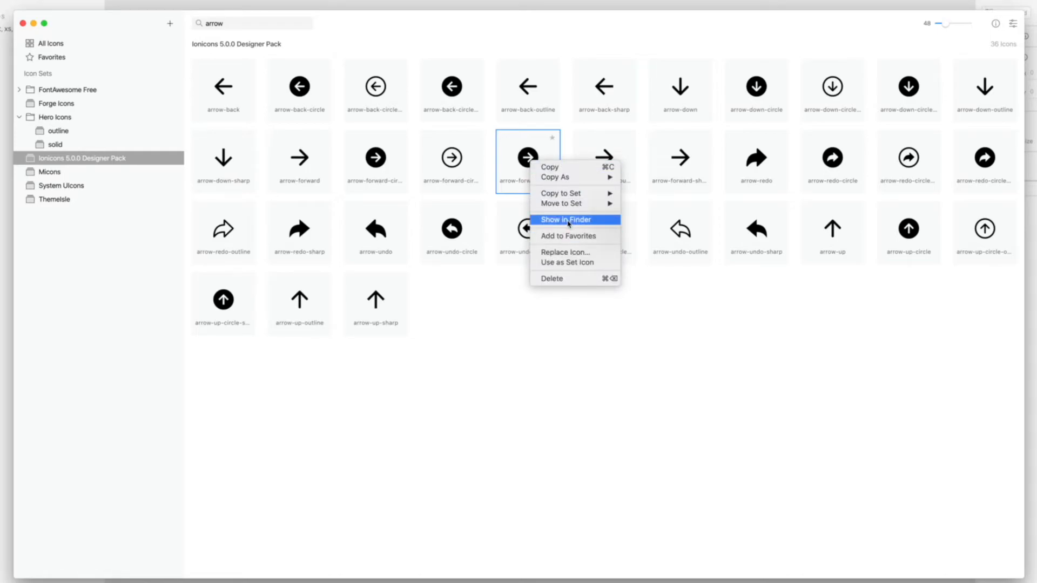
pyautogui.click(564, 219)
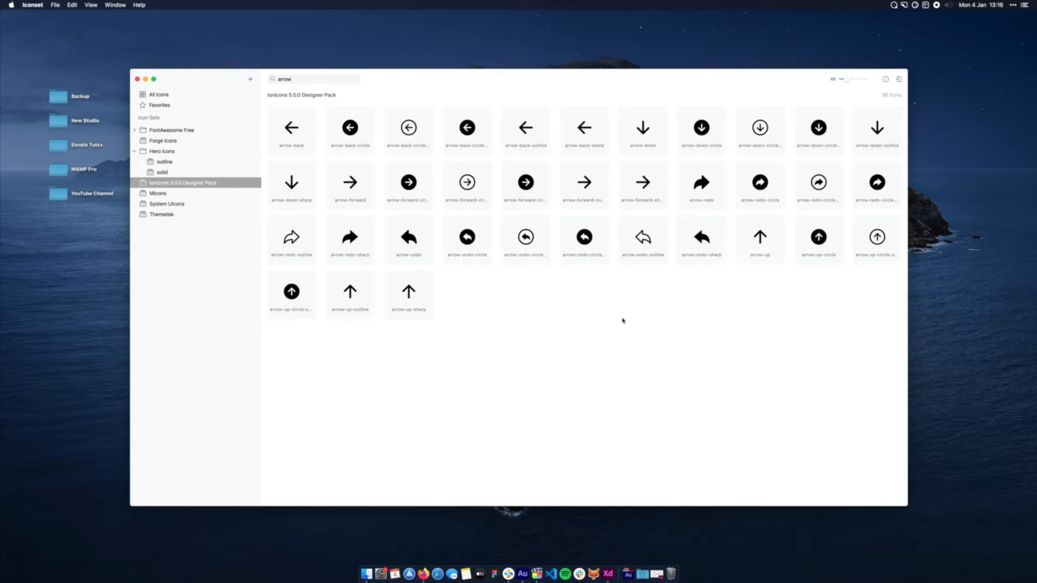
pyautogui.moveTo(716, 216)
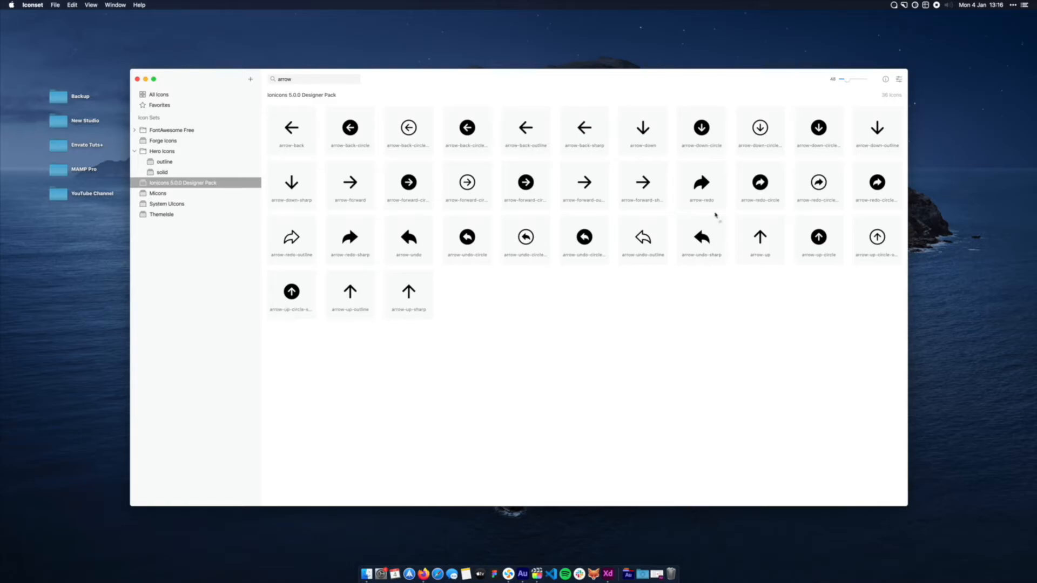
pyautogui.moveTo(464, 252)
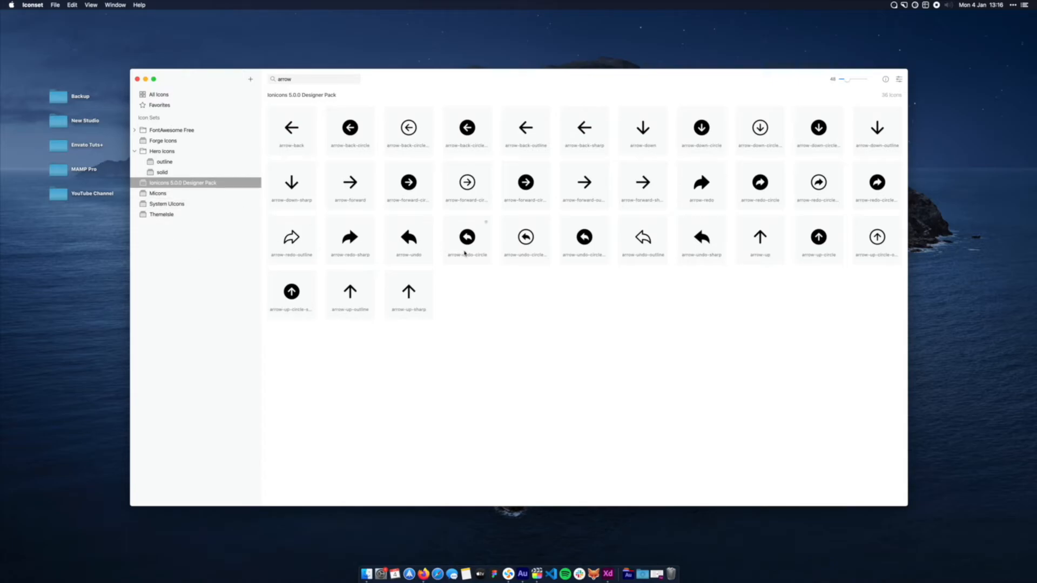
pyautogui.moveTo(561, 306)
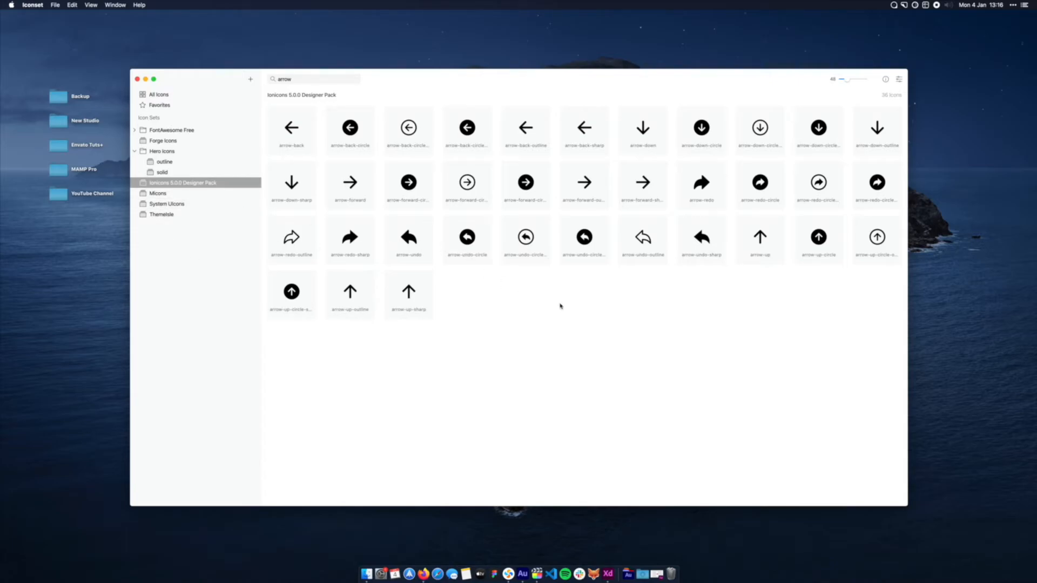
pyautogui.moveTo(901, 86)
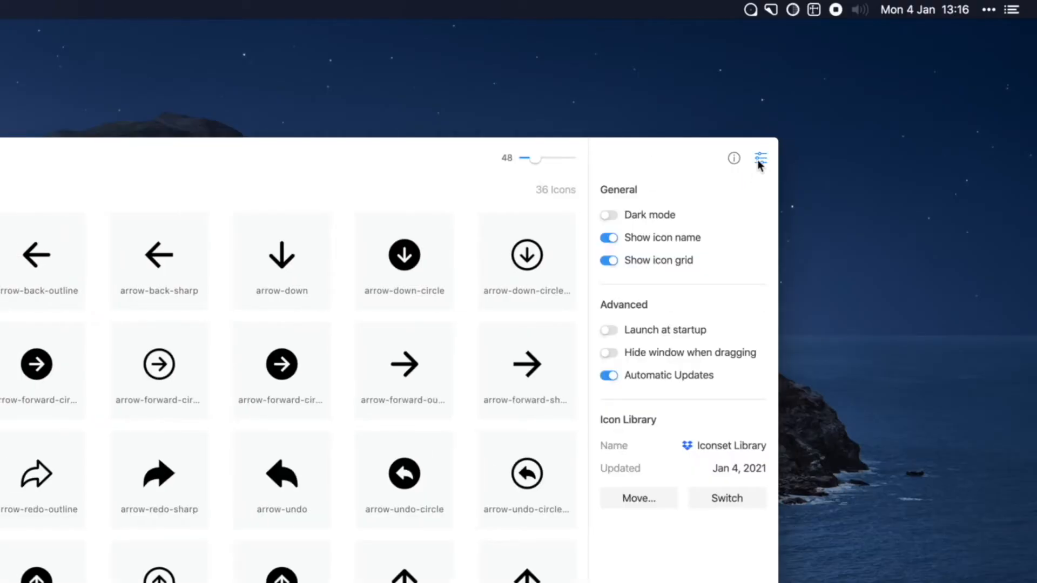
pyautogui.moveTo(630, 425)
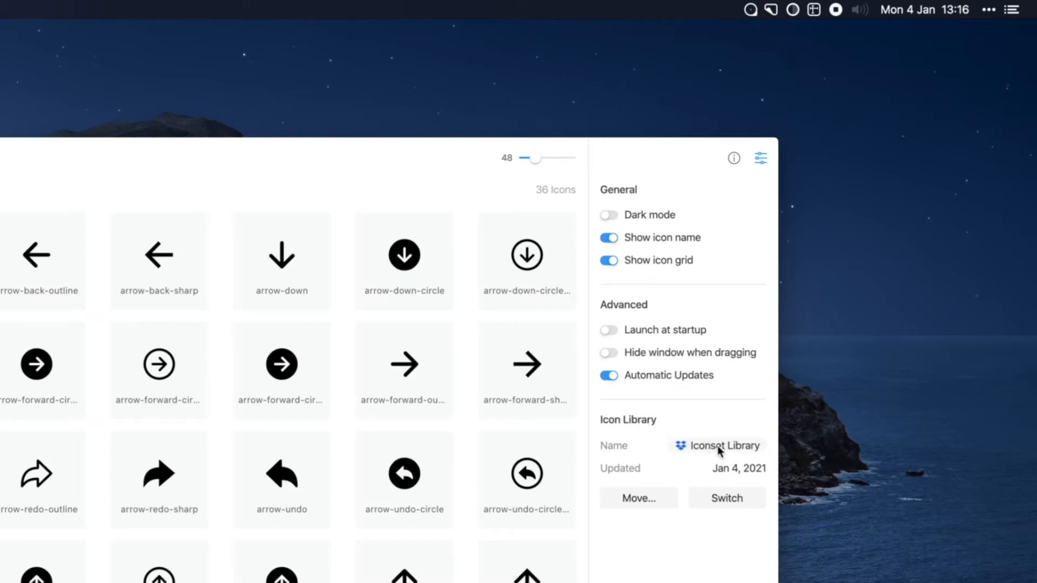
pyautogui.moveTo(723, 445)
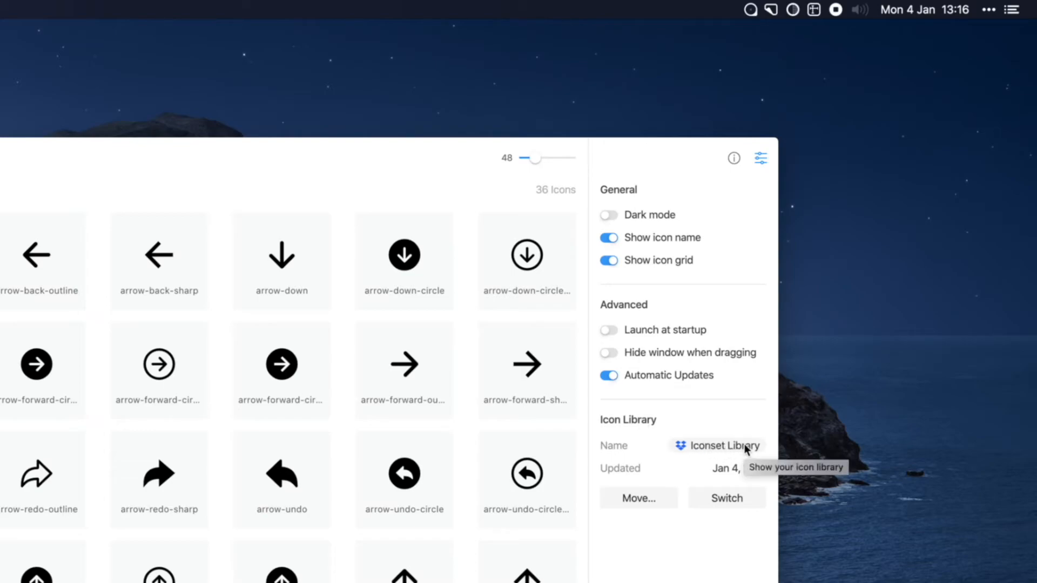
pyautogui.moveTo(674, 446)
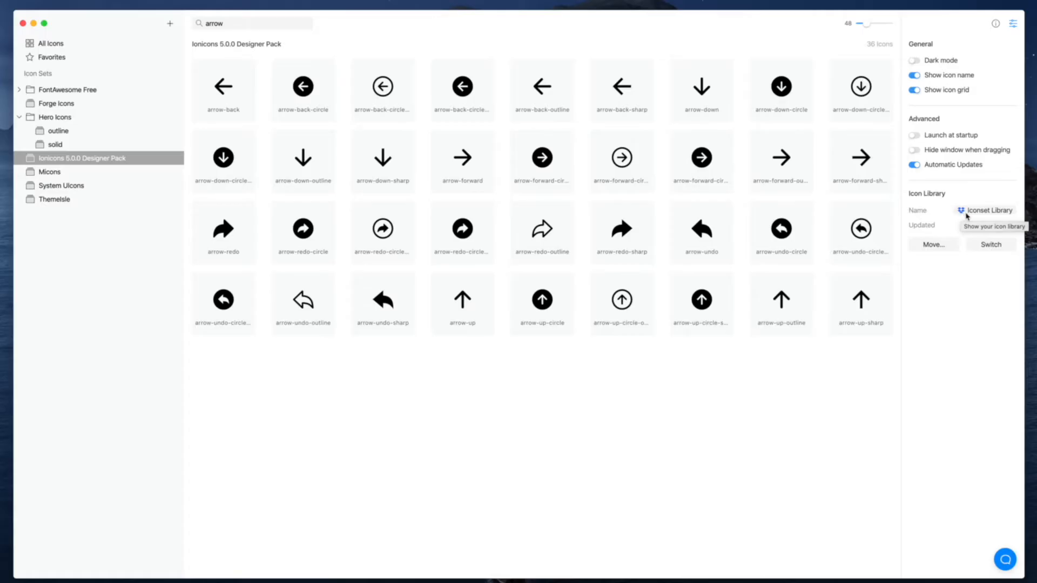
pyautogui.moveTo(957, 225)
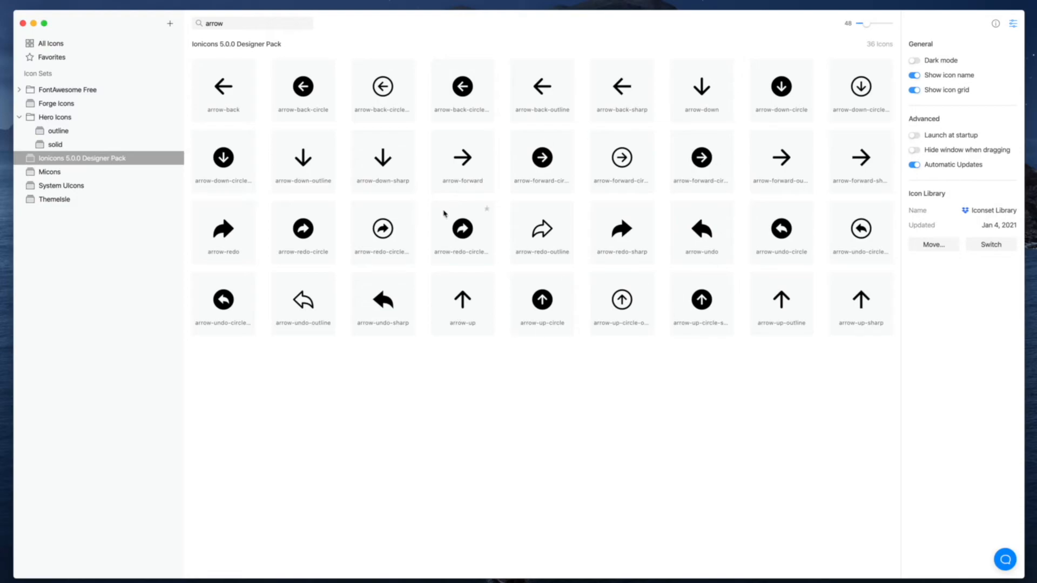
pyautogui.moveTo(637, 280)
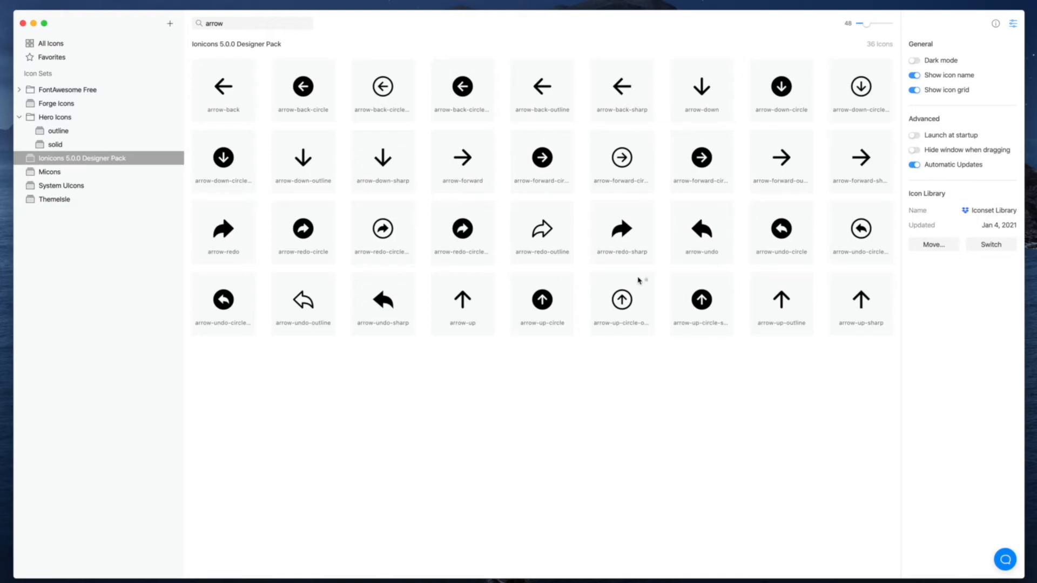
pyautogui.moveTo(357, 305)
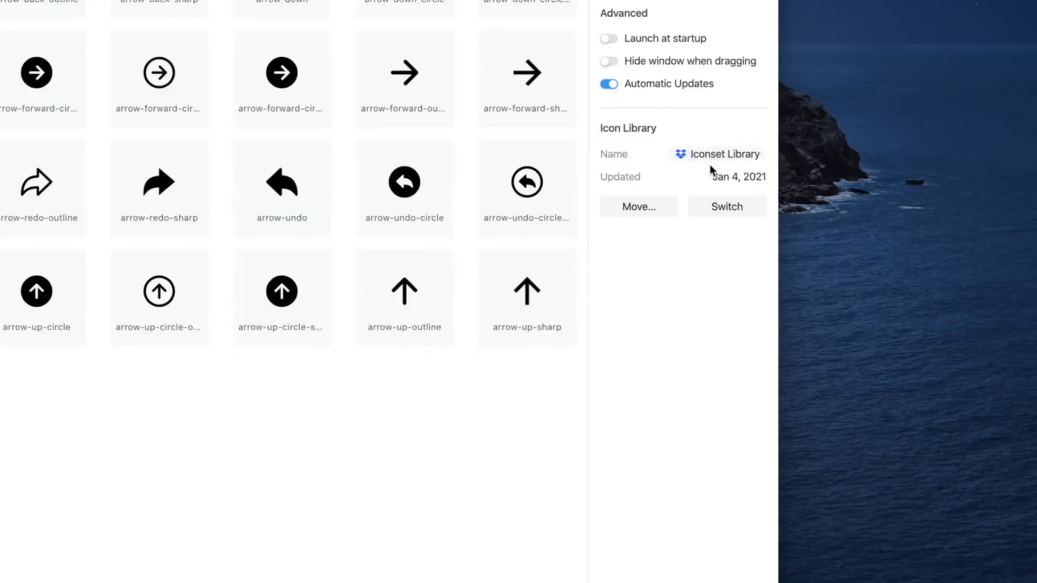
pyautogui.moveTo(721, 201)
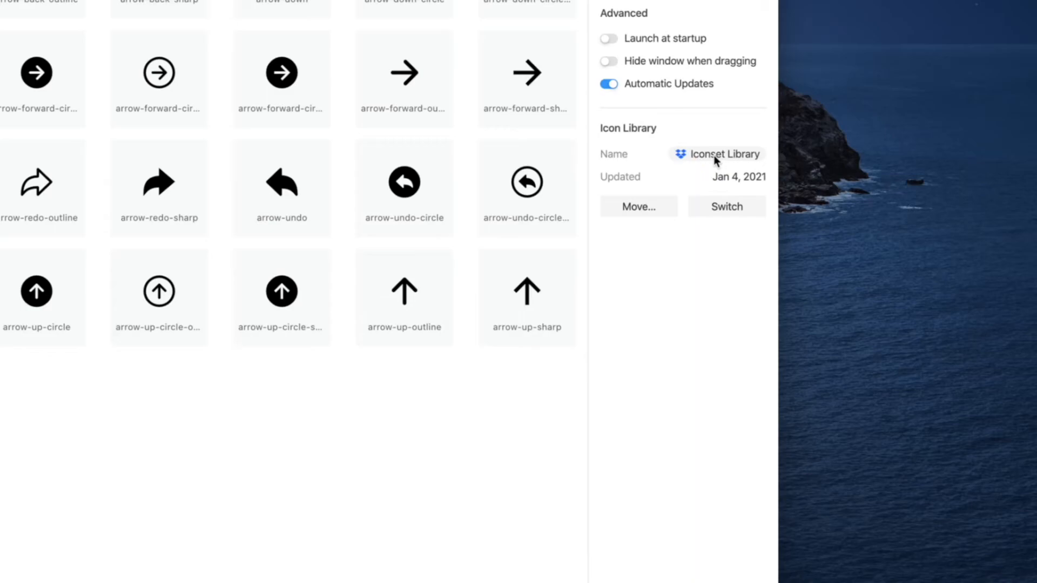
pyautogui.moveTo(717, 155)
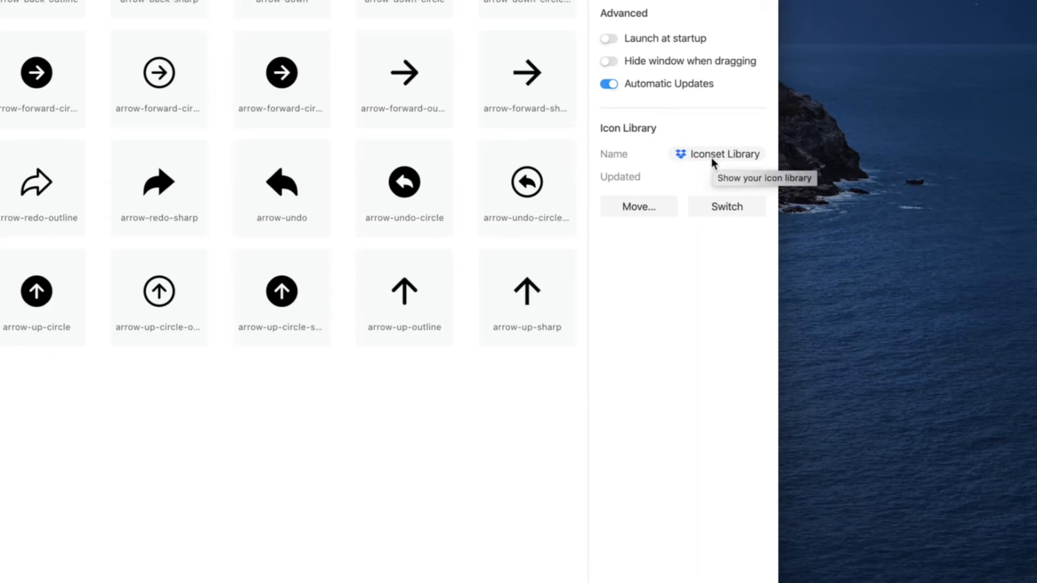
pyautogui.moveTo(673, 277)
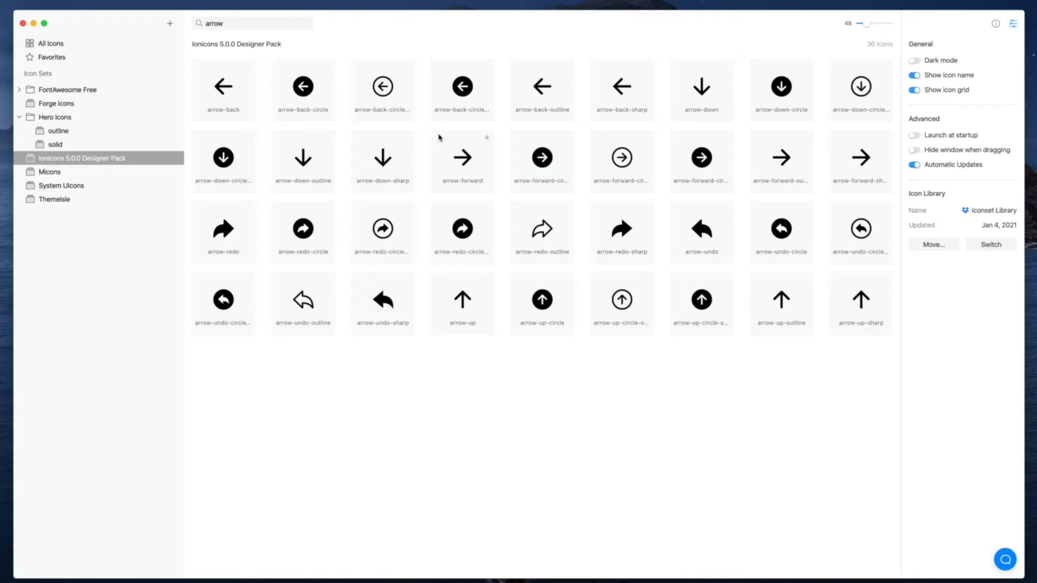
pyautogui.moveTo(410, 201)
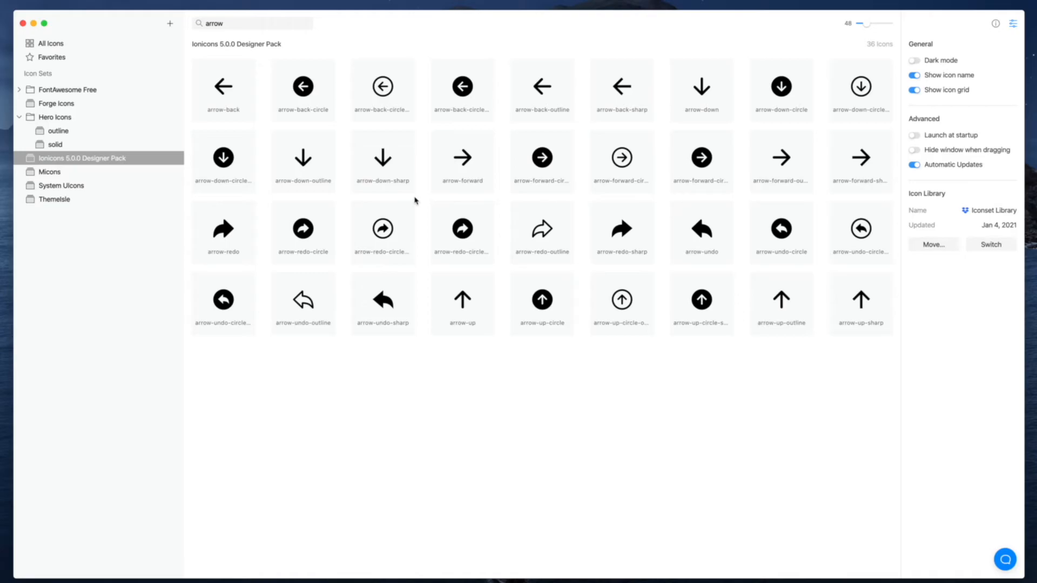
pyautogui.moveTo(973, 212)
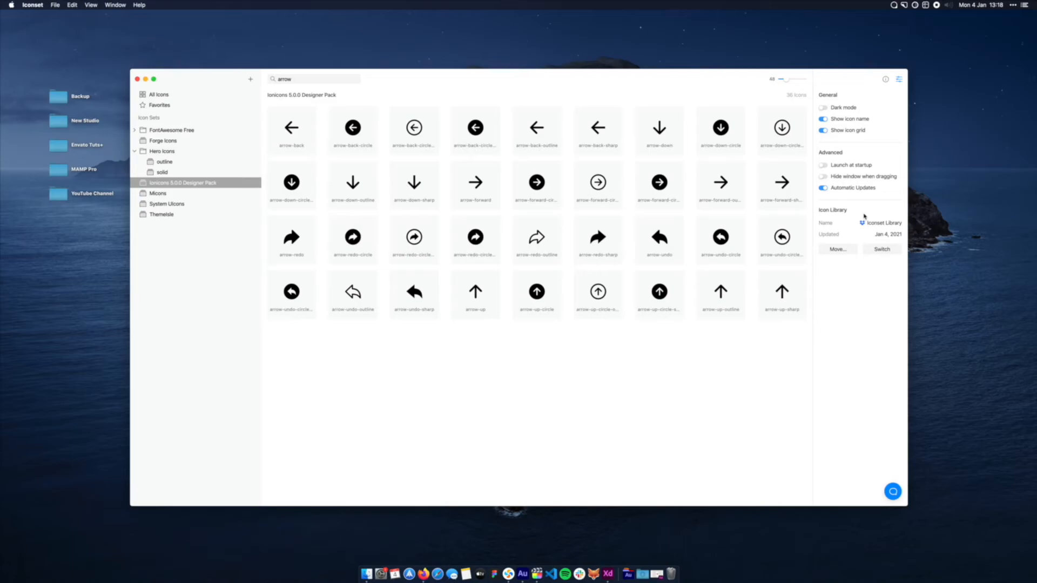
# - View the Ionicons set details, then filter the arrow results to System UIcons' eight icons
pyautogui.click(884, 79)
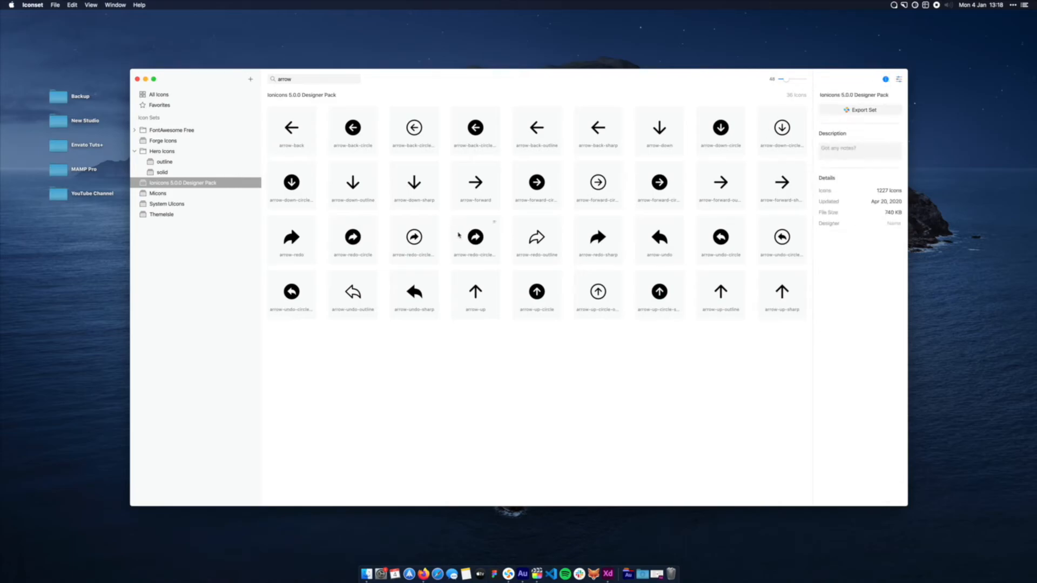
pyautogui.moveTo(743, 210)
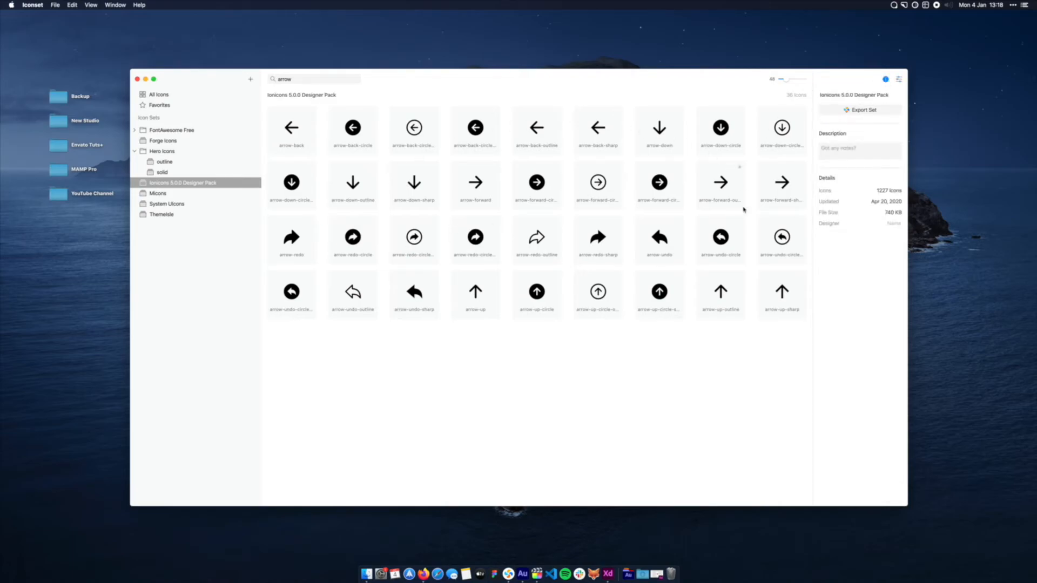
pyautogui.moveTo(567, 270)
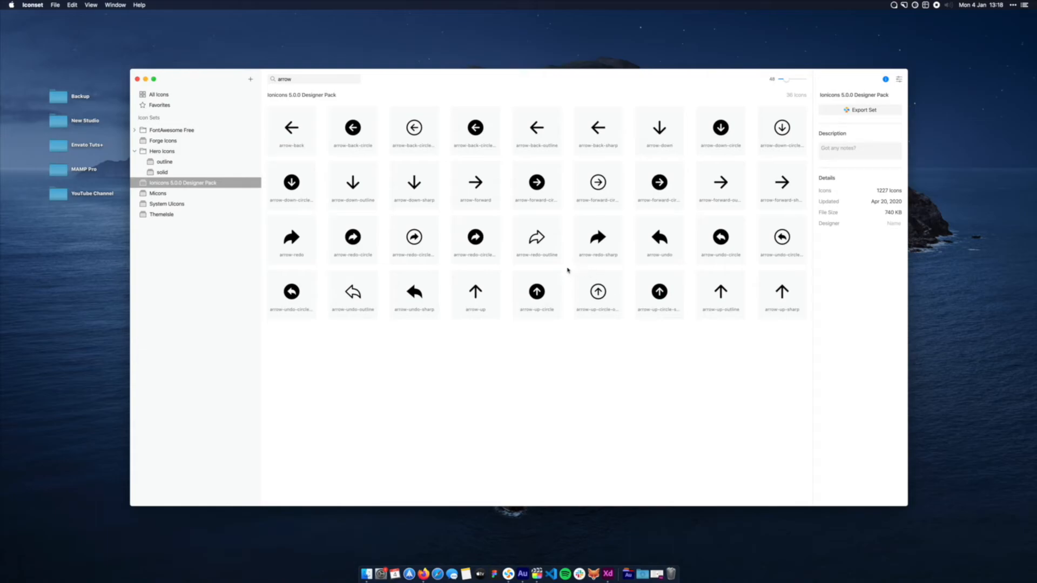
pyautogui.moveTo(454, 211)
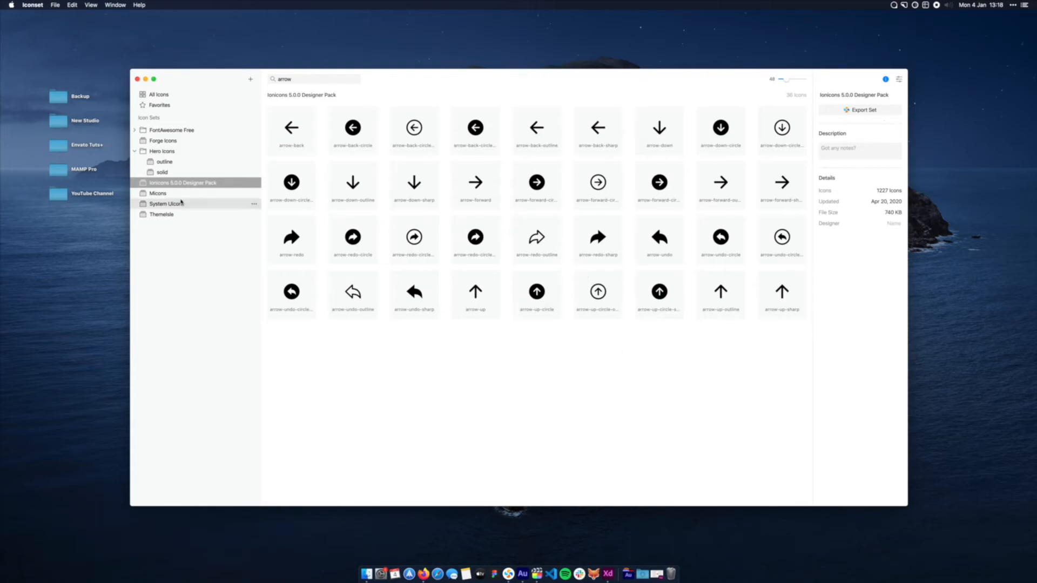
pyautogui.click(167, 204)
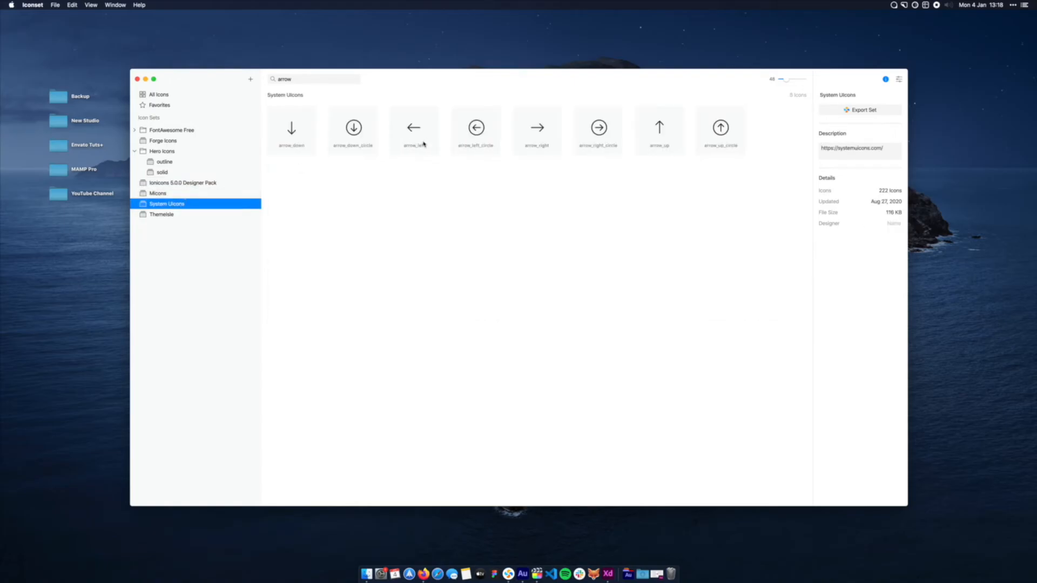
# - Export the set as System UIcons.set into the optimized folder
pyautogui.click(862, 110)
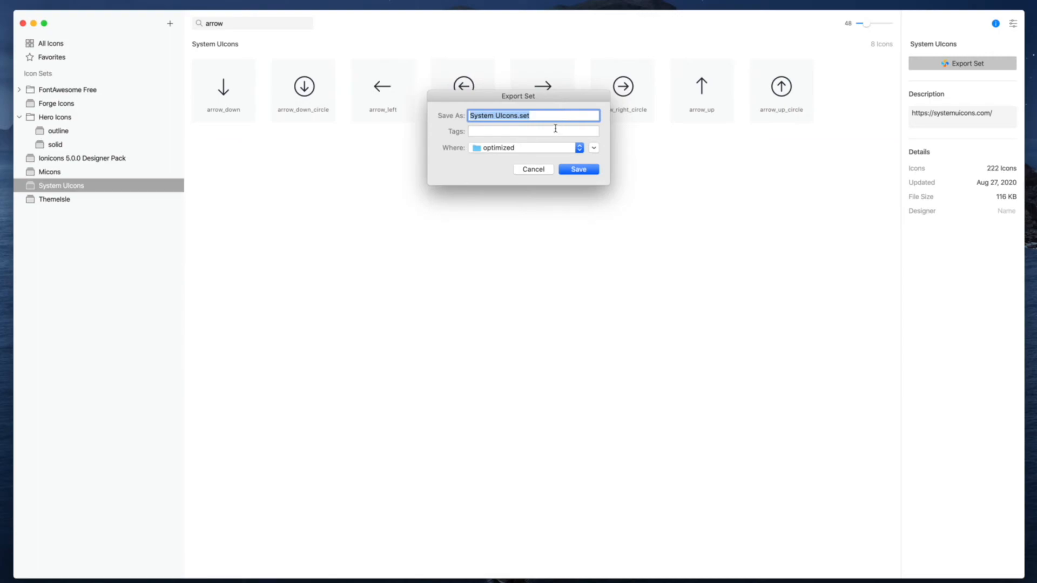
pyautogui.moveTo(499, 127)
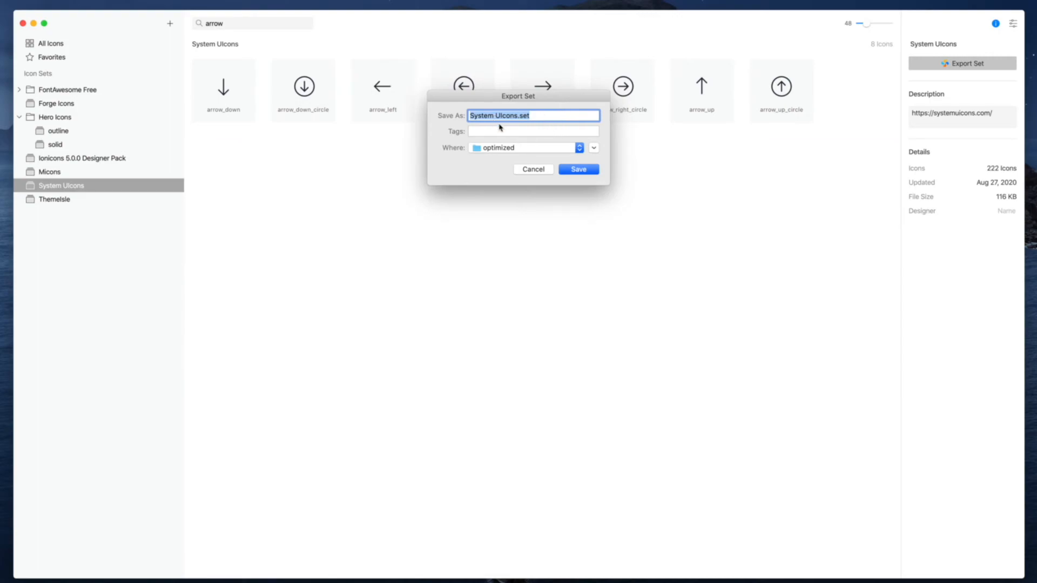
pyautogui.moveTo(631, 334)
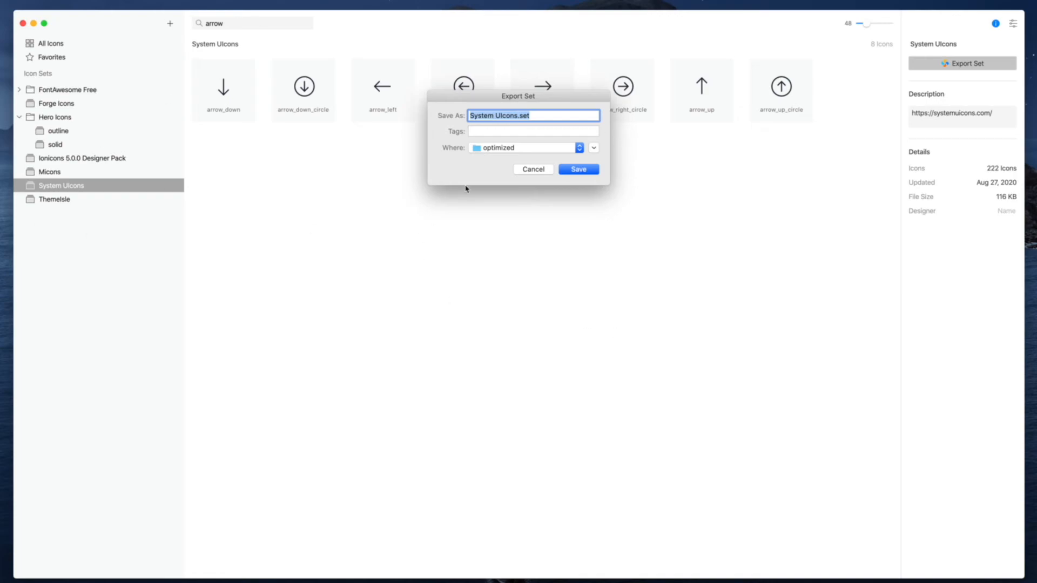
pyautogui.click(577, 169)
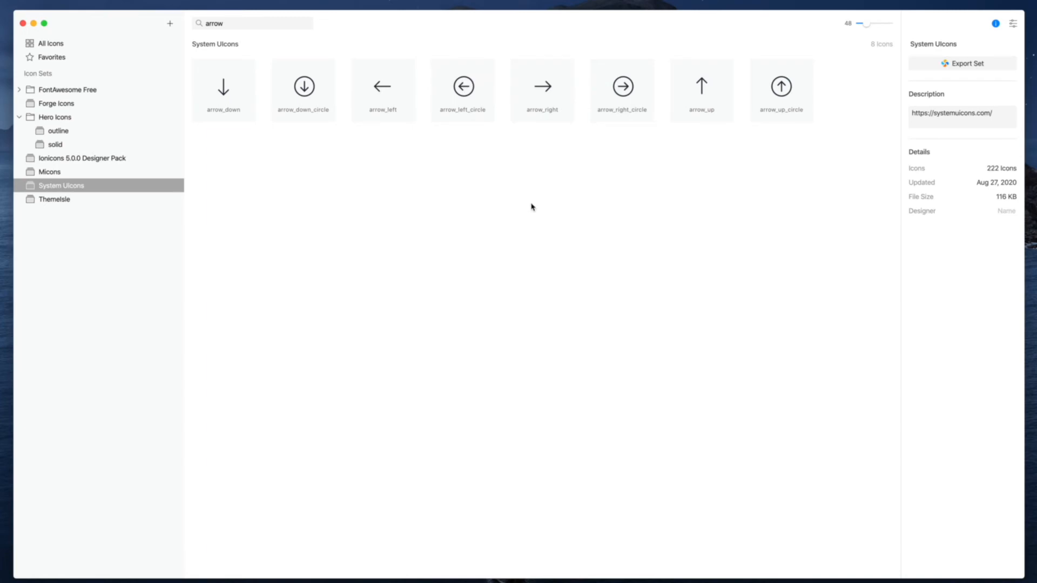
pyautogui.moveTo(569, 223)
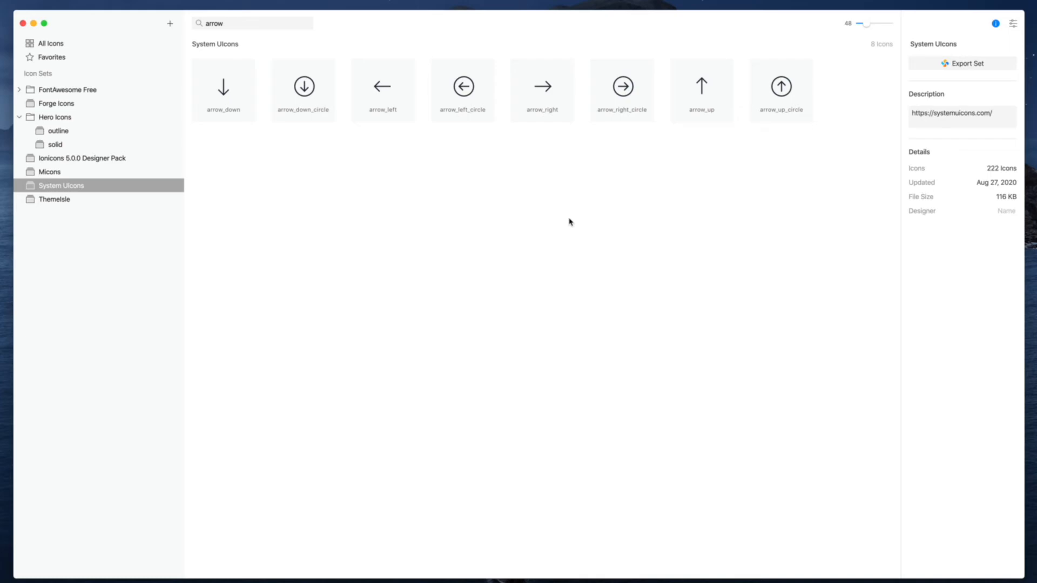
pyautogui.moveTo(459, 452)
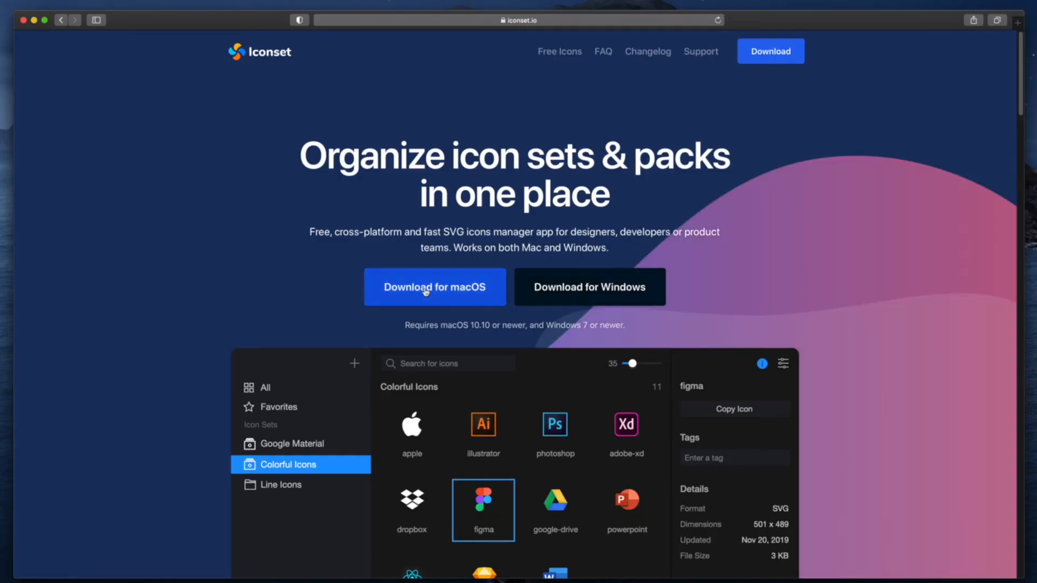
pyautogui.moveTo(654, 298)
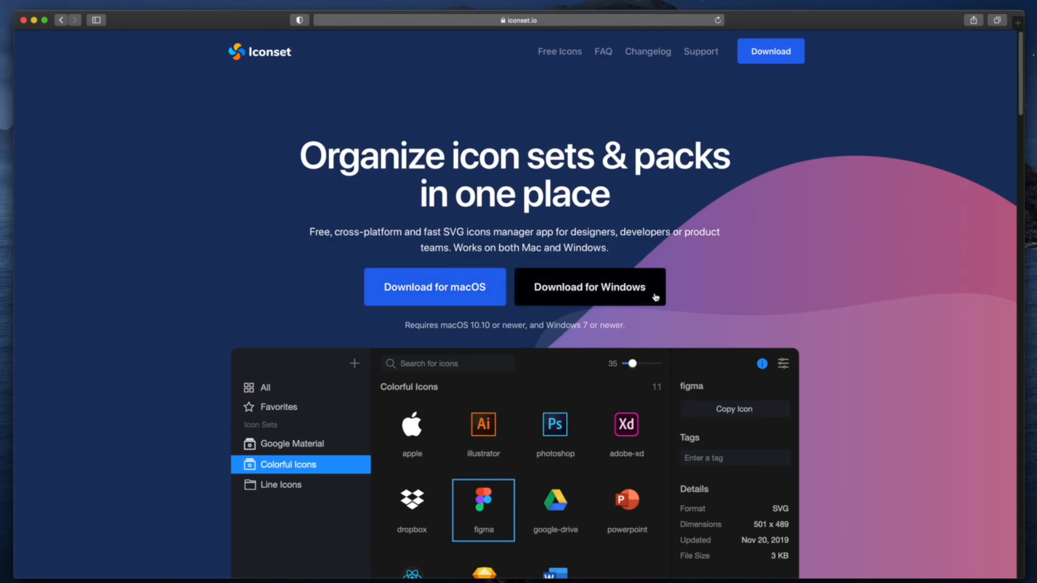
pyautogui.moveTo(529, 320)
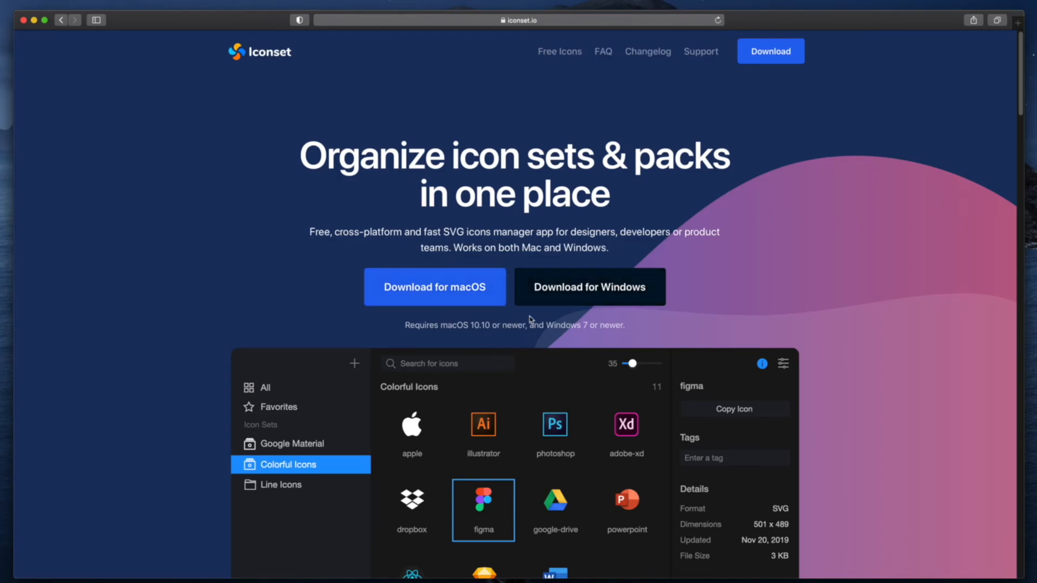
pyautogui.moveTo(655, 223)
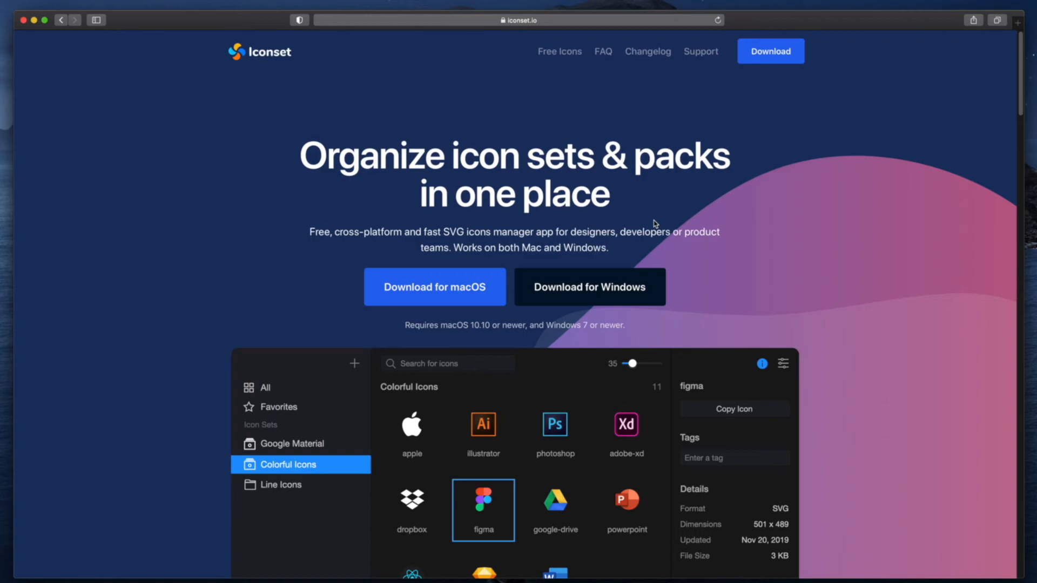
pyautogui.moveTo(317, 198)
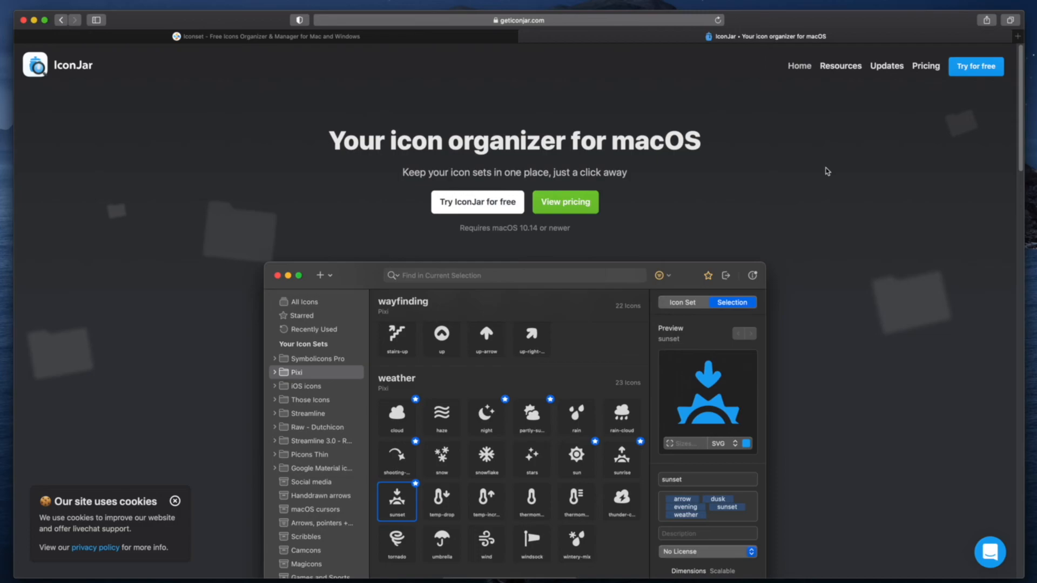
pyautogui.moveTo(731, 204)
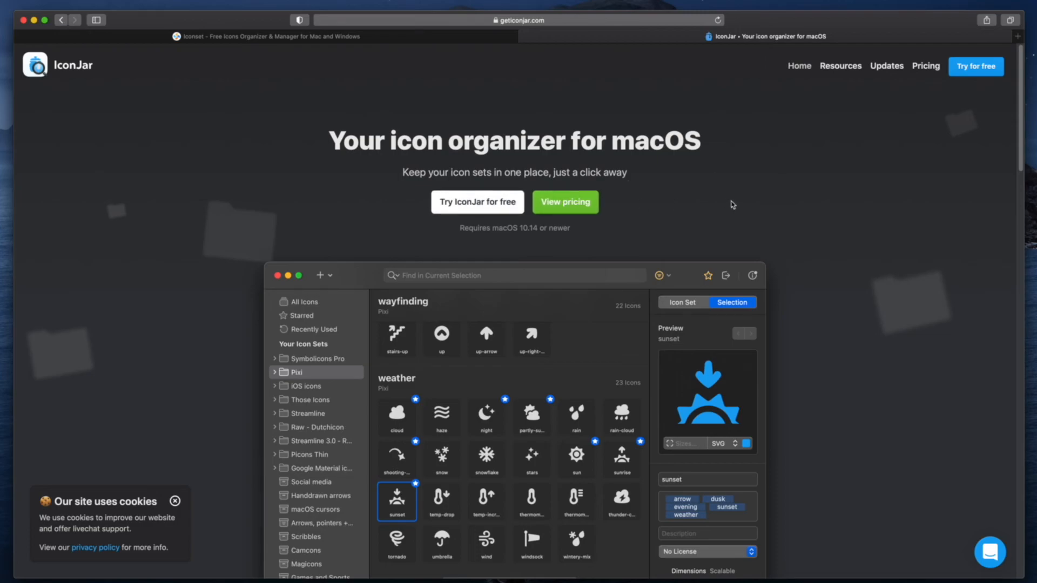
pyautogui.moveTo(495, 112)
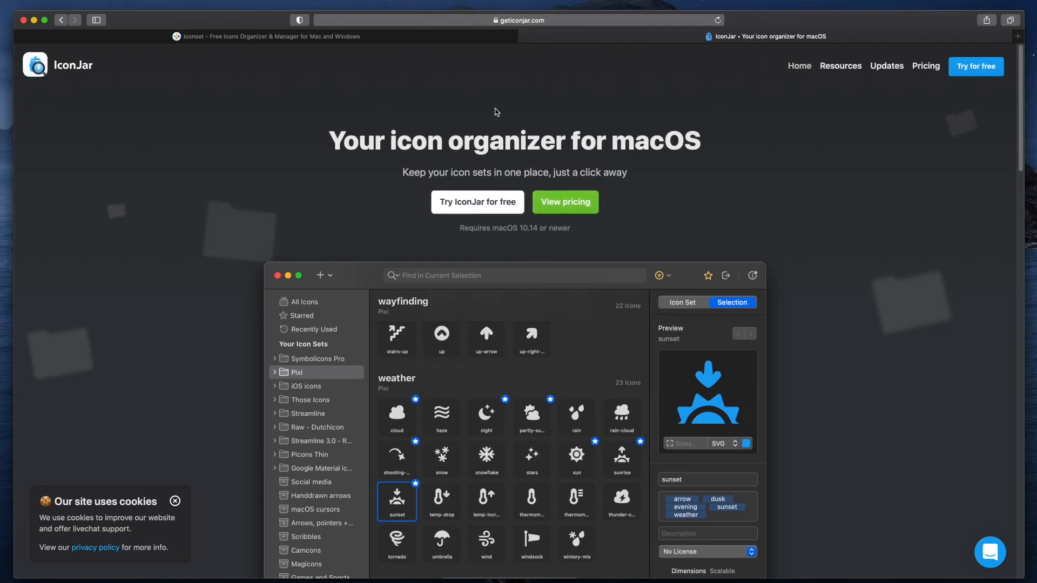
pyautogui.moveTo(681, 124)
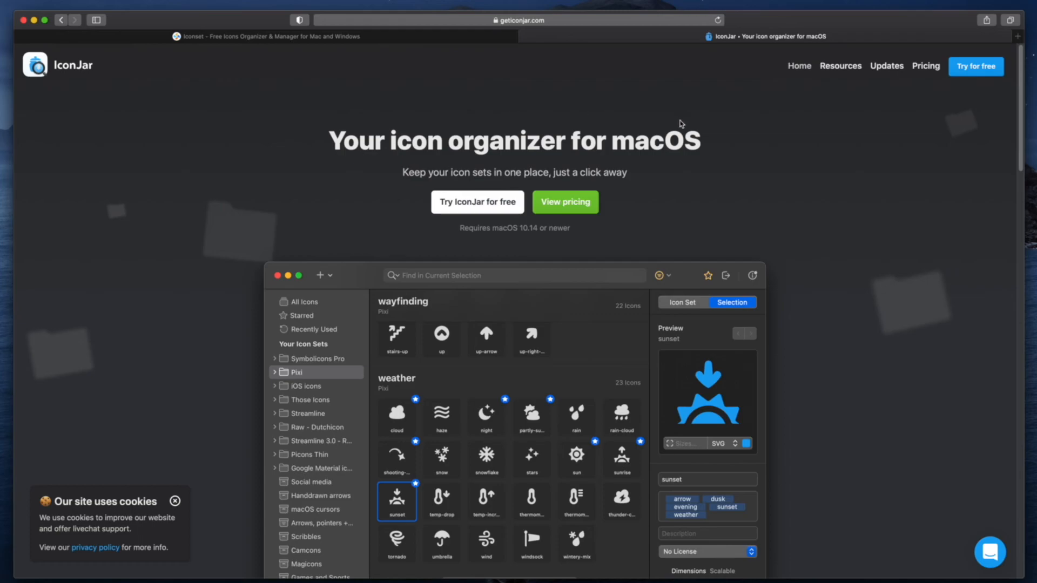
pyautogui.moveTo(500, 234)
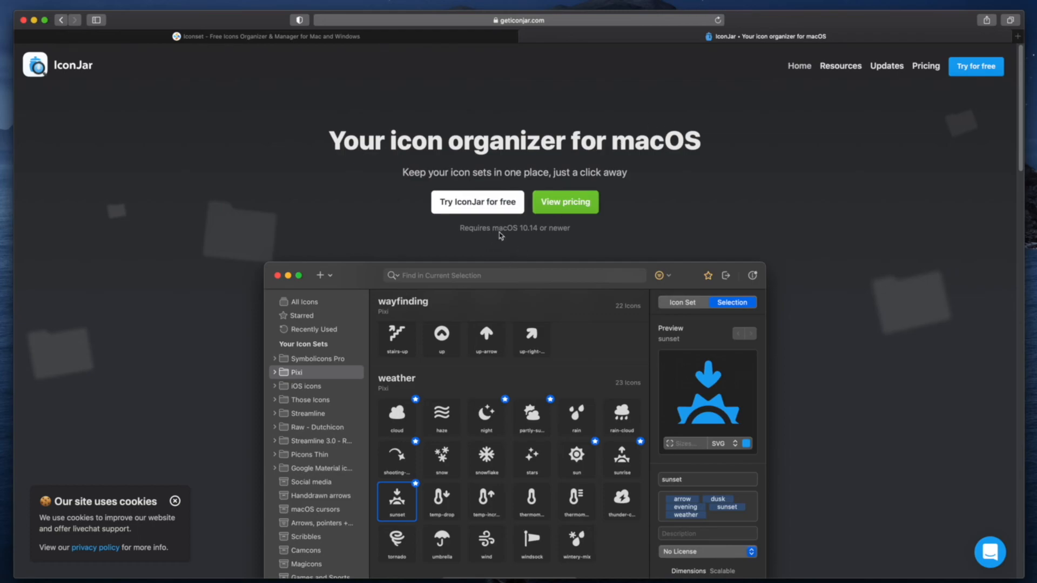
pyautogui.moveTo(584, 114)
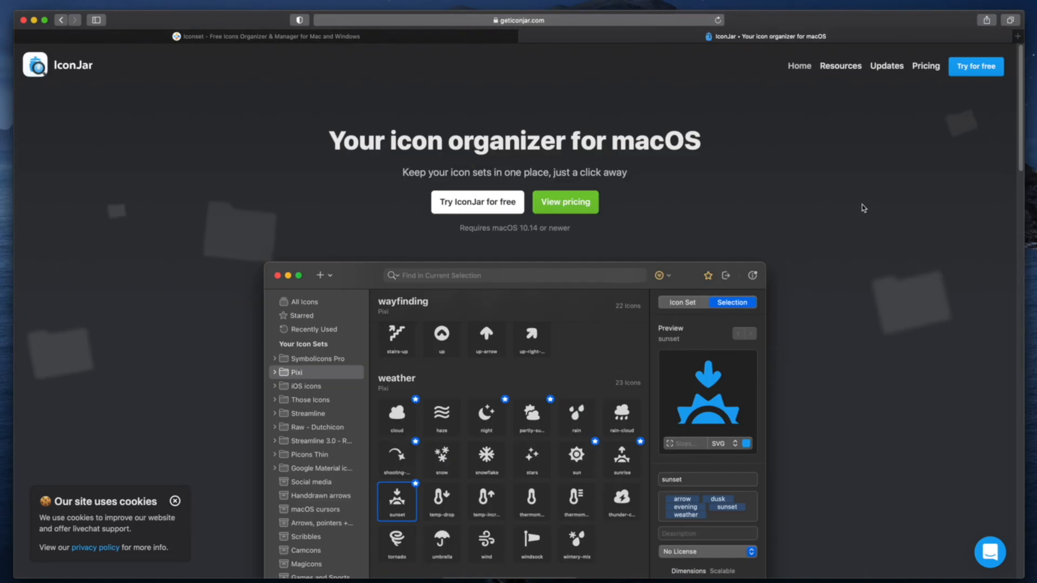
# - Show IconJar's pricing page with its annual and lifetime license options
pyautogui.click(565, 202)
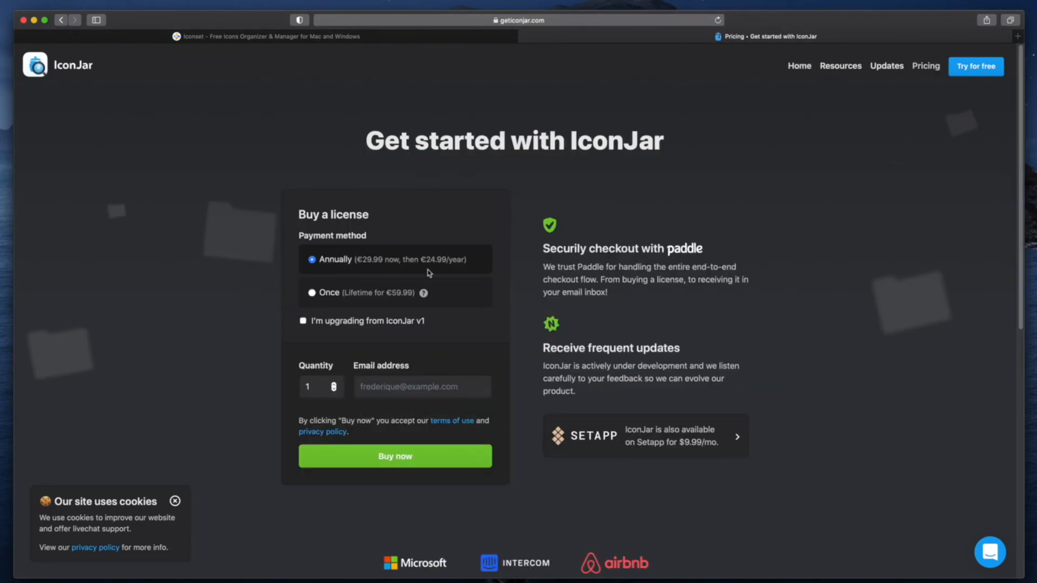
pyautogui.moveTo(626, 194)
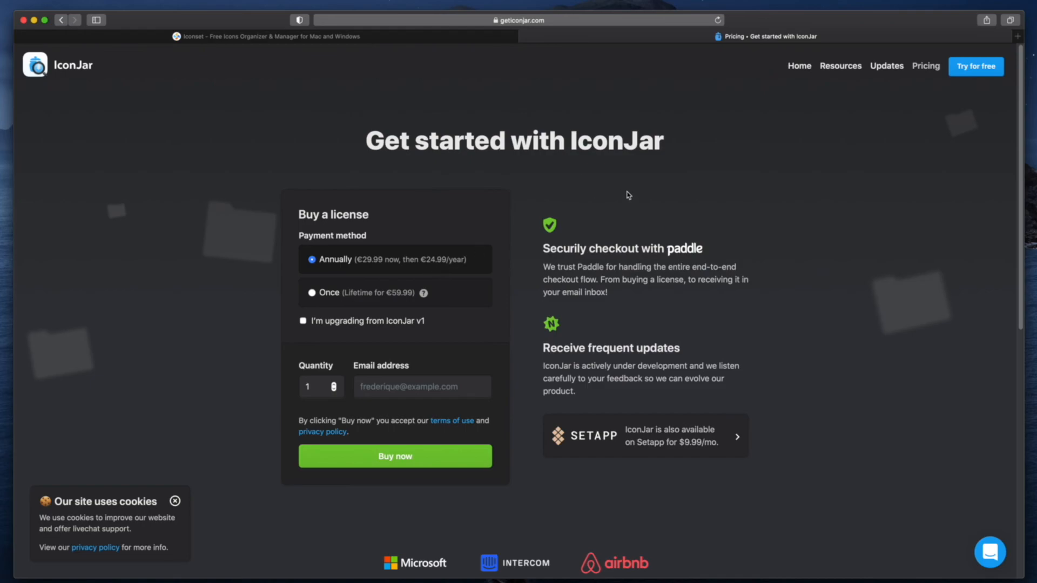
pyautogui.moveTo(398, 273)
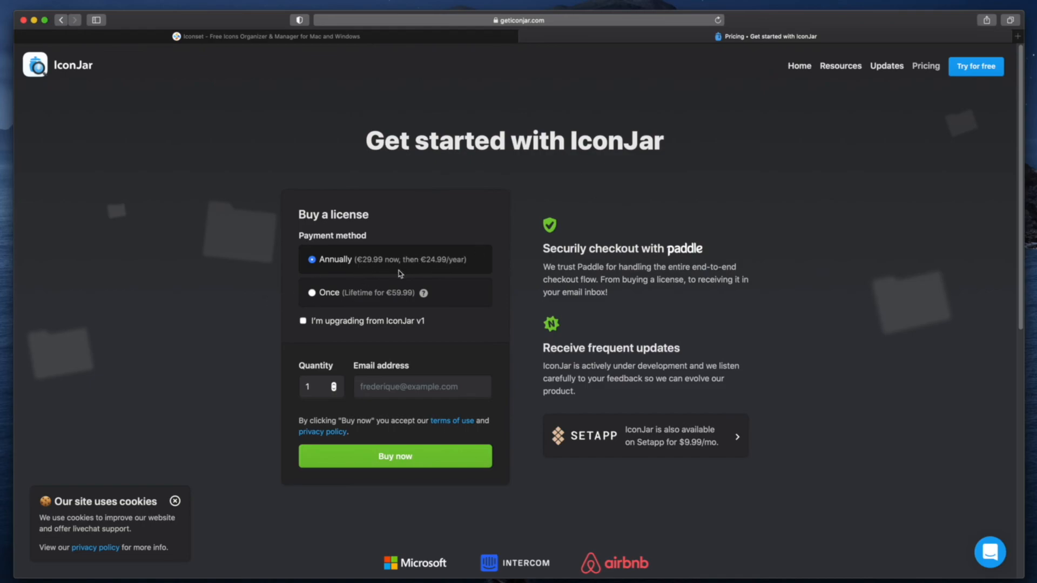
pyautogui.moveTo(377, 323)
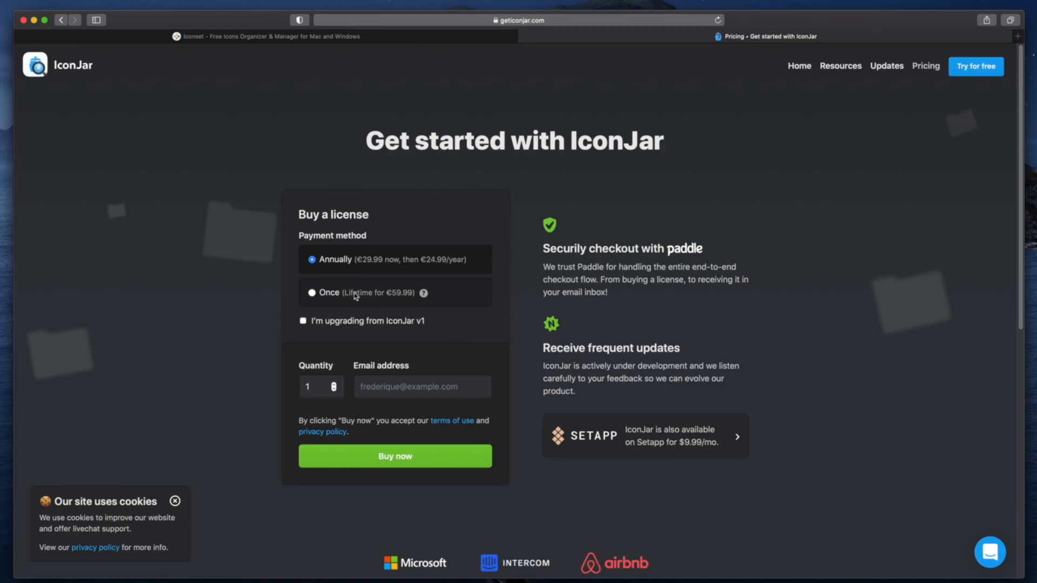
pyautogui.moveTo(582, 477)
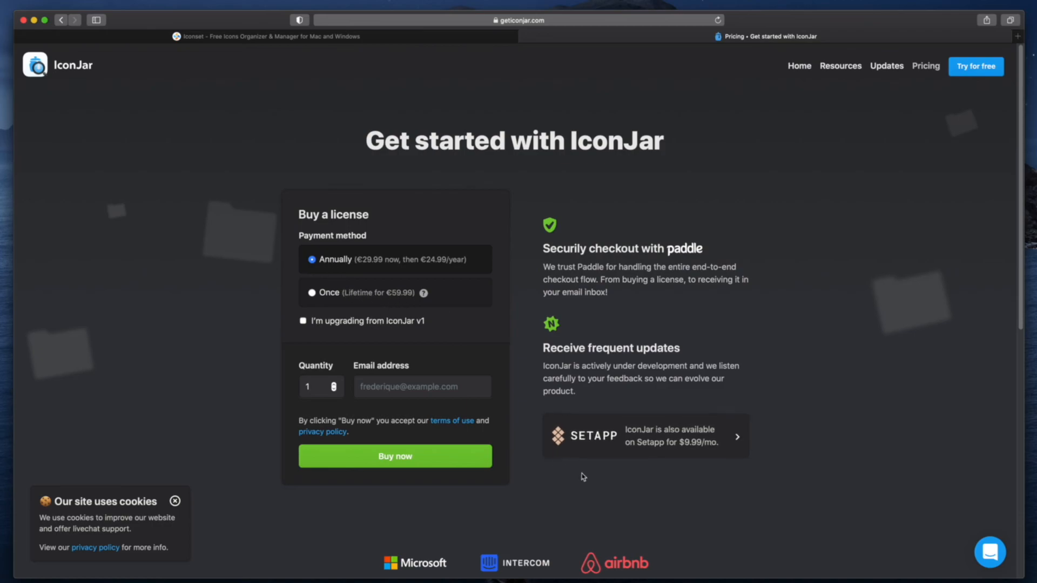
pyautogui.moveTo(655, 451)
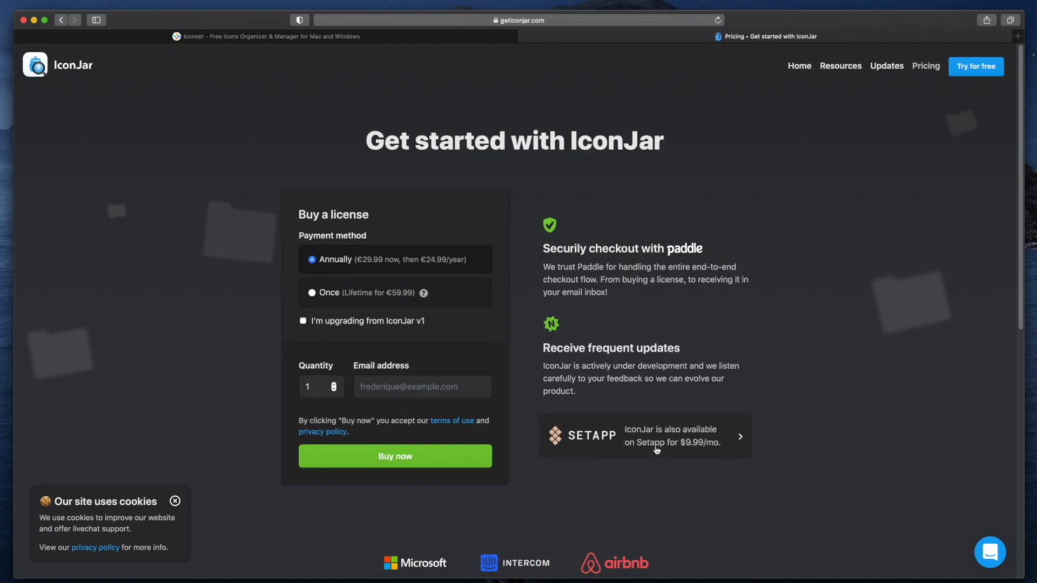
pyautogui.moveTo(759, 488)
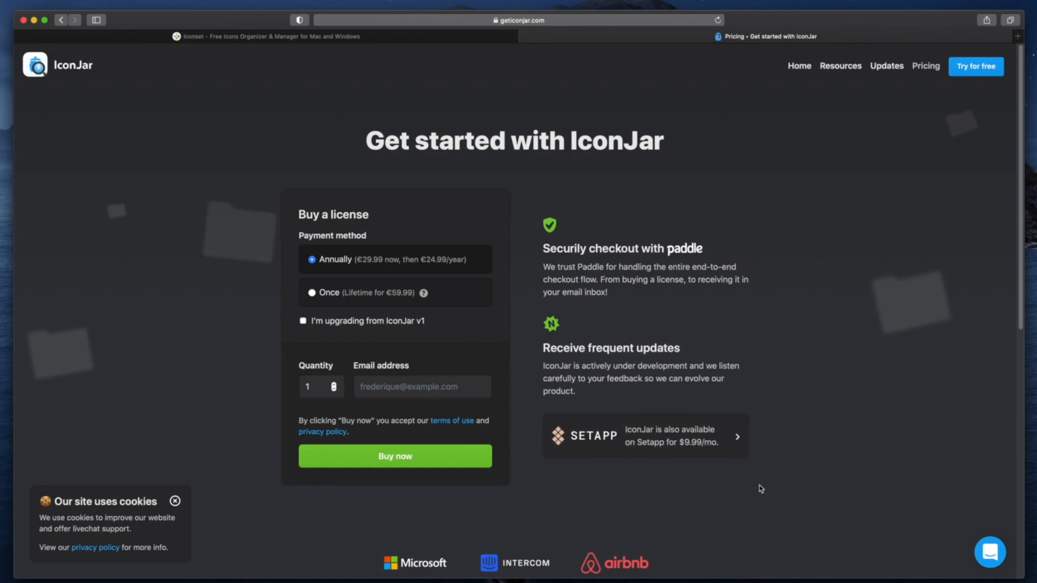
pyautogui.moveTo(709, 451)
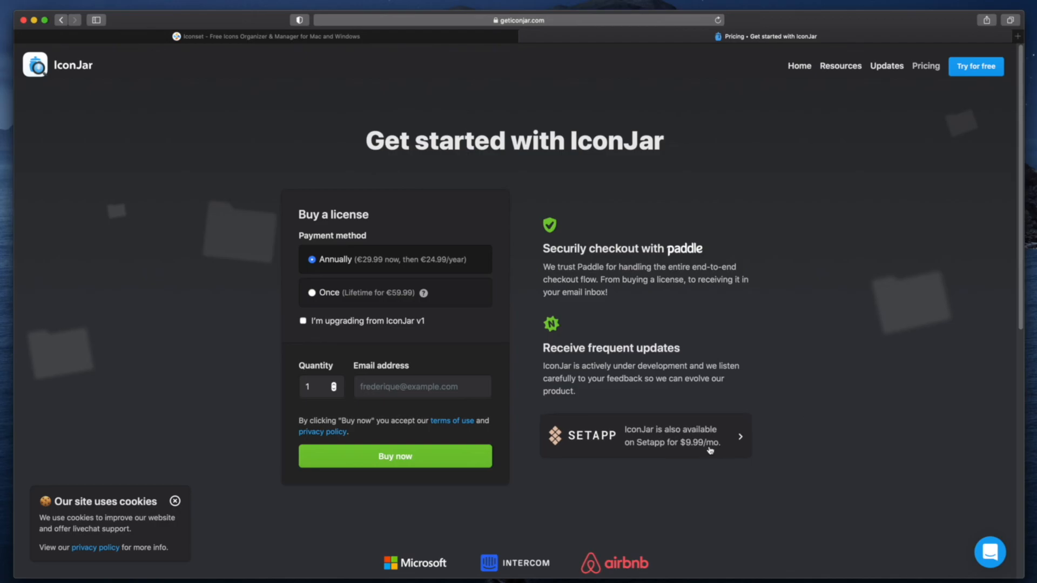
pyautogui.moveTo(597, 152)
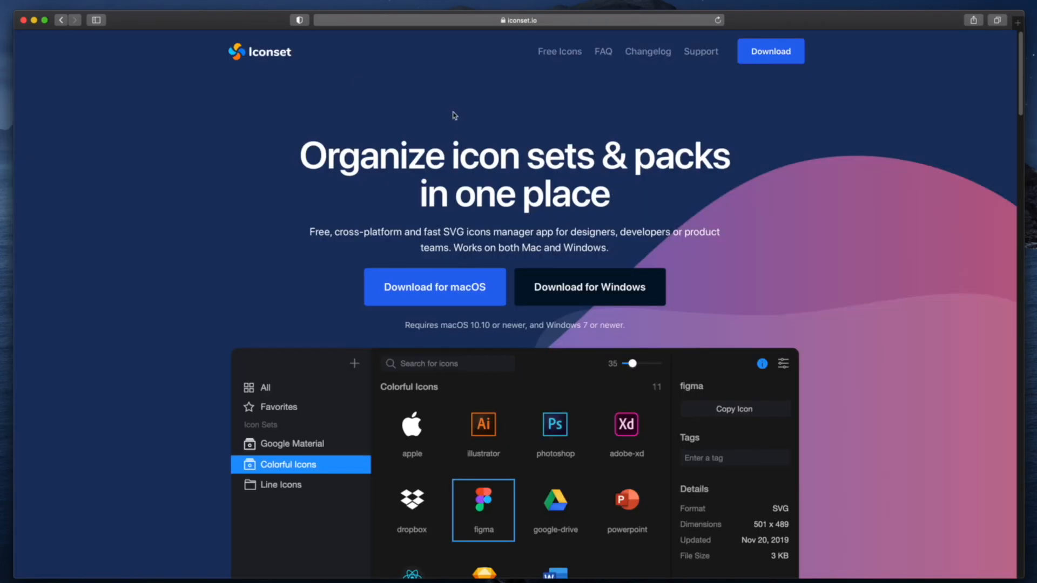
pyautogui.moveTo(832, 251)
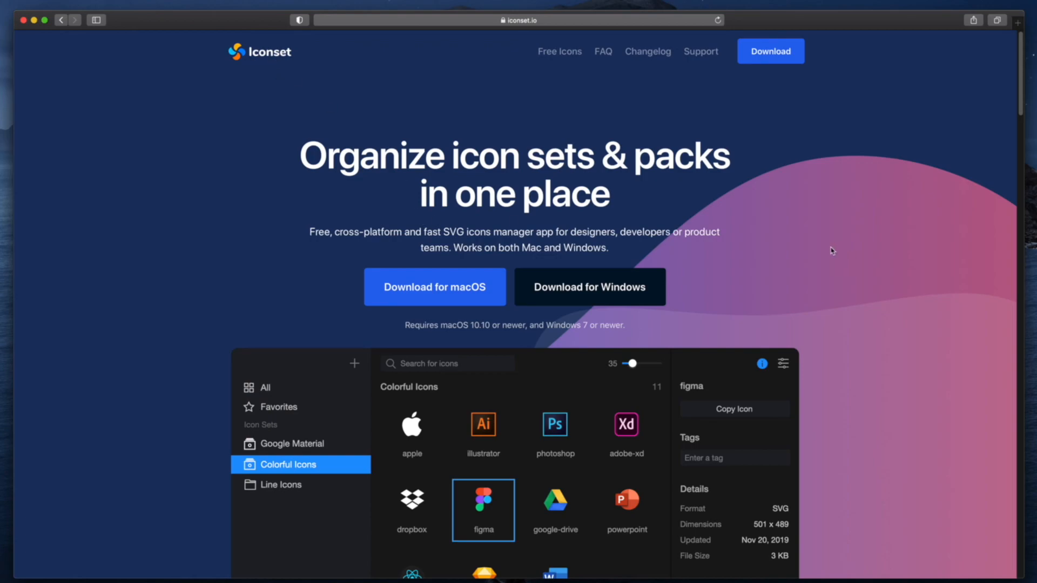